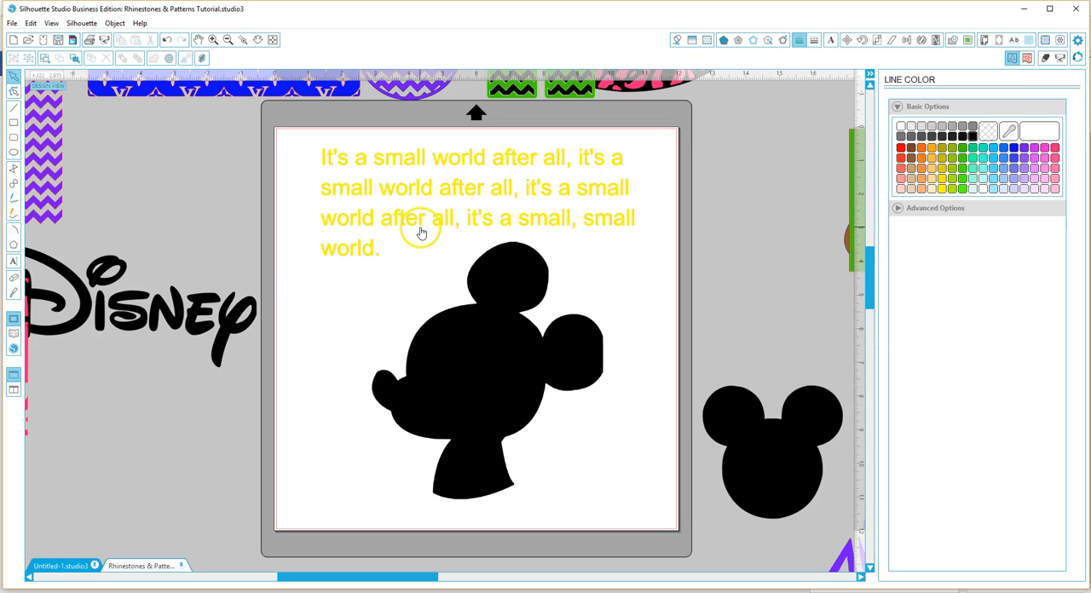
Step: Select the yellow lyric text block and bring up the fill colour swatches to recolour it red
left_click(419, 230)
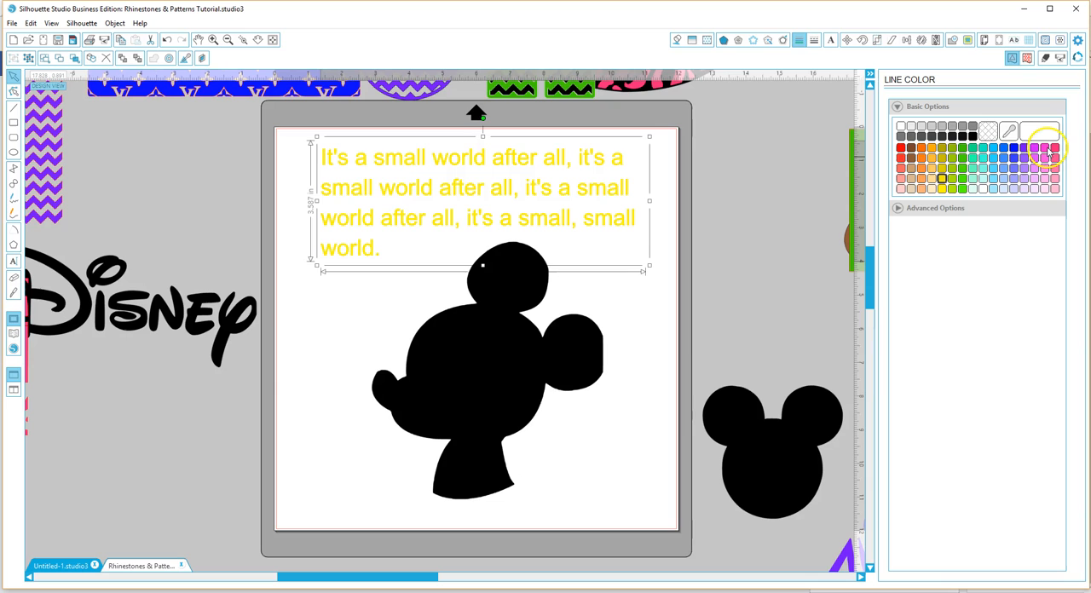
left_click(900, 147)
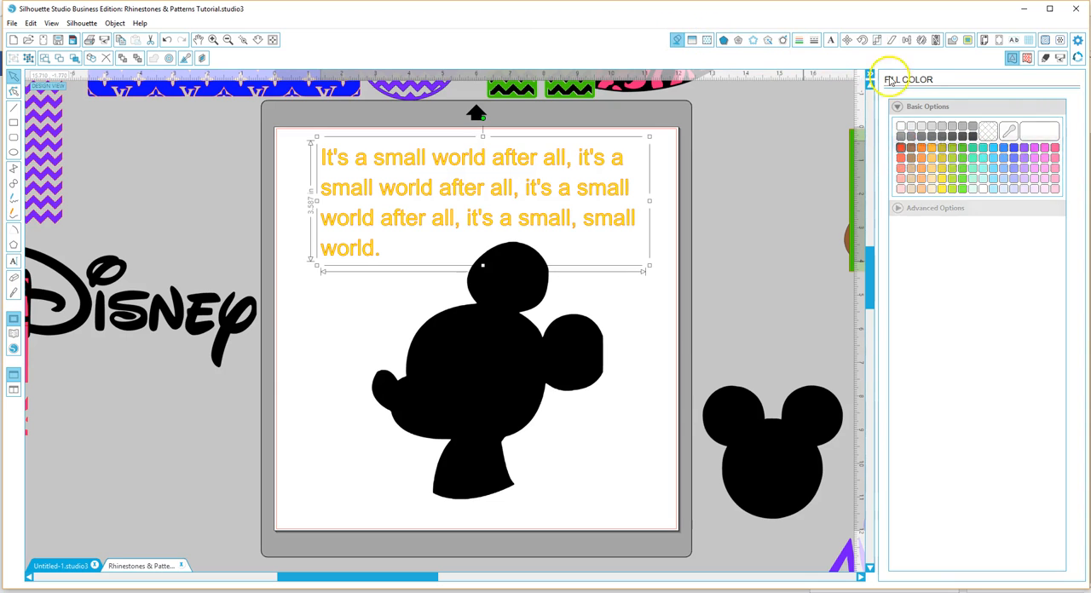
left_click(901, 147)
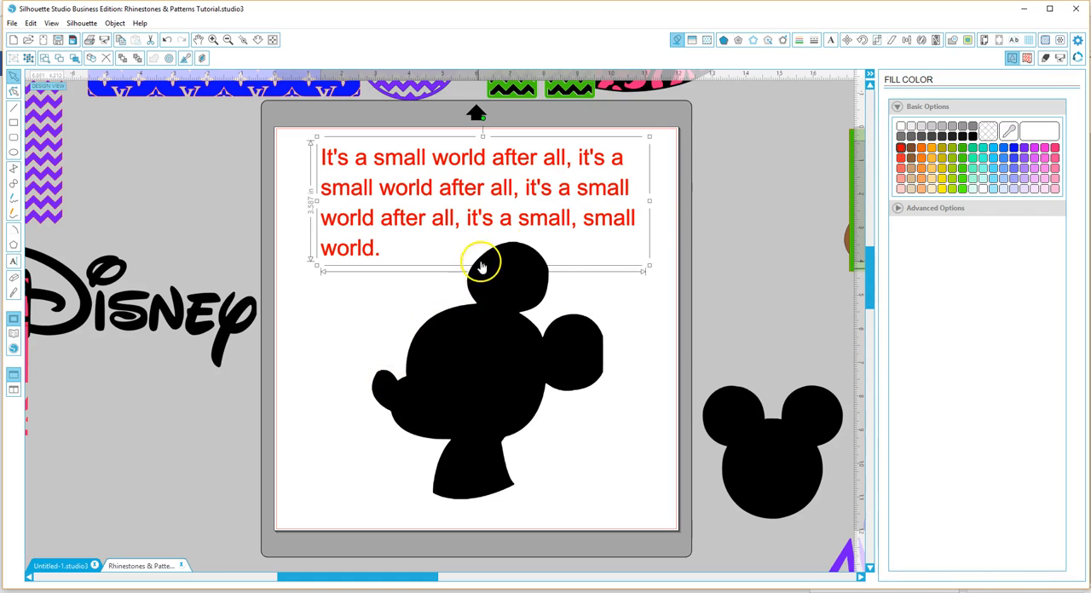
mouse_move(520, 459)
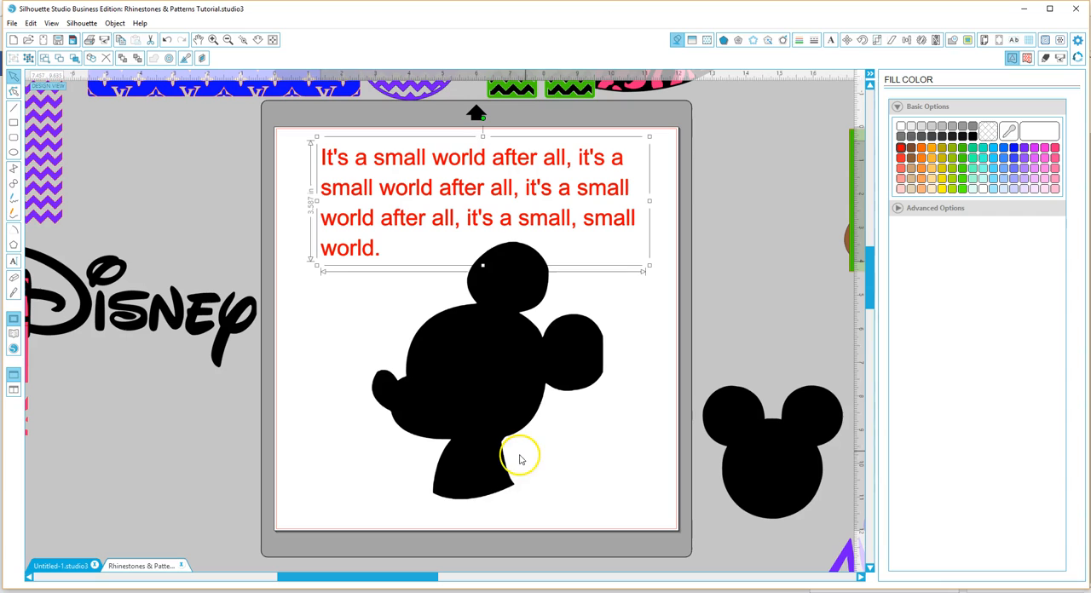
mouse_move(450, 331)
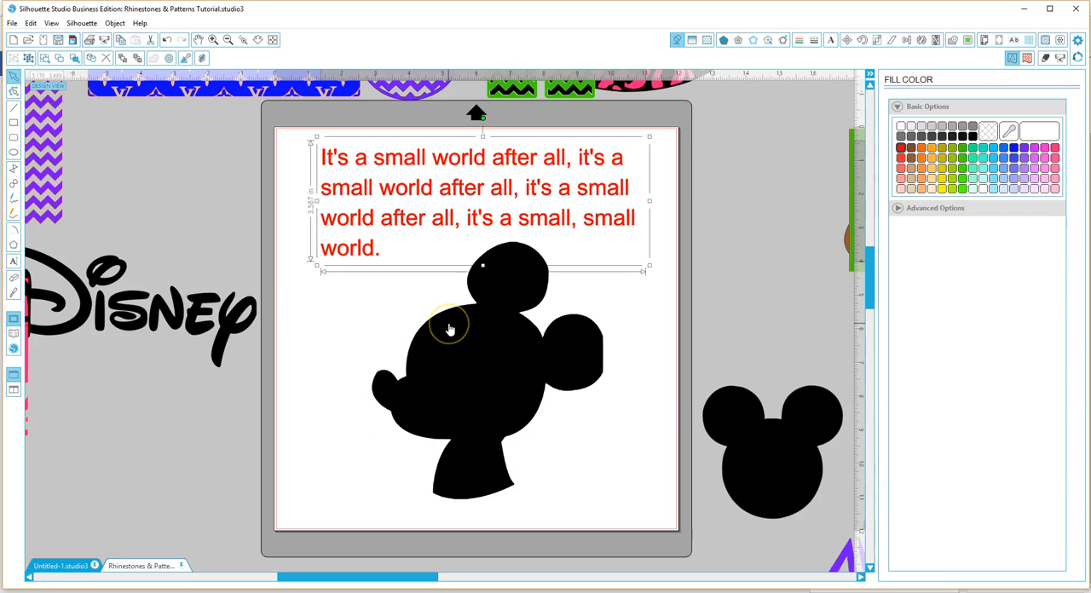
mouse_move(450, 317)
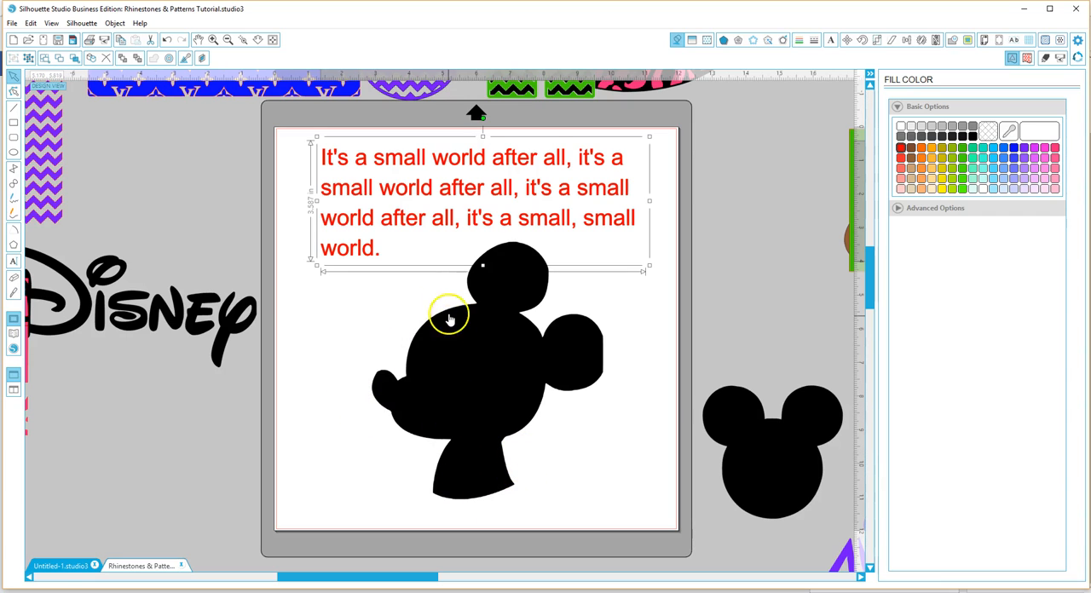
mouse_move(411, 245)
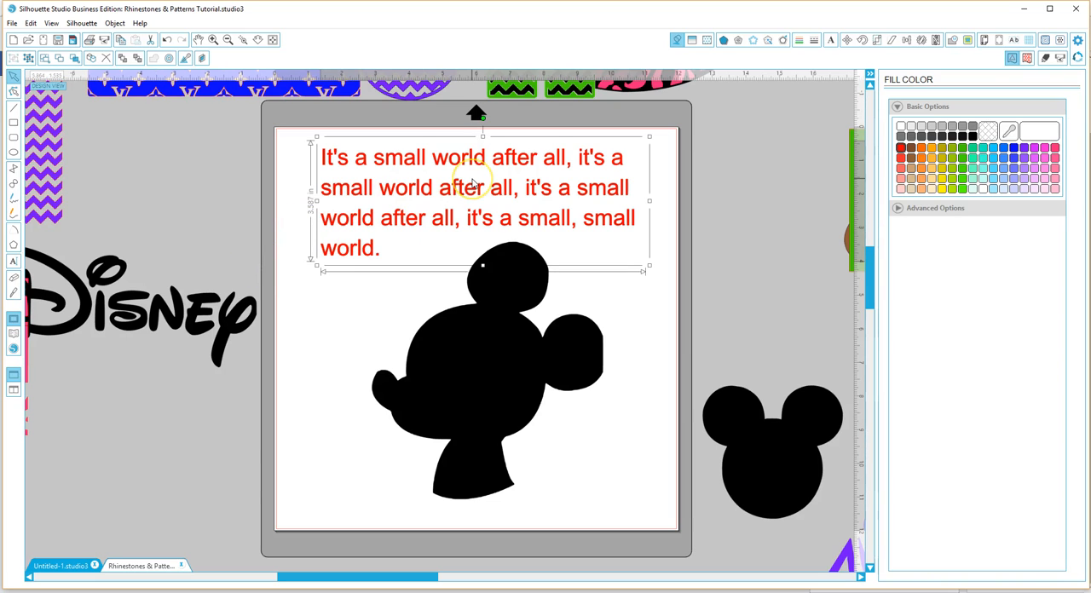
mouse_move(399, 246)
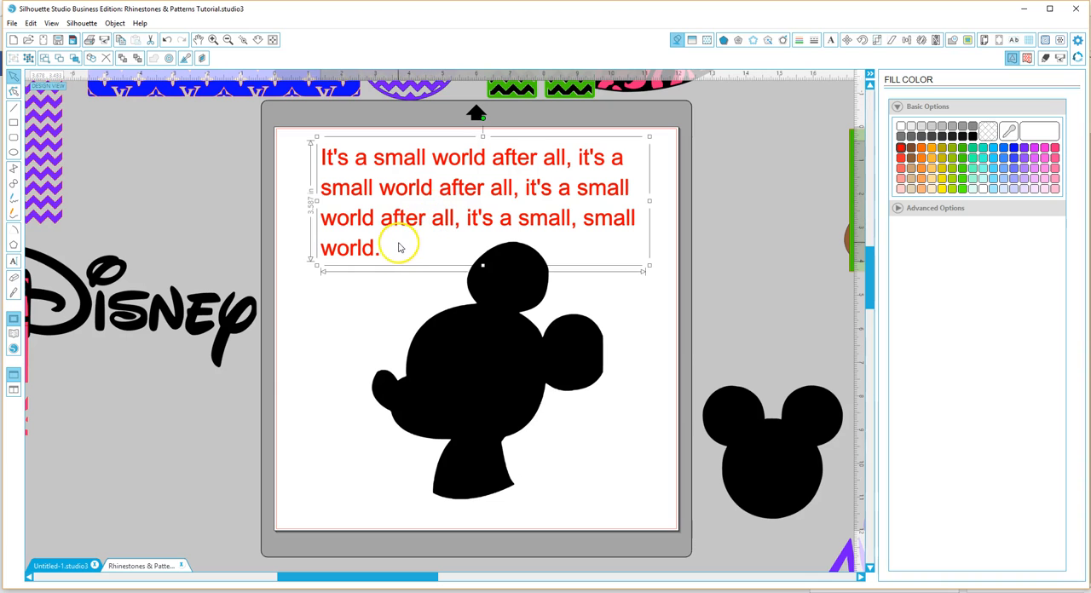
mouse_move(358, 259)
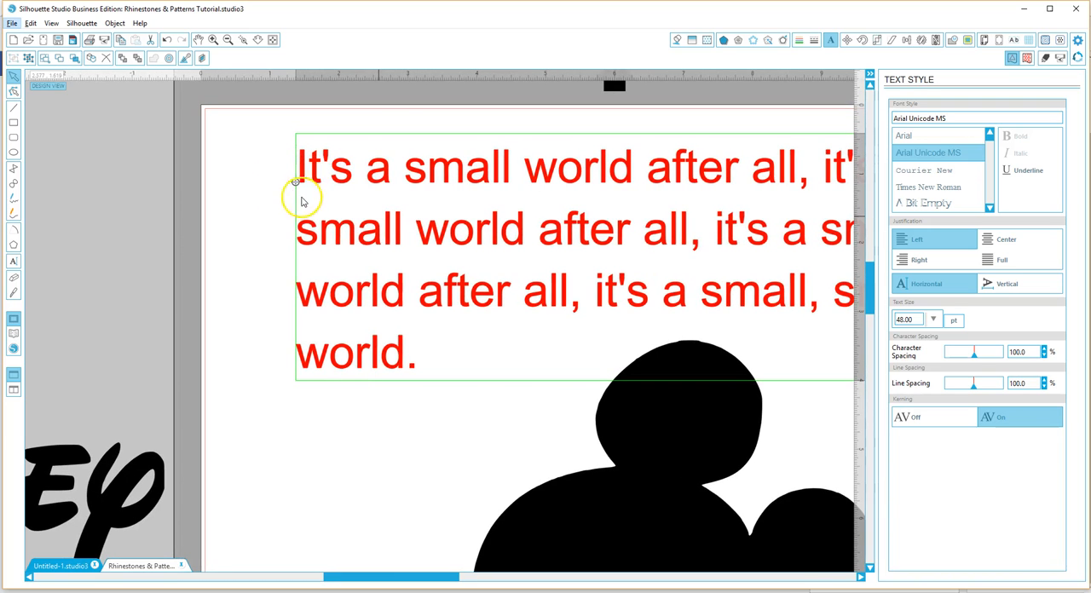
mouse_move(277, 198)
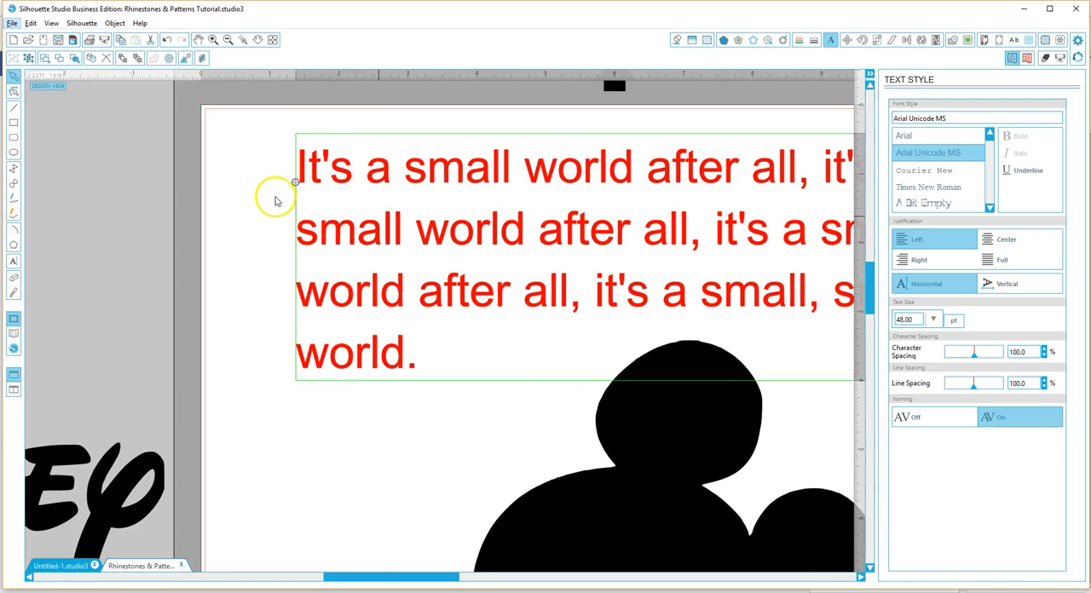
mouse_move(447, 269)
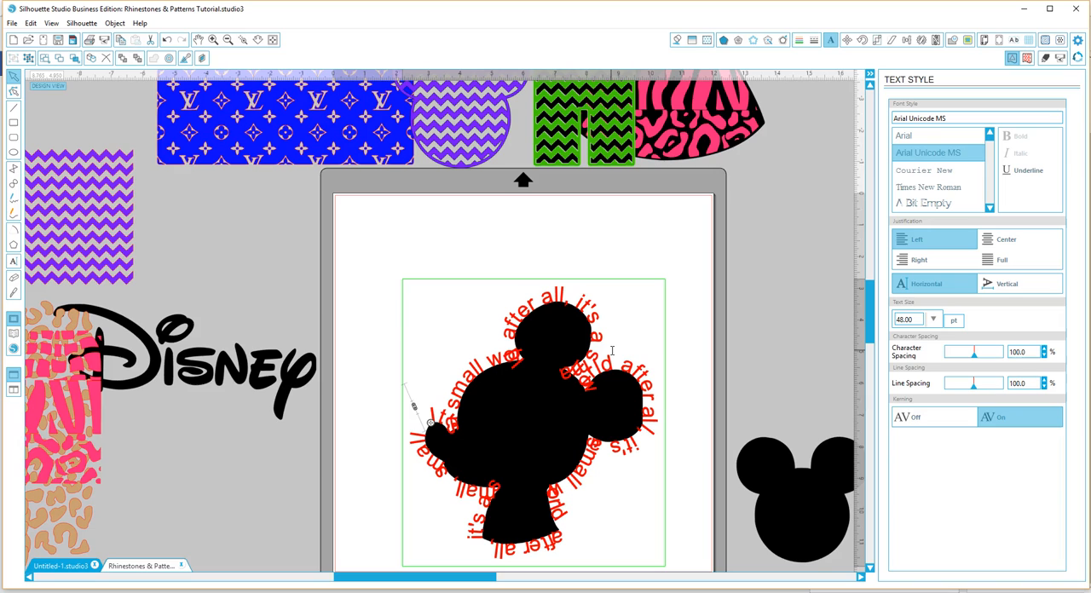
mouse_move(811, 310)
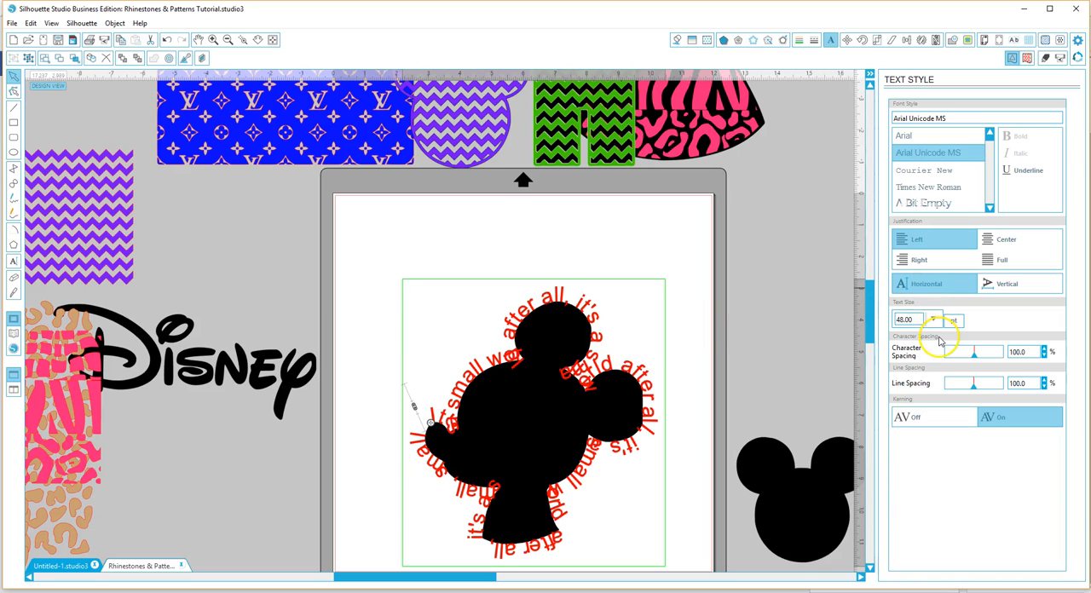
mouse_move(980, 390)
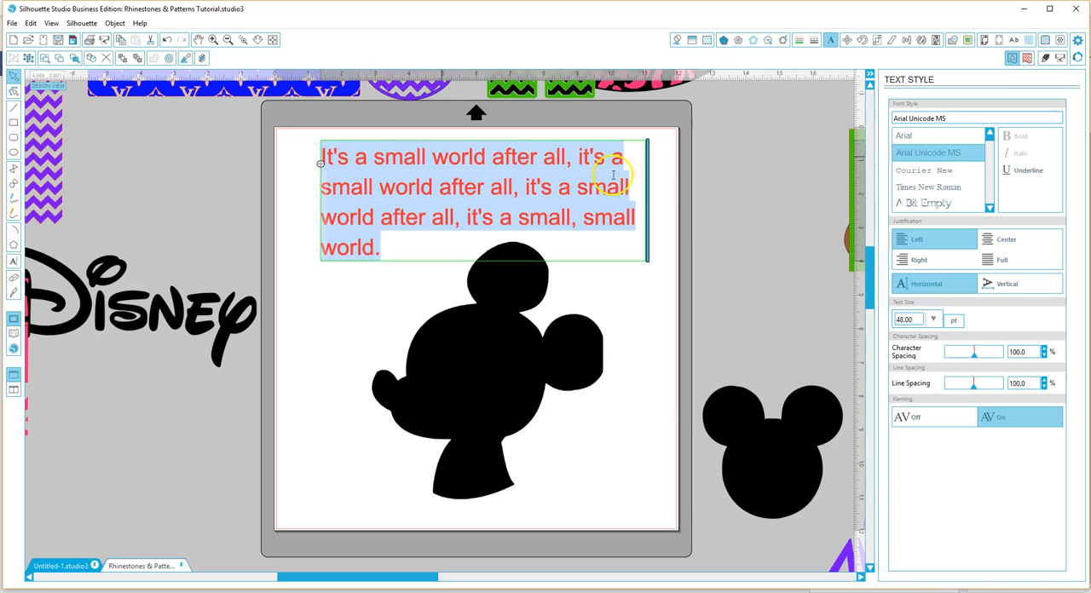
Step: Highlight the red lyric text and step its font size through 10 and 24 pt to 36 pt
left_click(933, 321)
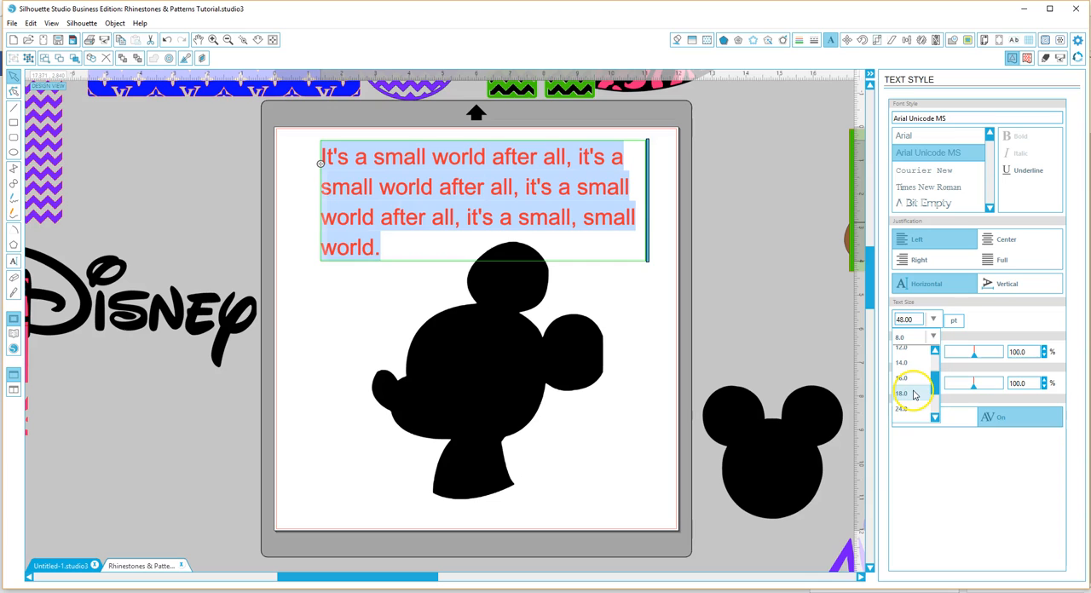
left_click(902, 394)
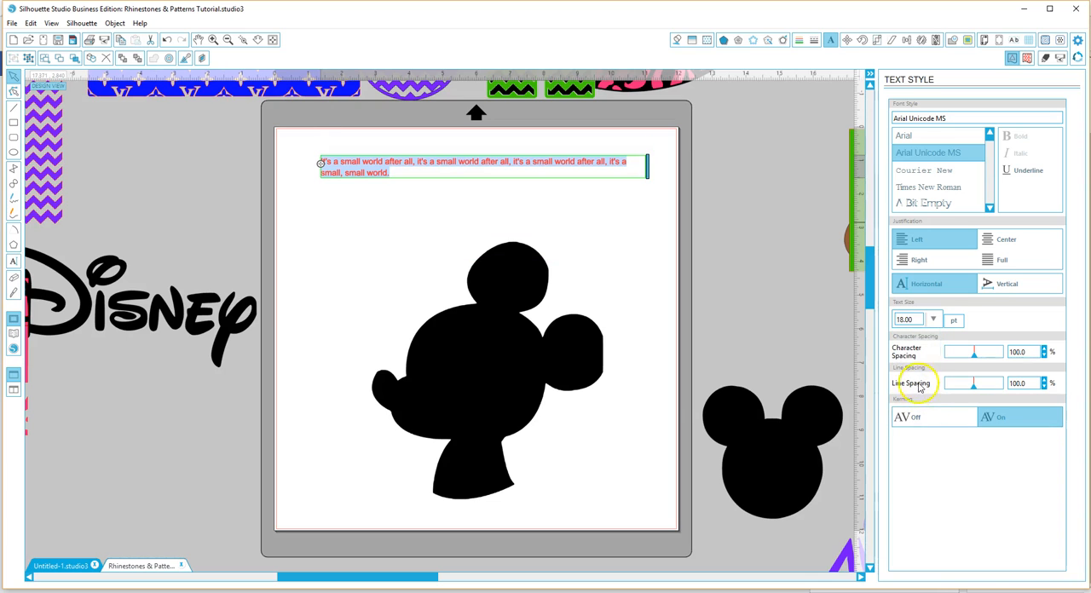
left_click(933, 318)
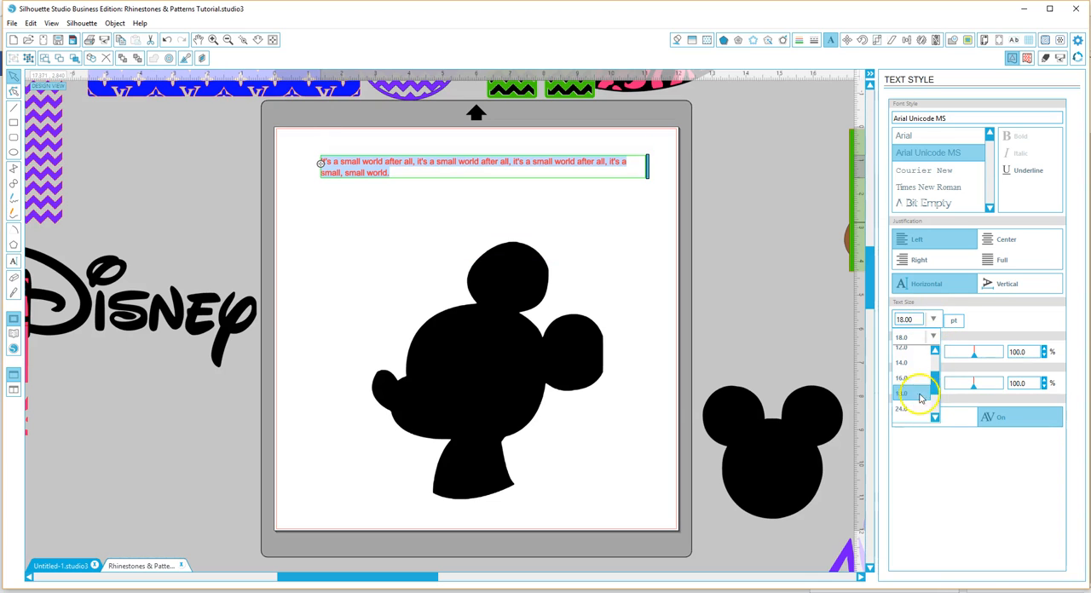
left_click(904, 410)
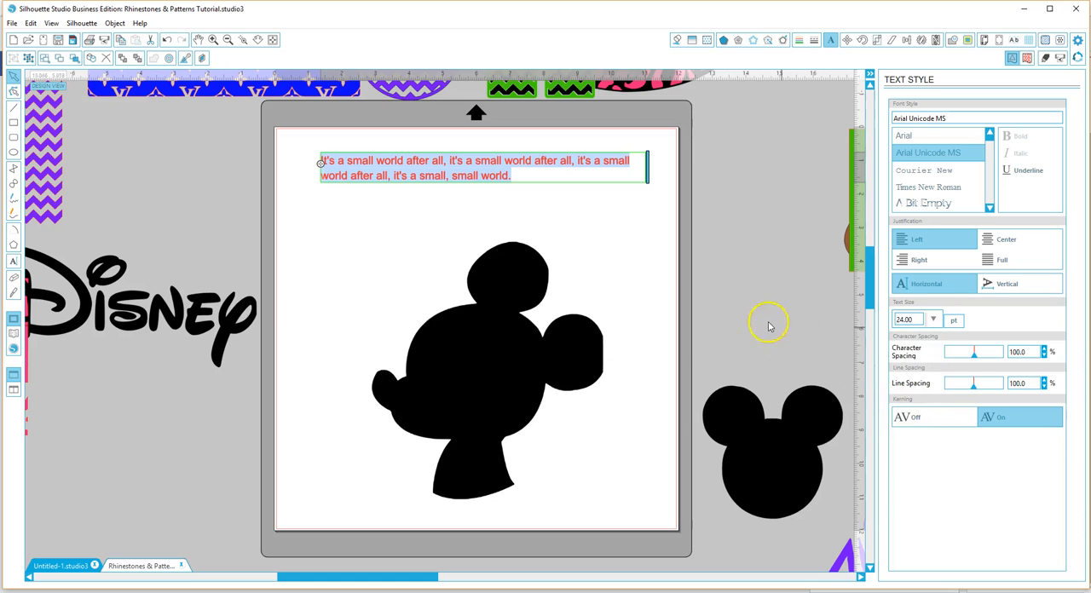
mouse_move(946, 371)
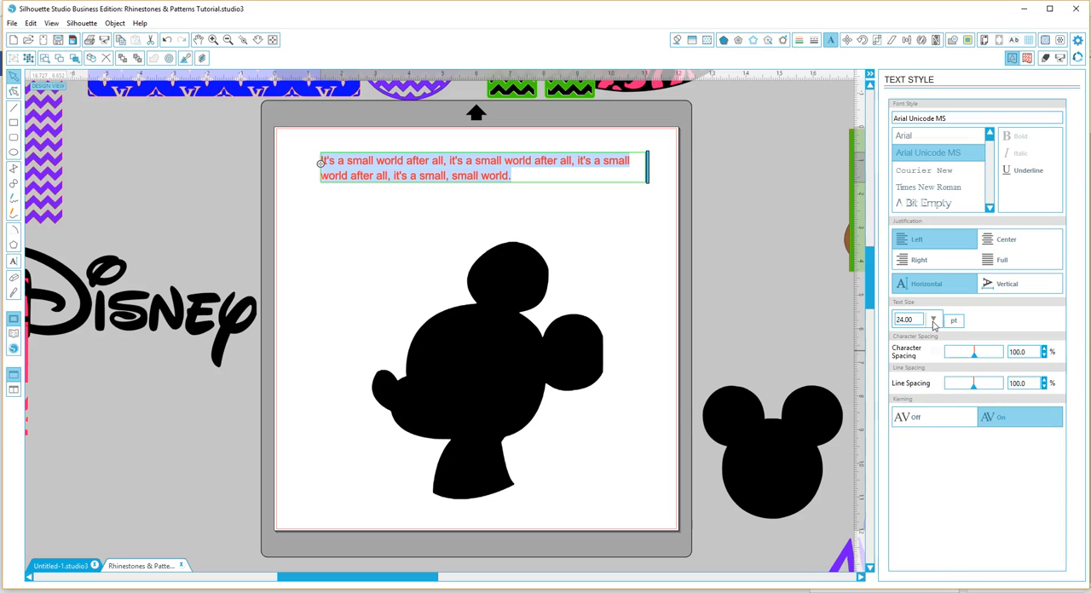
left_click(933, 321)
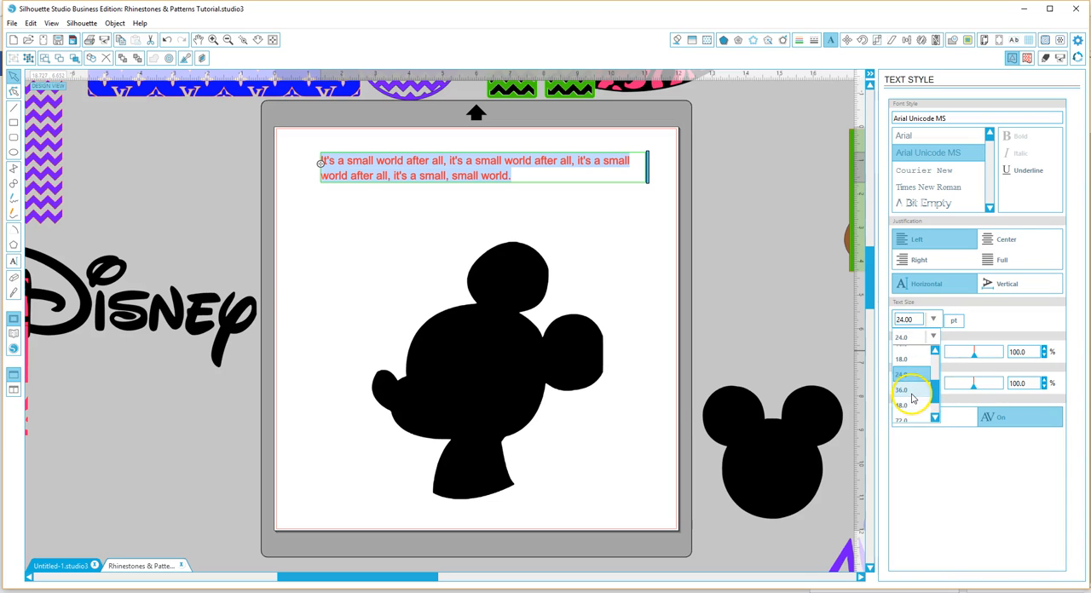
left_click(902, 391)
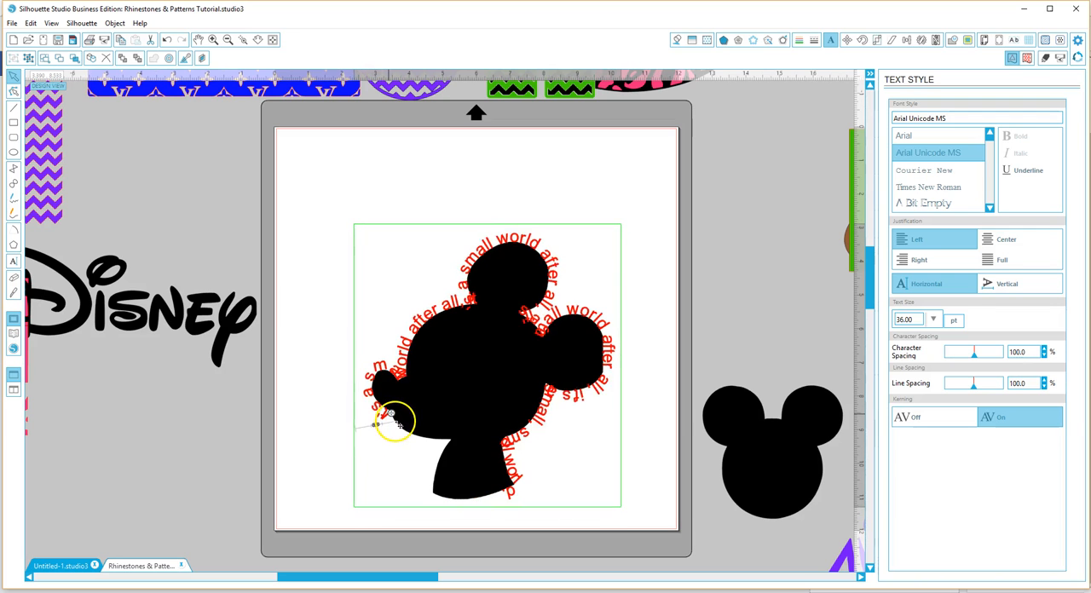
Step: Slide the curved lyric text's start point around the Mickey silhouette outline
left_click_drag(394, 422, 440, 457)
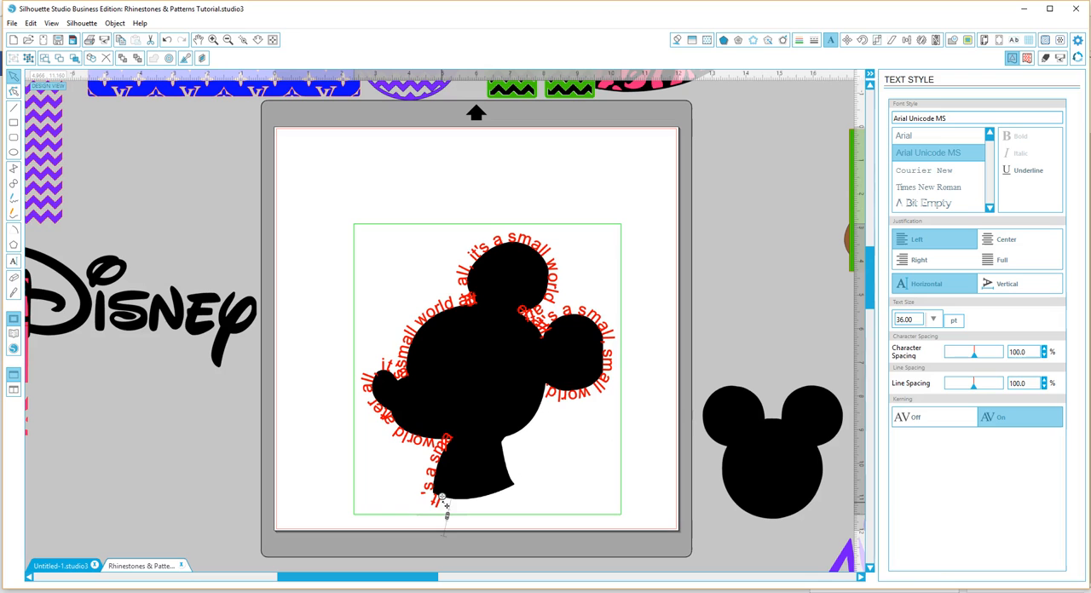
left_click_drag(447, 508, 418, 464)
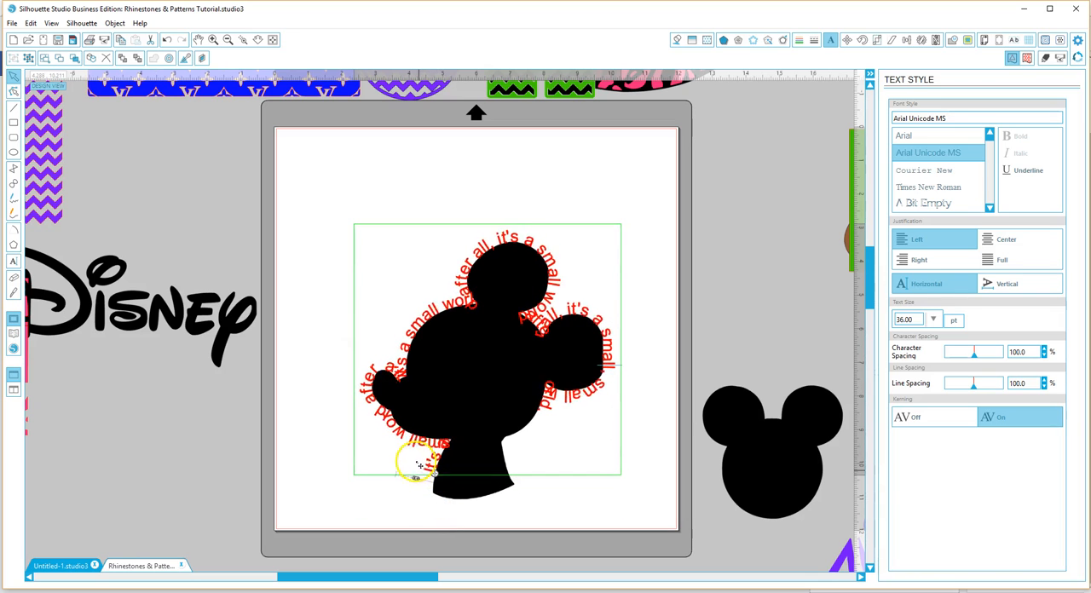
left_click_drag(418, 464, 405, 444)
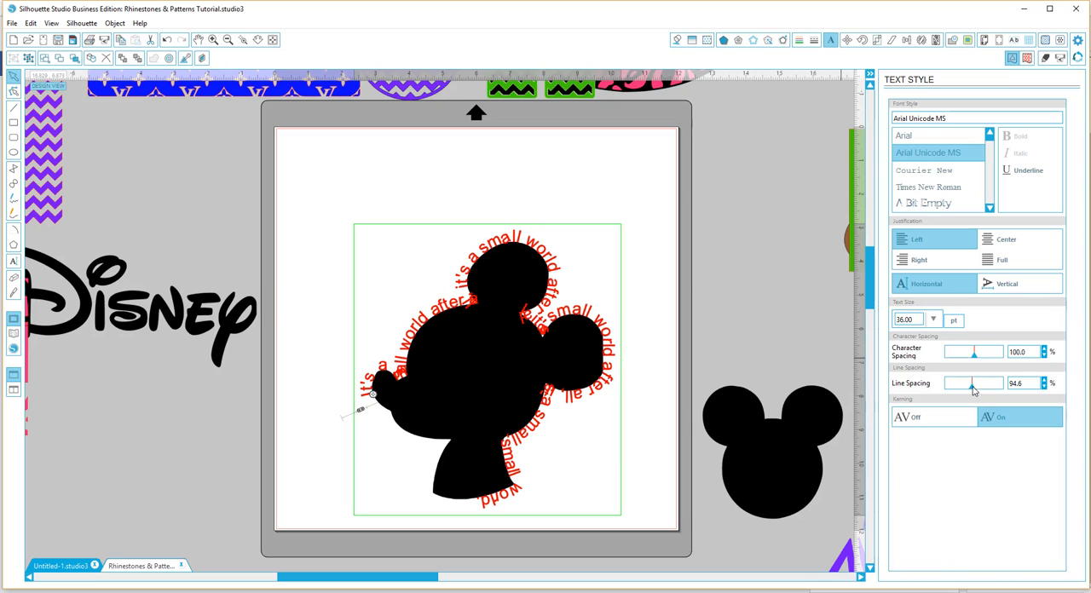
Step: Set line spacing to about 94.6% and character spacing to about 129% on the curved text
left_click_drag(992, 351, 963, 351)
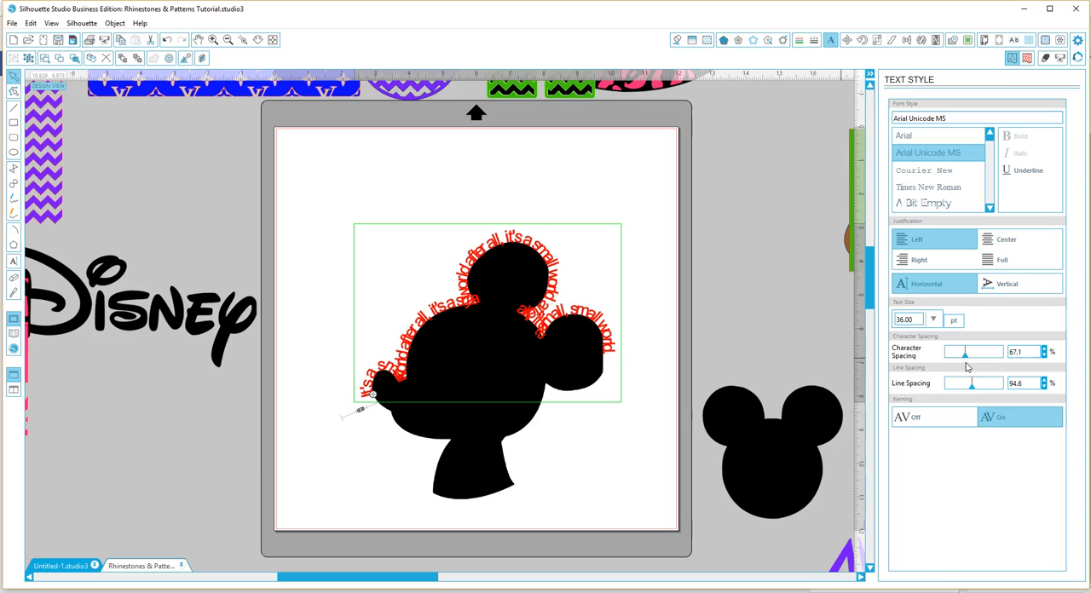
left_click_drag(965, 351, 979, 352)
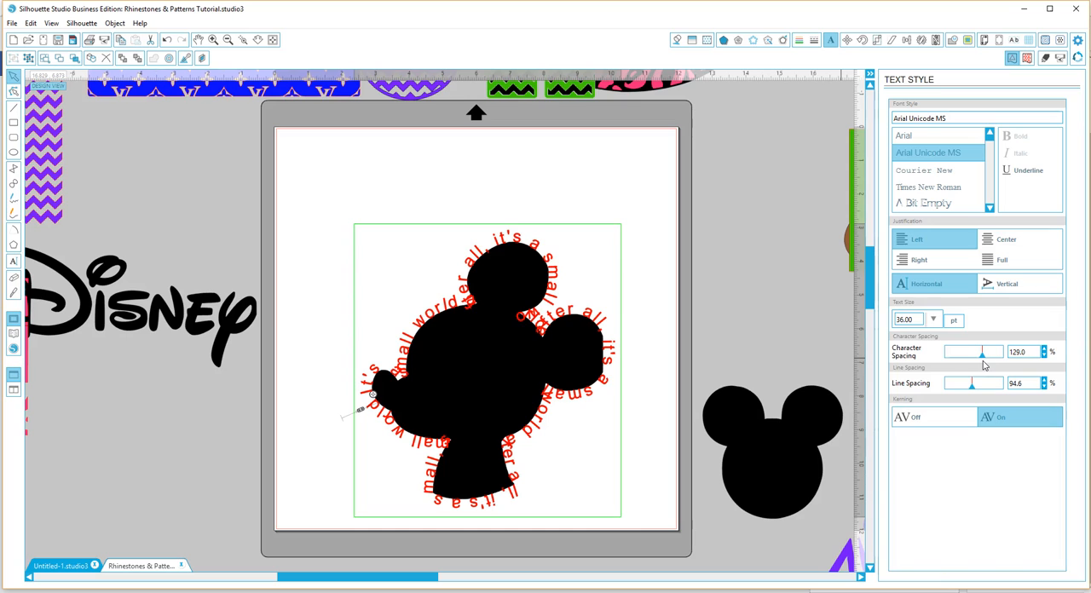
left_click(907, 321)
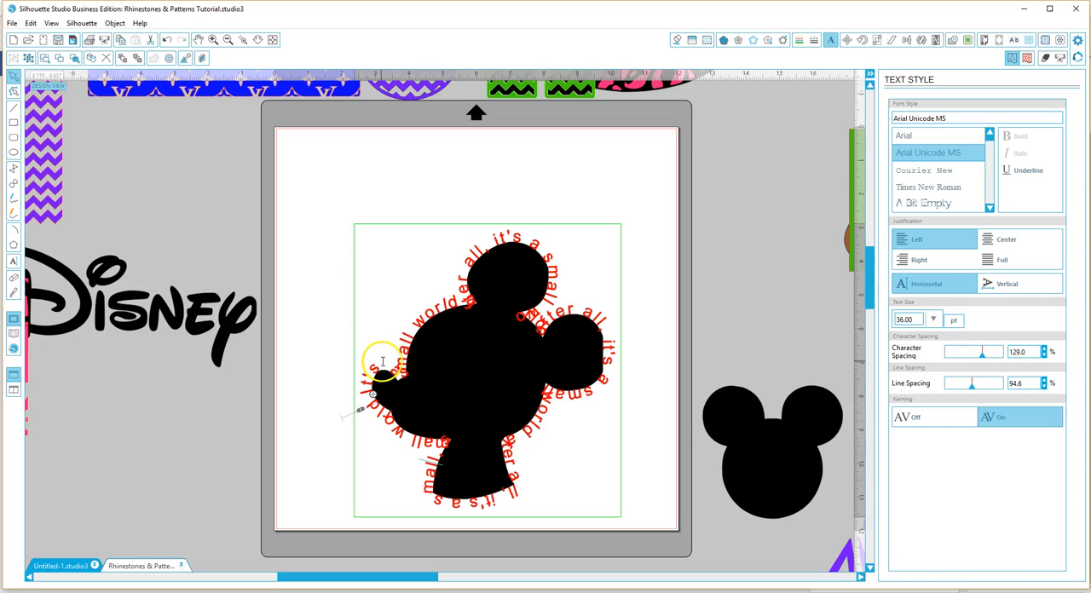
mouse_move(488, 239)
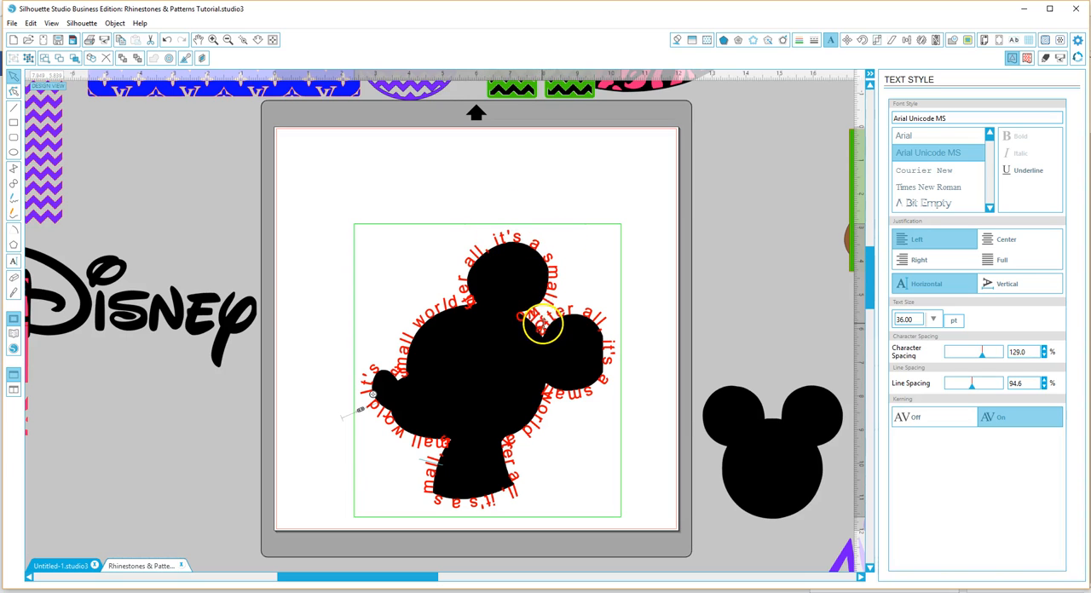
mouse_move(549, 402)
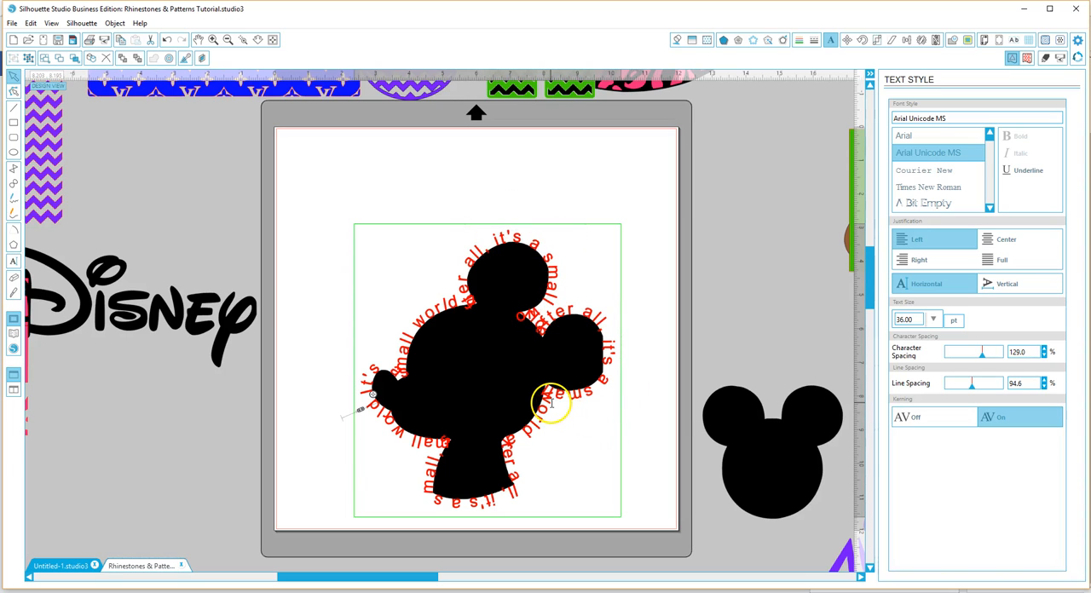
mouse_move(368, 393)
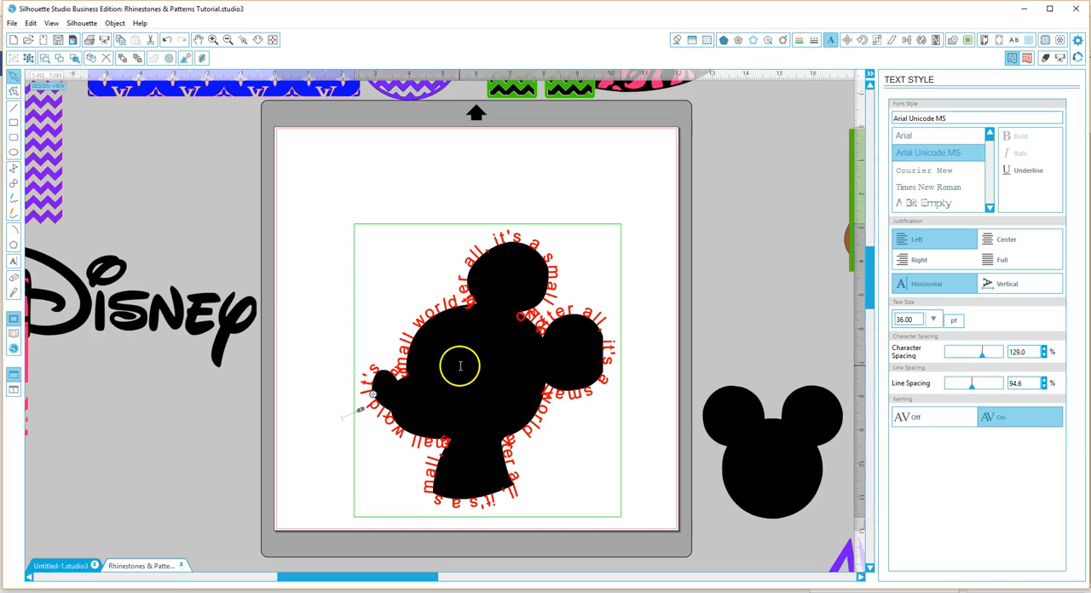
mouse_move(433, 385)
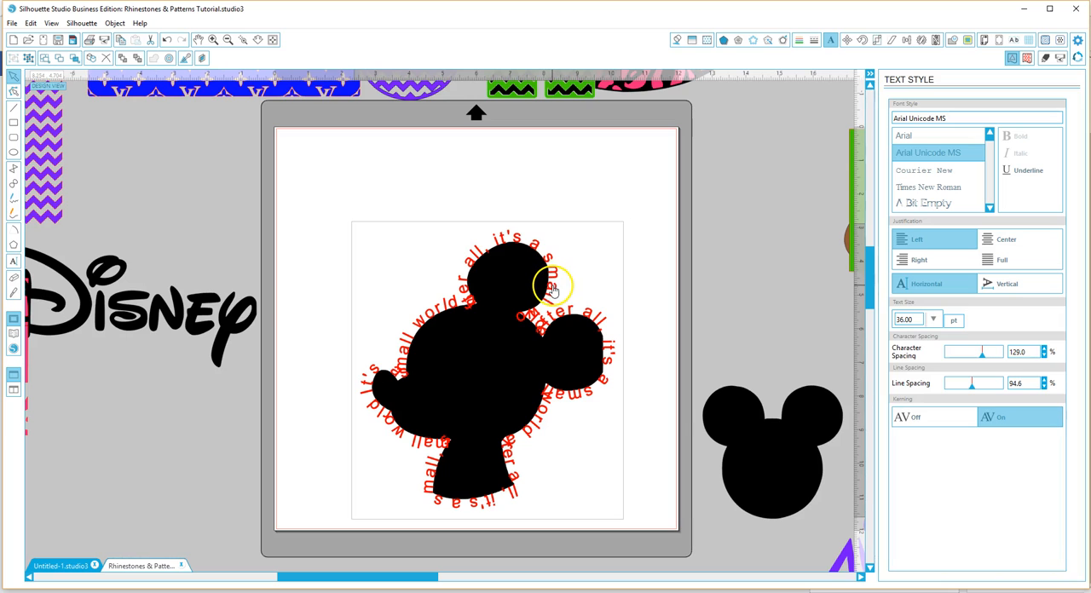
Step: Convert the curved lyric text to paths and drag the Mickey silhouette off to the left
right_click(552, 288)
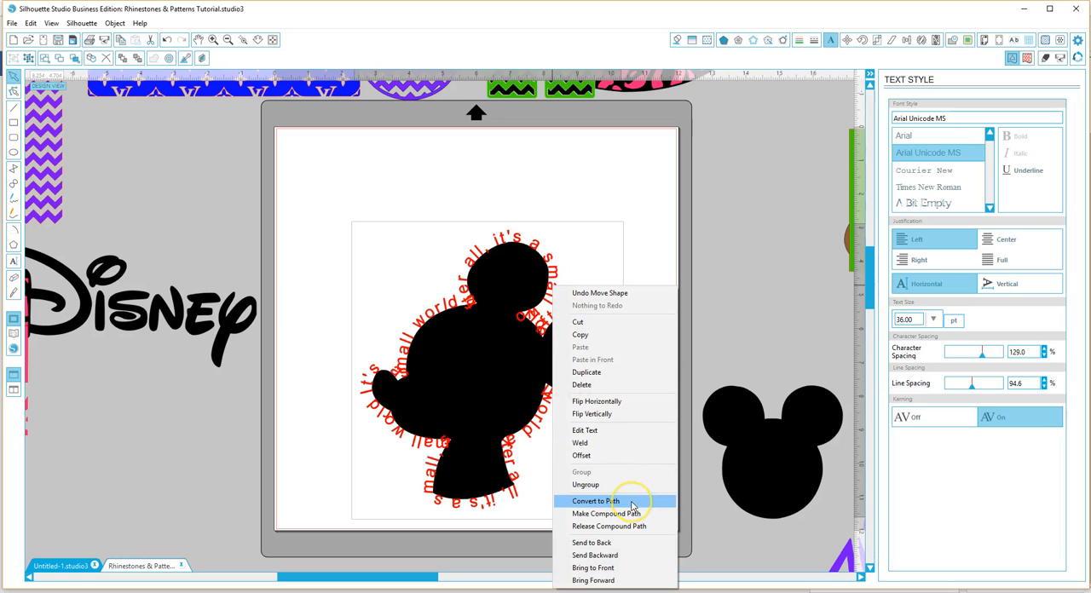
left_click(597, 502)
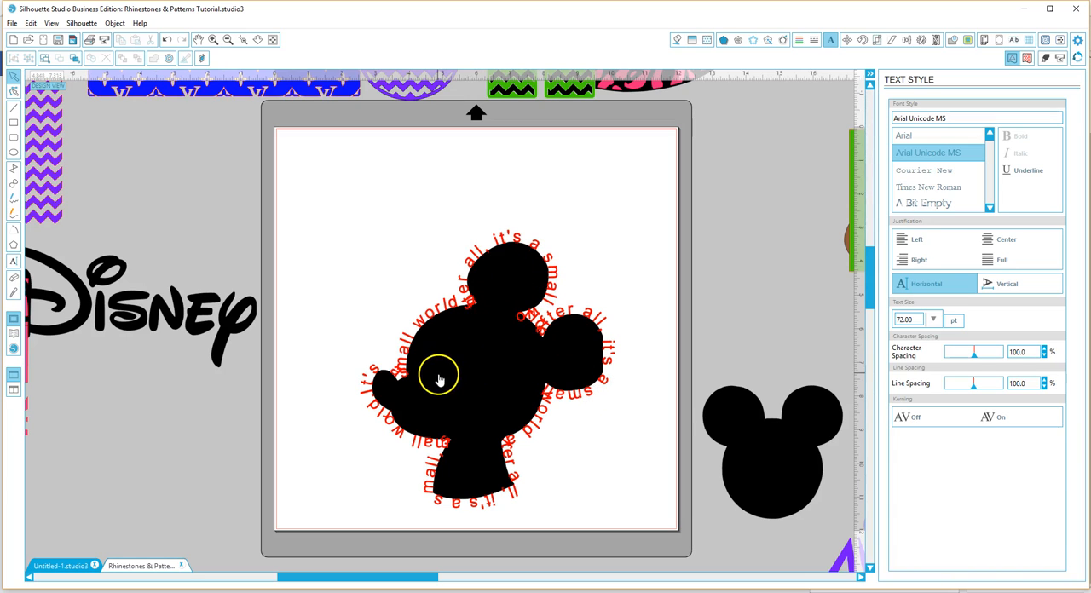
left_click_drag(440, 378, 225, 300)
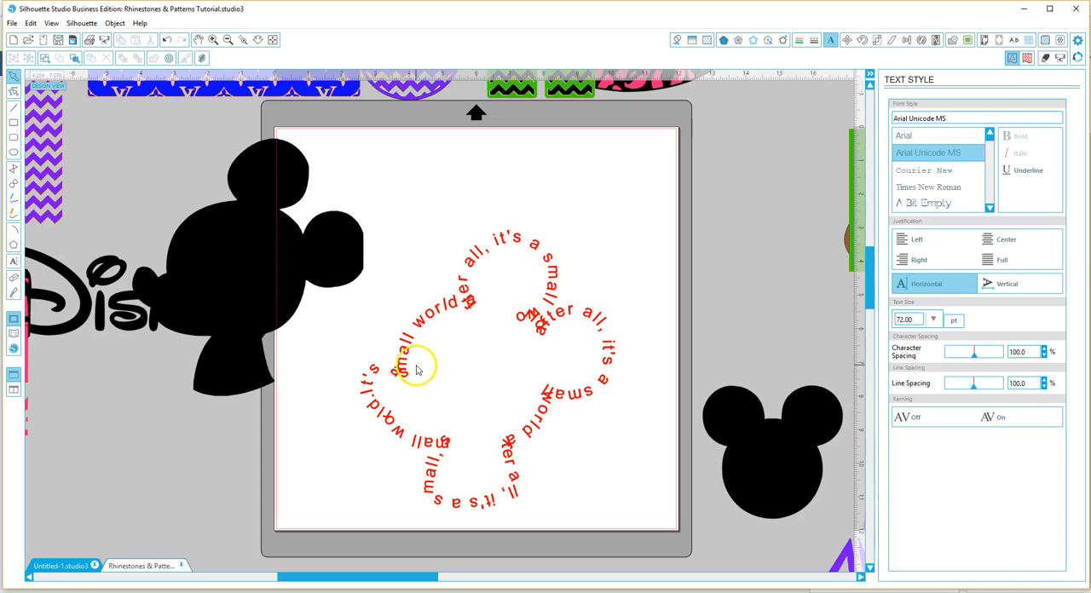
mouse_move(587, 361)
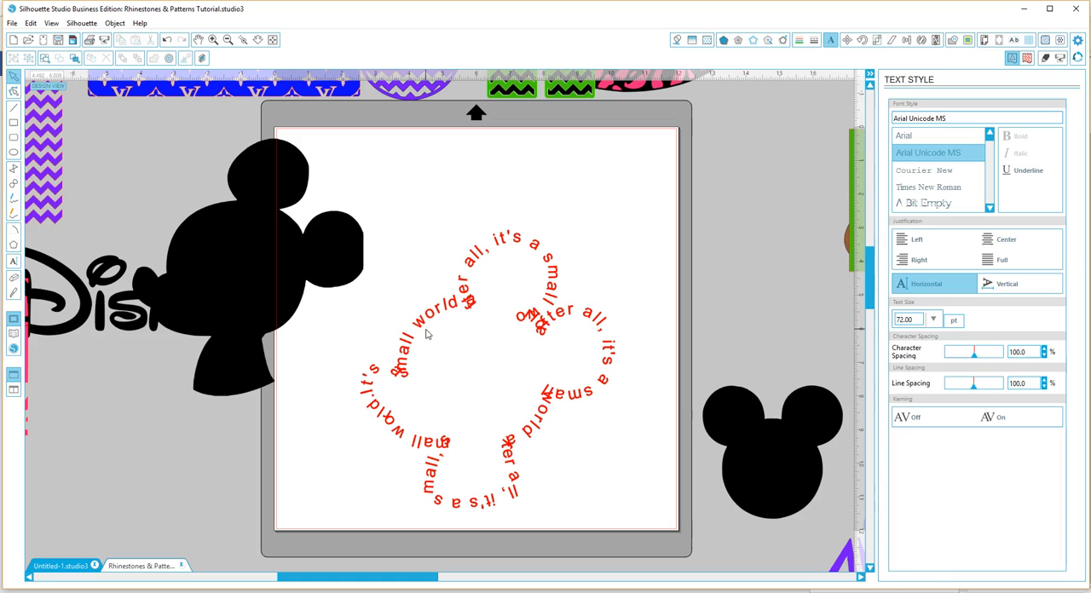
Step: Move the Mickey silhouette back over the curved text and aside to the left again
left_click(327, 276)
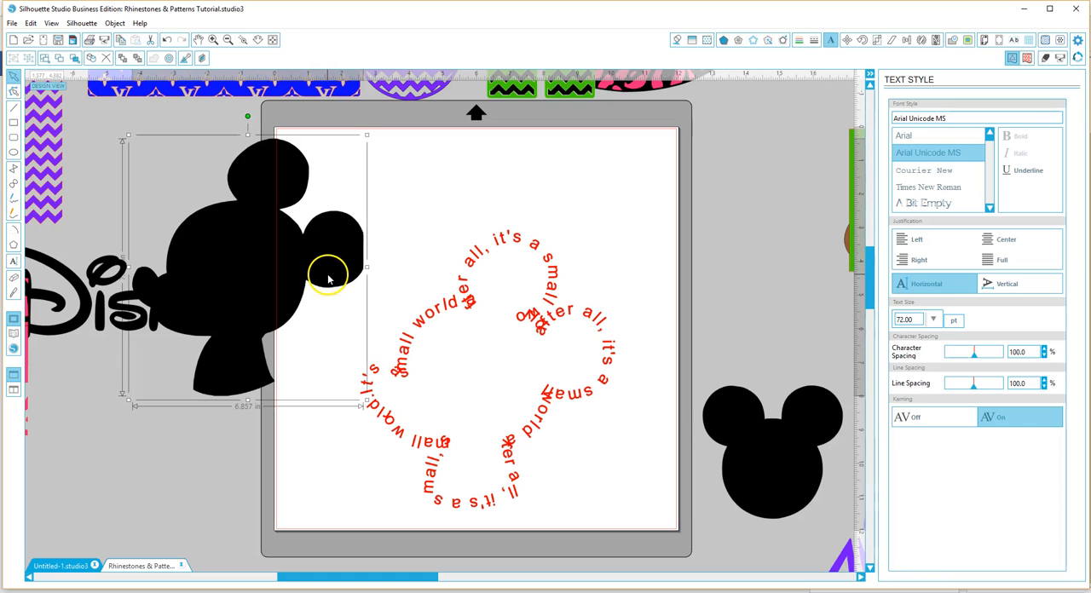
left_click_drag(327, 276, 555, 375)
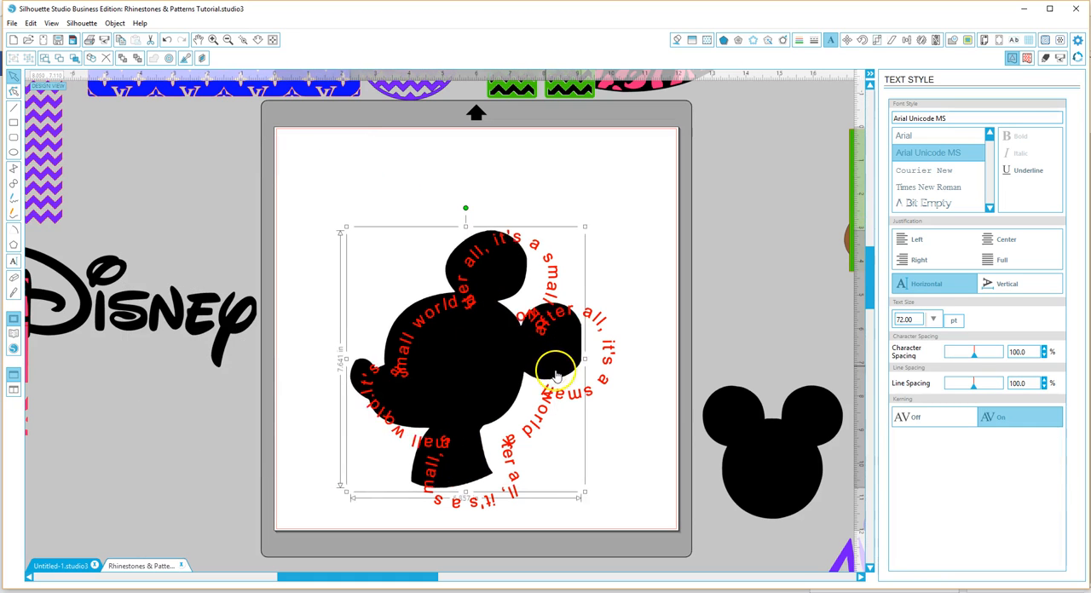
left_click_drag(554, 375, 344, 293)
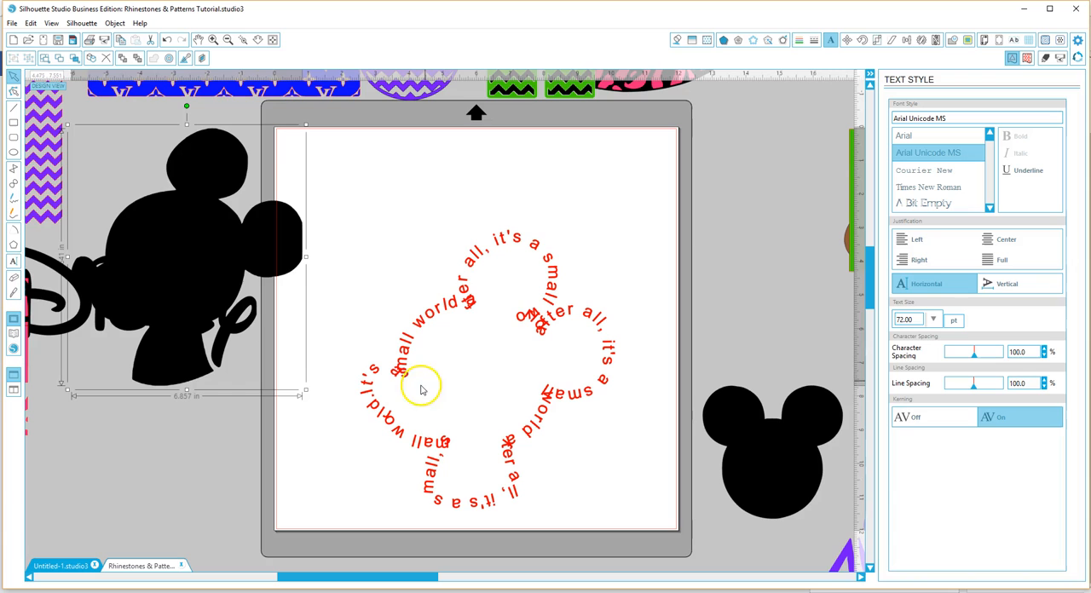
mouse_move(498, 406)
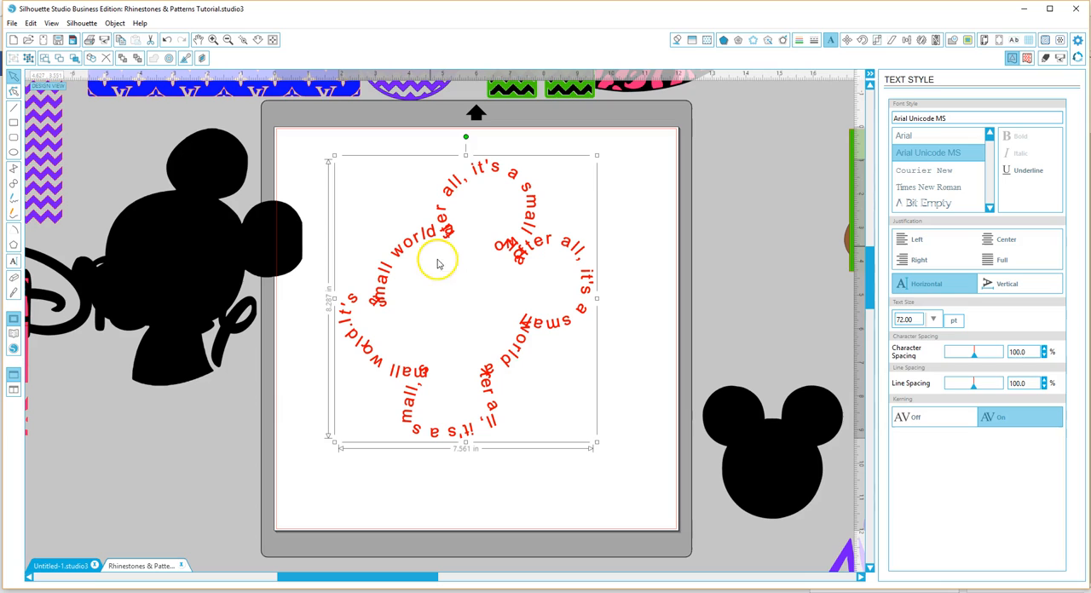
mouse_move(515, 357)
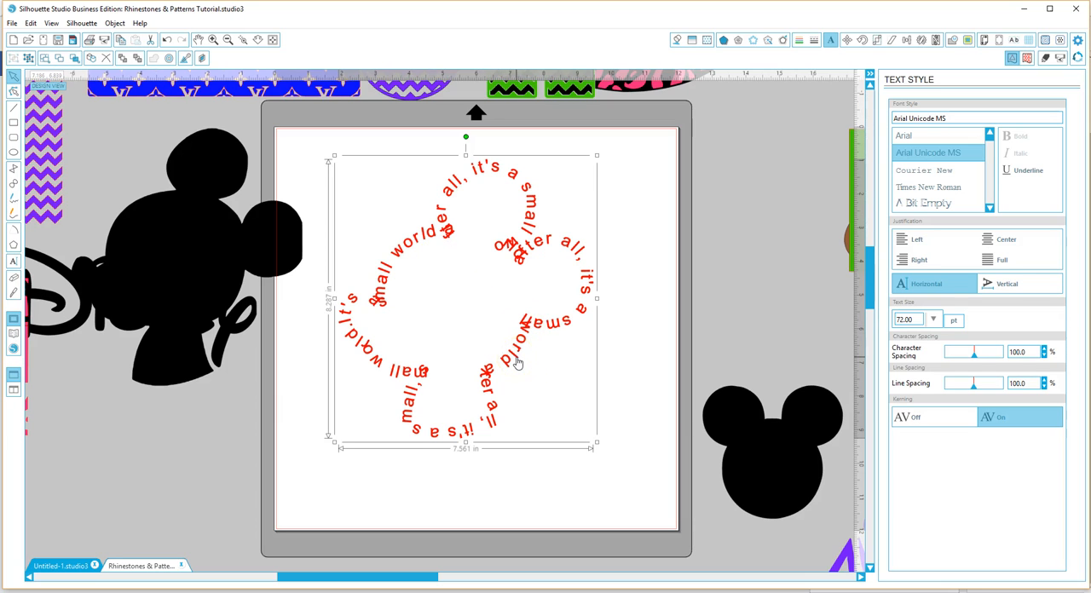
mouse_move(327, 212)
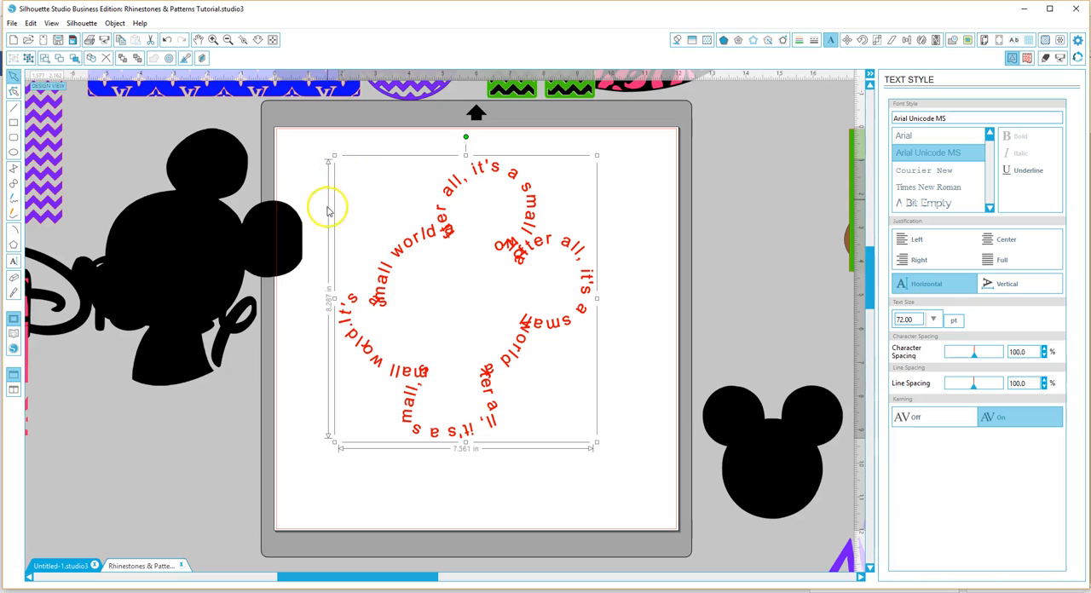
mouse_move(332, 298)
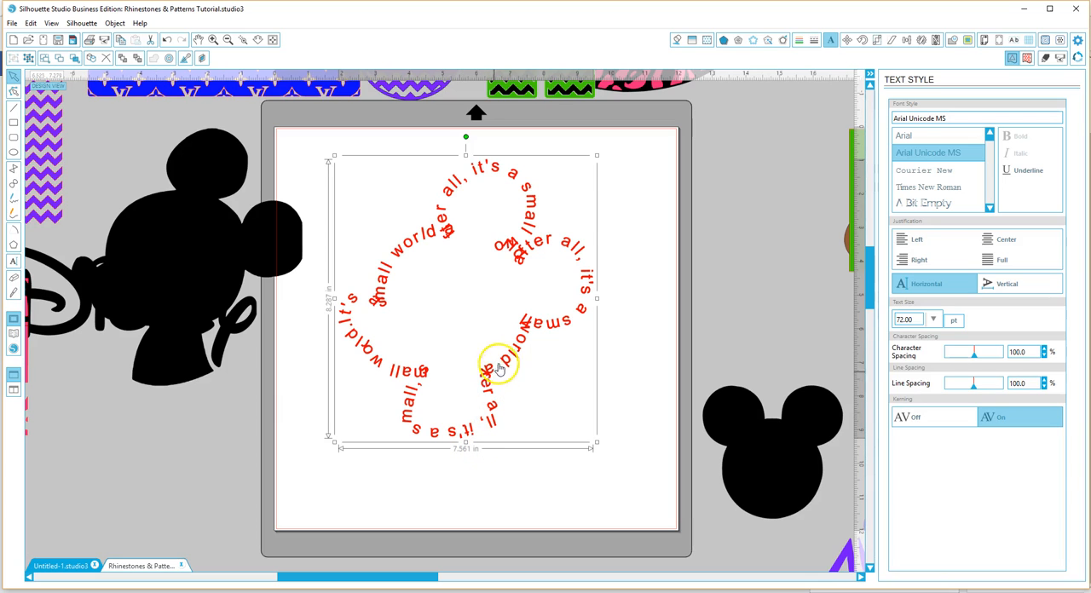
mouse_move(525, 304)
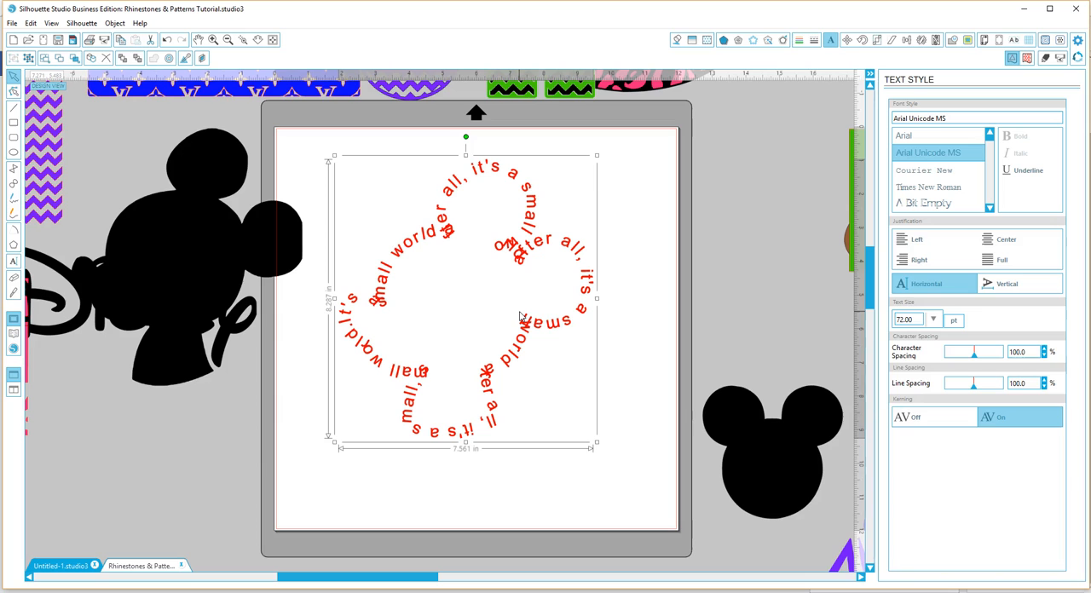
Step: Drag the red Mickey-shaped curved text off the mat to the left onto the silhouette
left_click(532, 326)
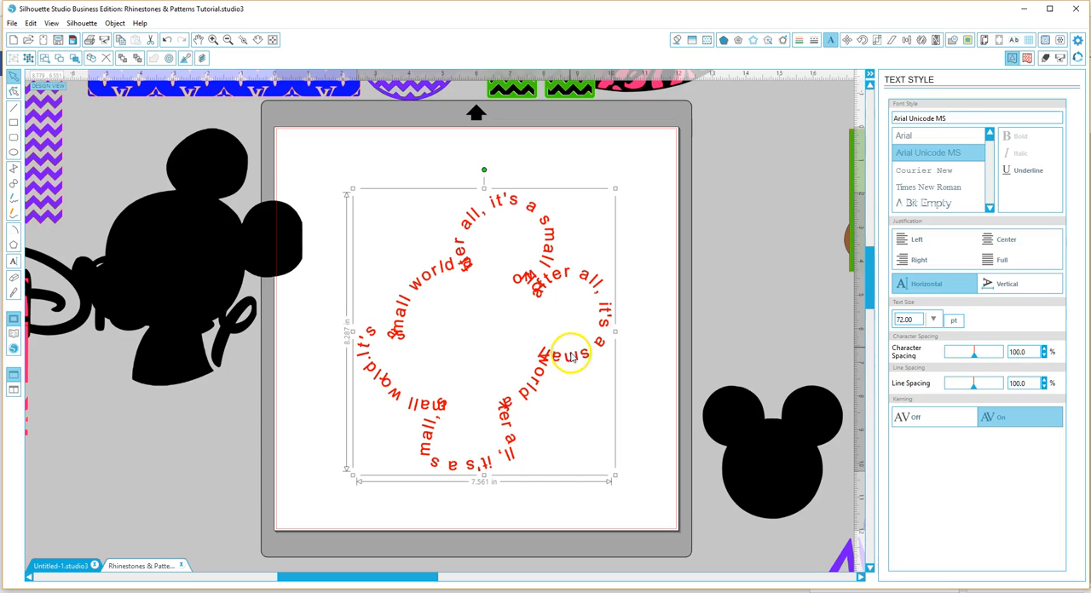
left_click_drag(571, 355, 256, 395)
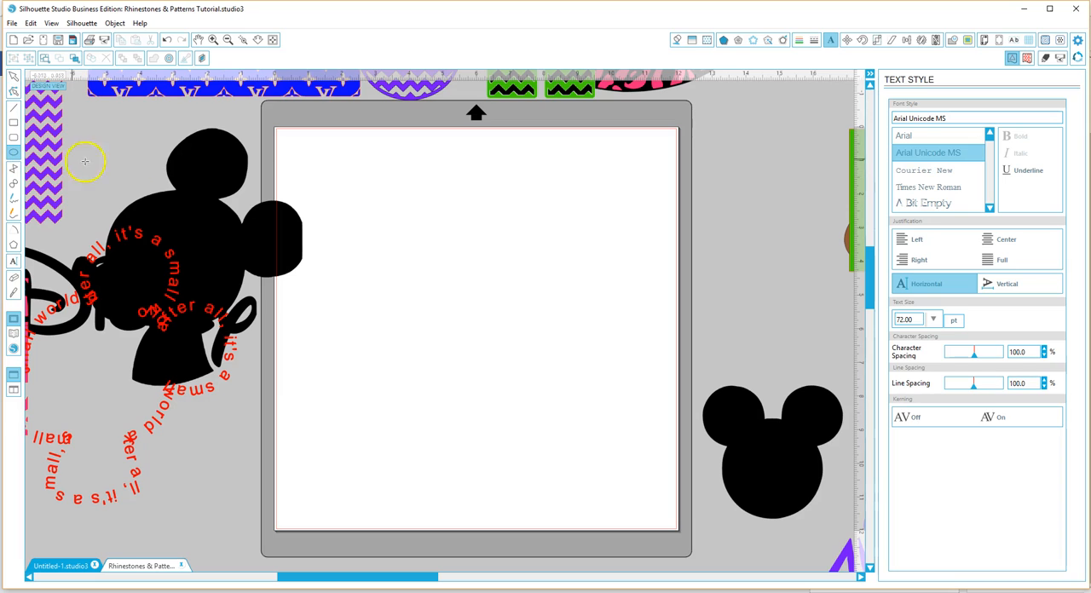
mouse_move(378, 191)
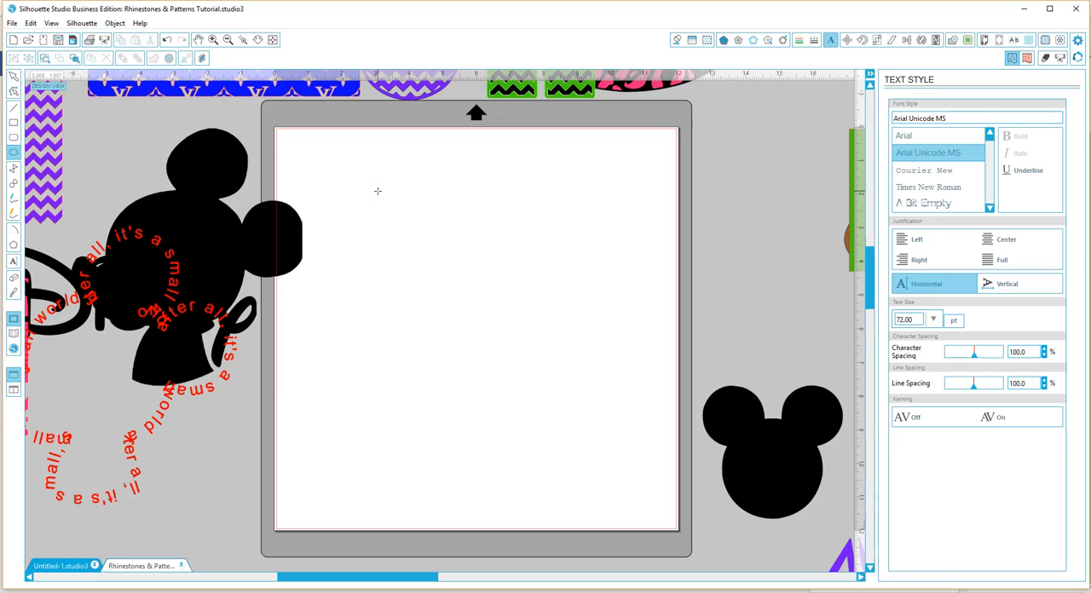
Step: Draw a thin red circle with the Ellipse tool and nudge it toward the mat centre
left_click_drag(379, 191, 443, 276)
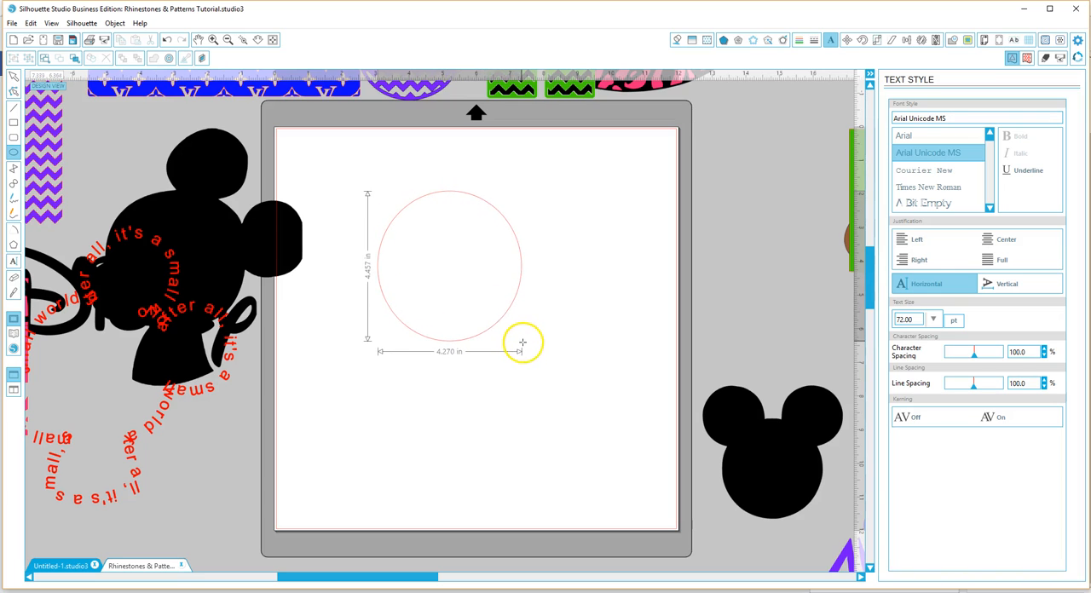
left_click_drag(522, 341, 521, 346)
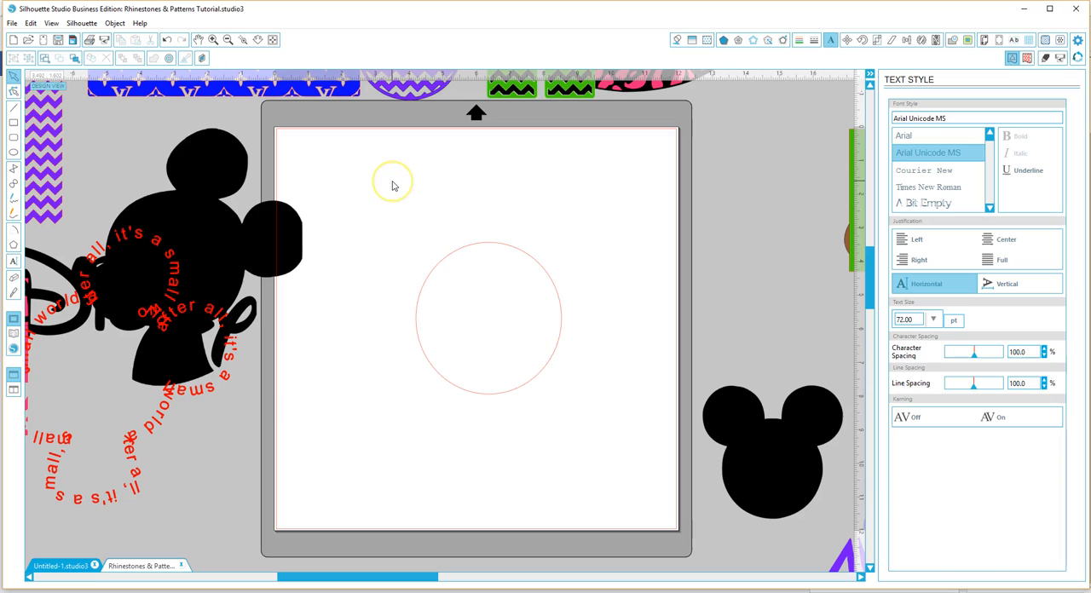
mouse_move(87, 275)
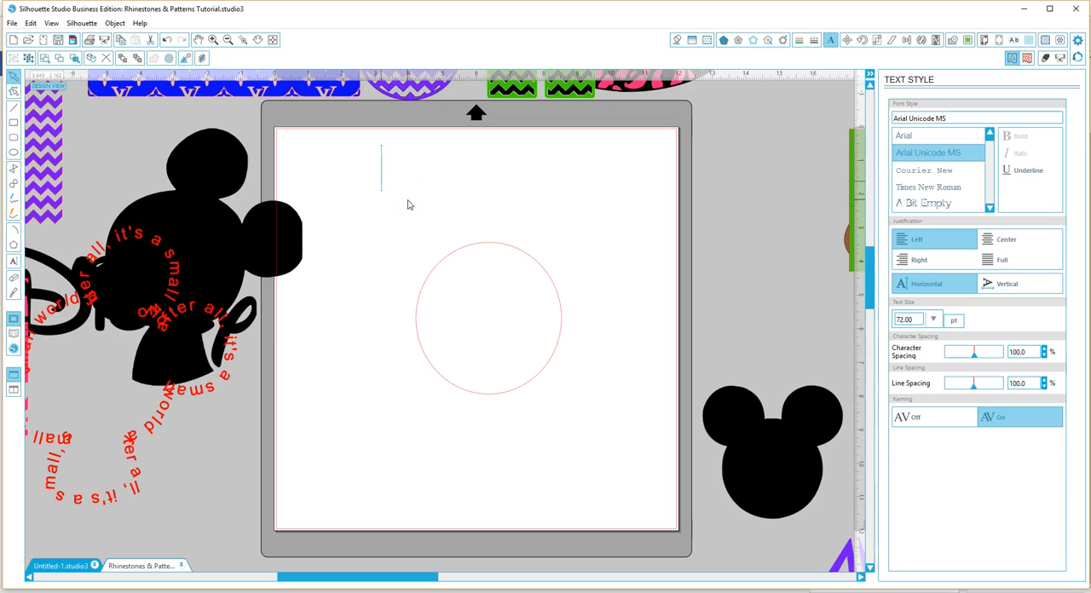
Step: Type the text 'HUFFMAN FAMILY' above the circle
type("H")
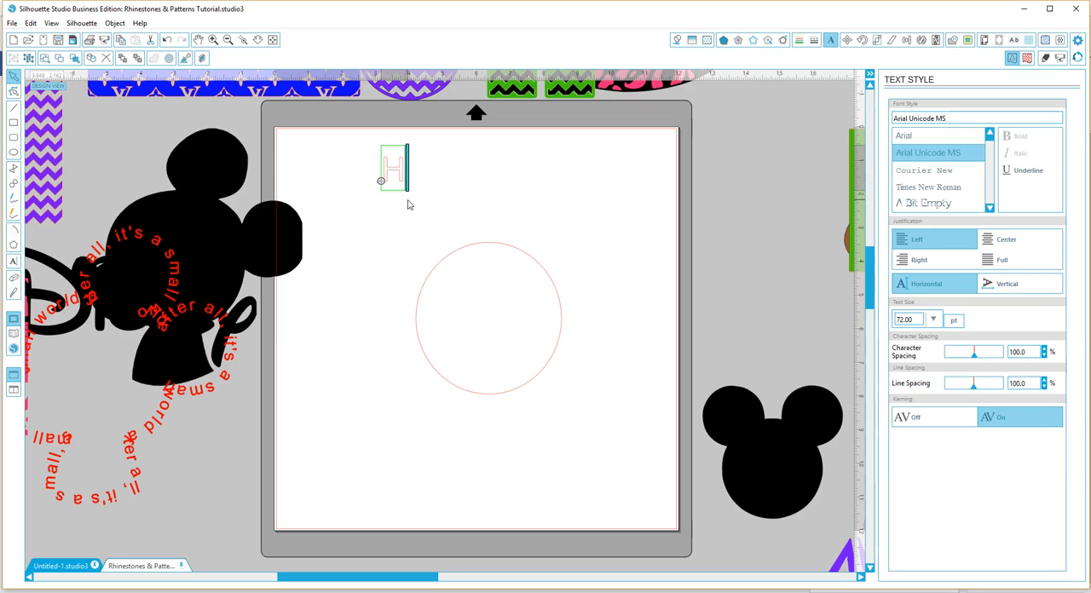
type("UFF")
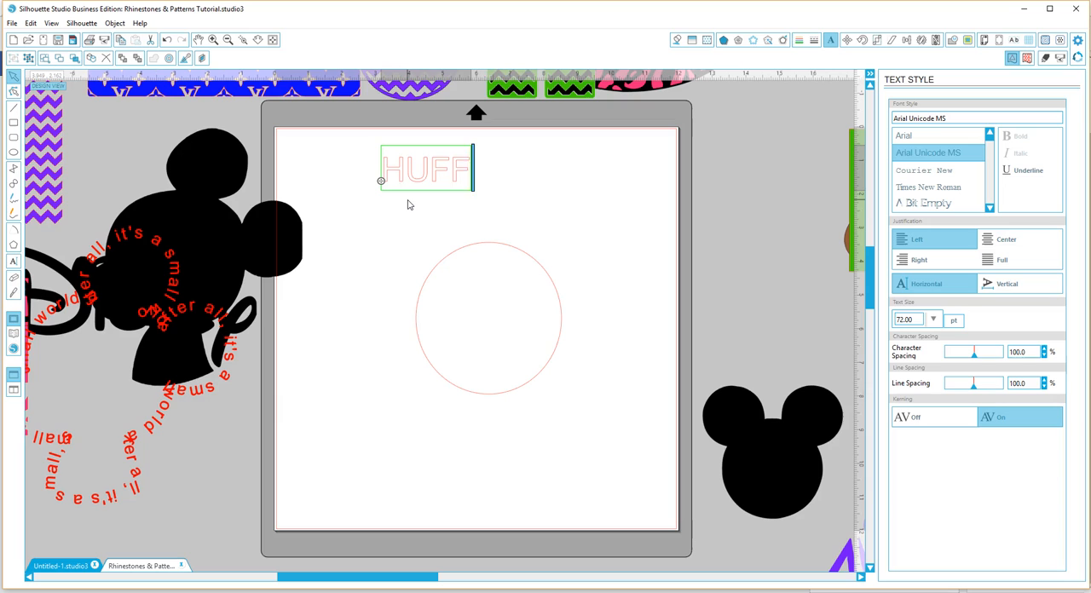
type("FMAN FAMI")
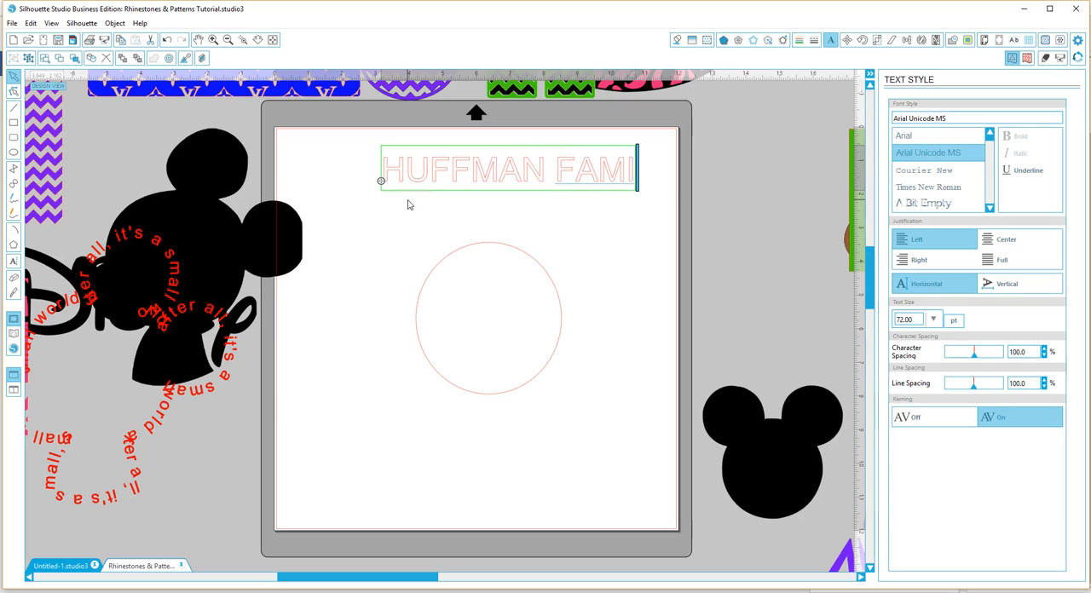
type("LY")
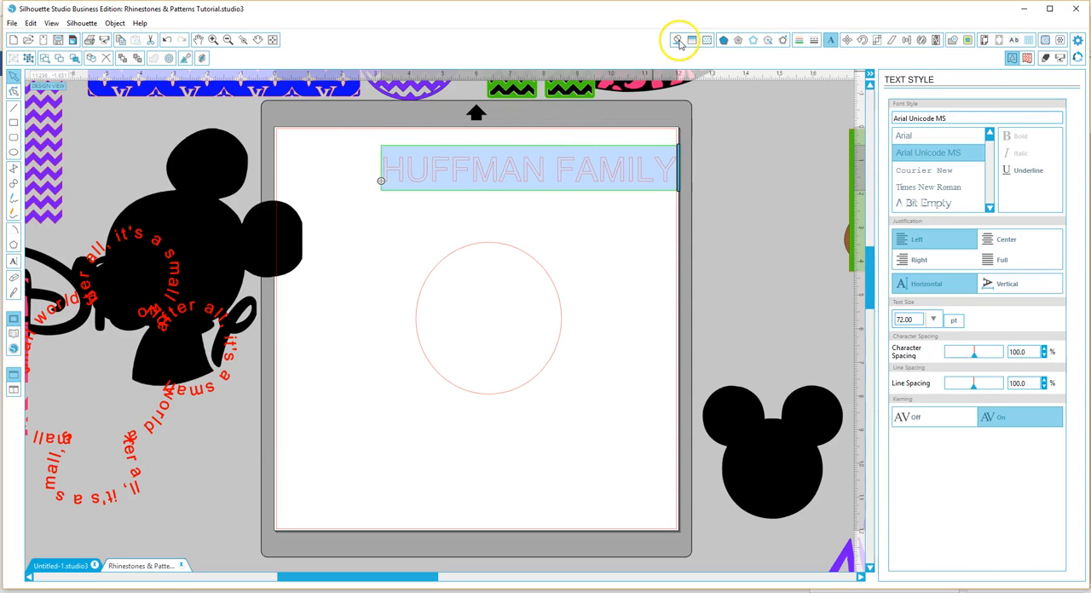
Step: Fill the HUFFMAN FAMILY text with a solid blue swatch and return to the Text Style settings
left_click(677, 41)
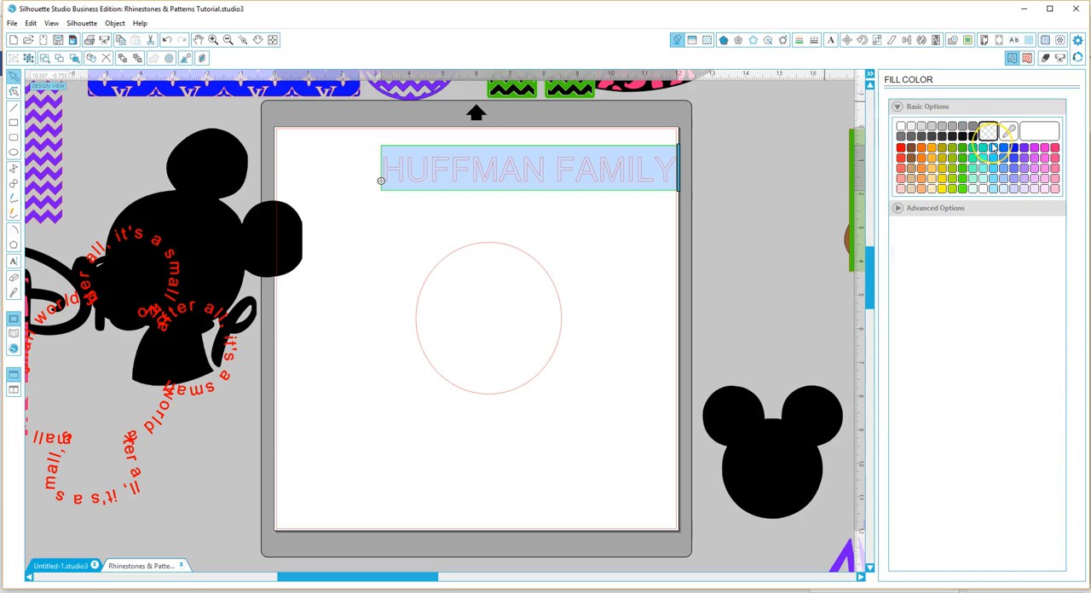
left_click(989, 149)
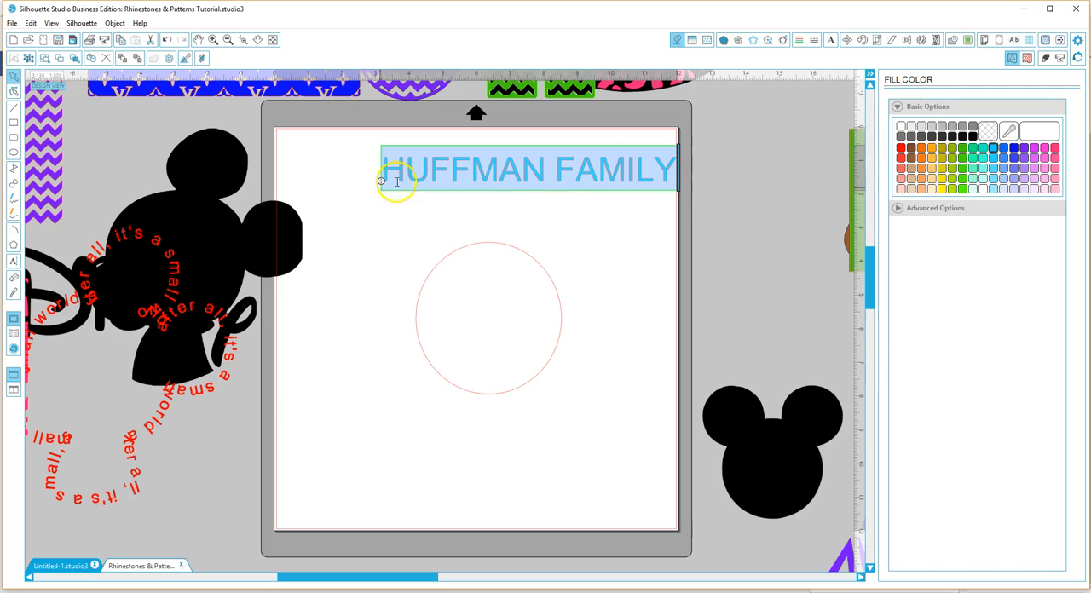
mouse_move(856, 64)
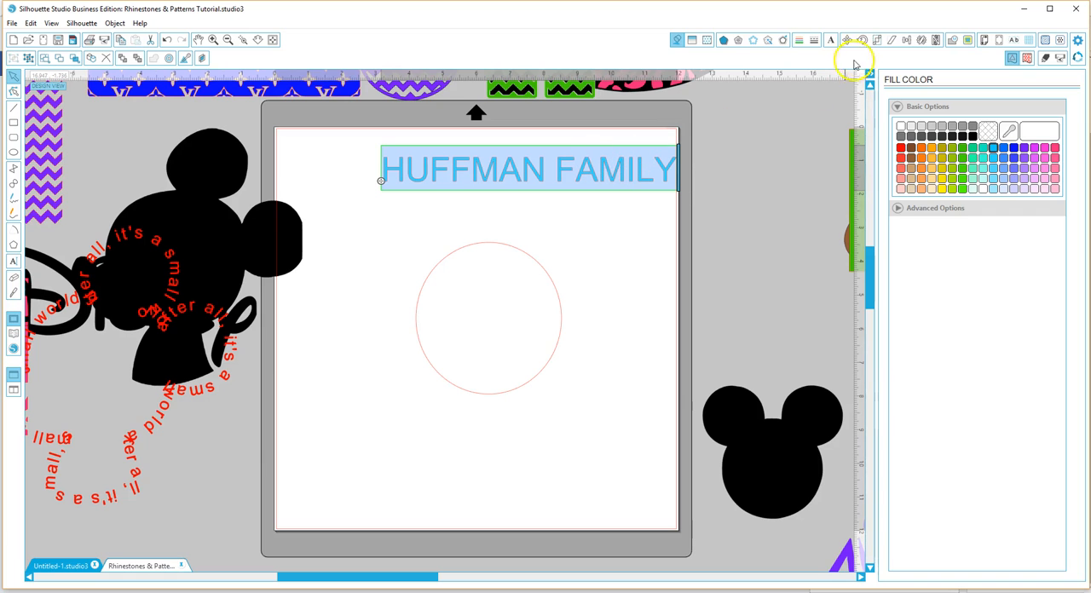
left_click(831, 41)
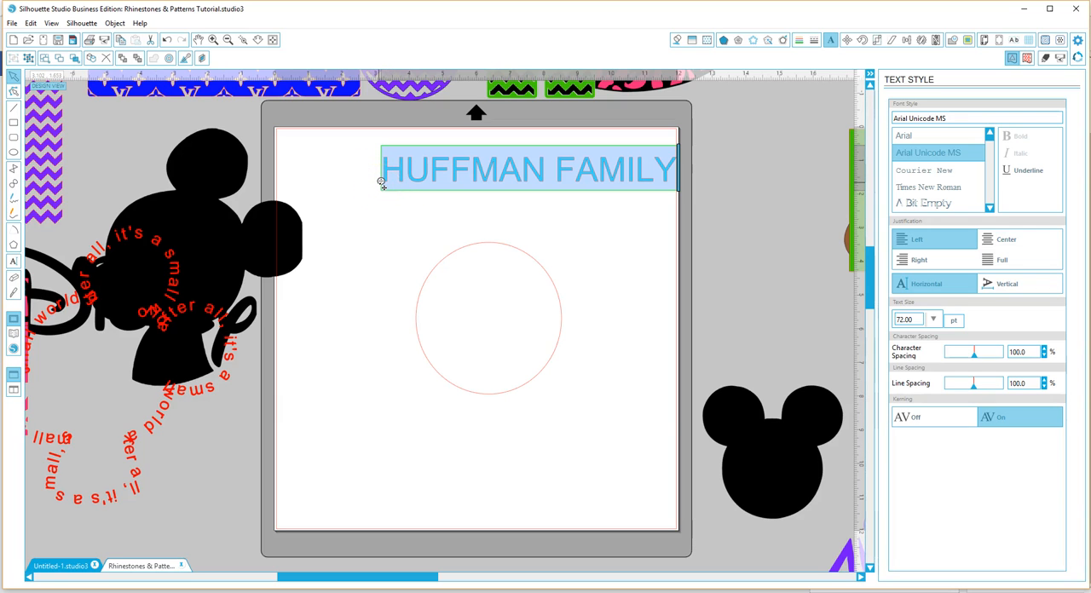
Step: Attach HUFFMAN FAMILY to the circle path so it arches along the top
left_click_drag(528, 169, 538, 235)
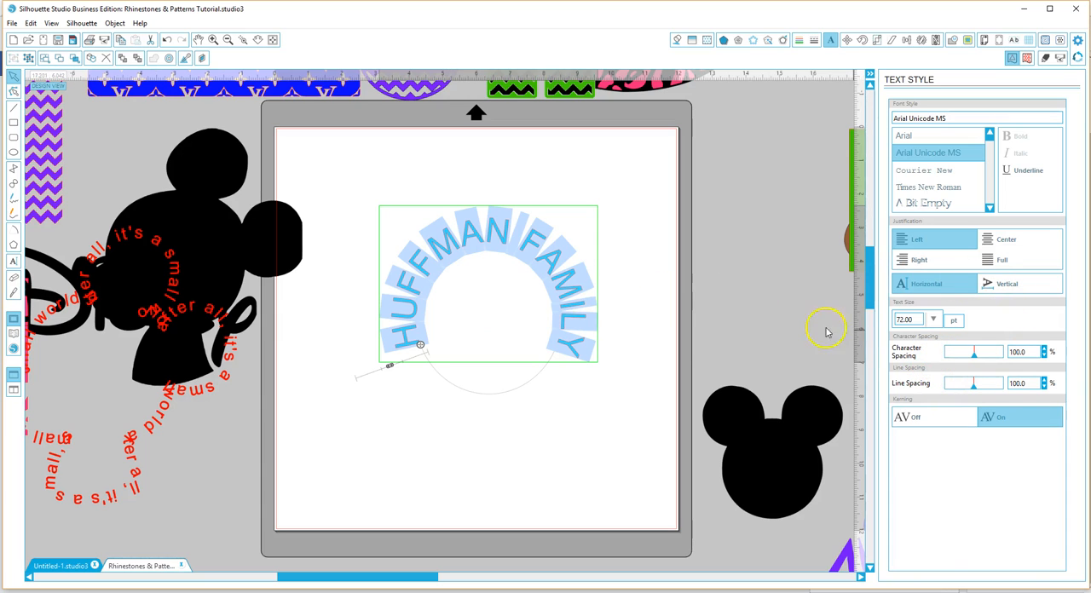
mouse_move(583, 327)
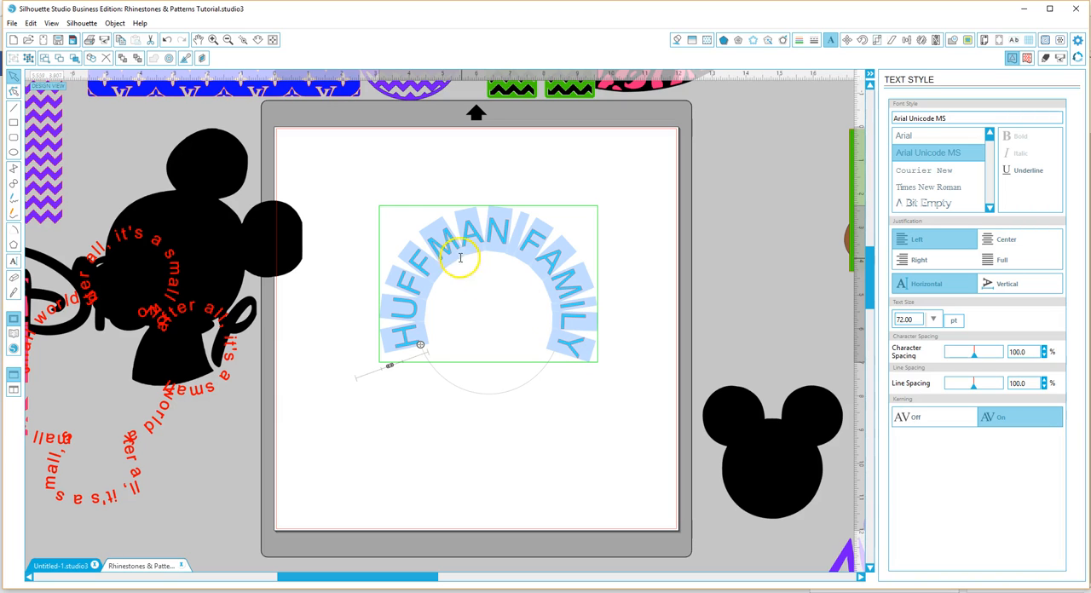
mouse_move(793, 313)
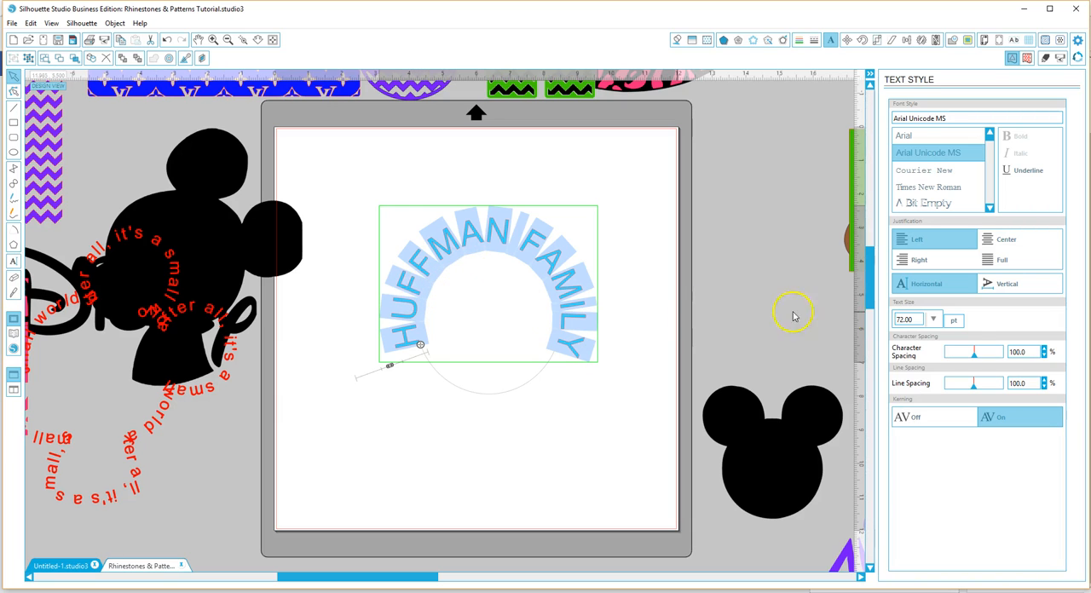
mouse_move(1015, 356)
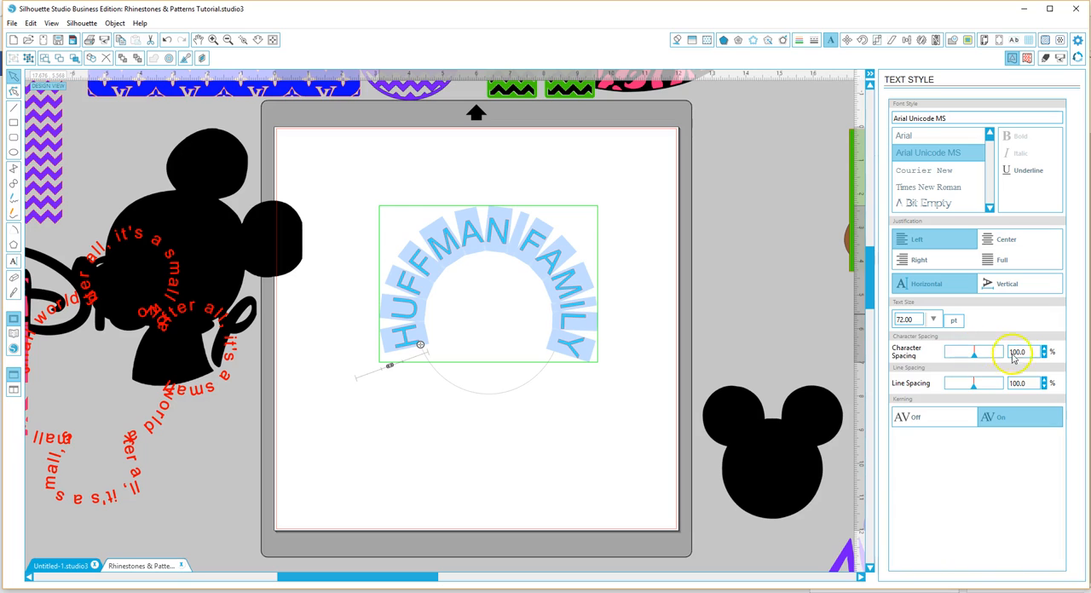
Step: Reduce HUFFMAN FAMILY character spacing stepwise to about 94.8%, drawing the letters closer
left_click(1044, 355)
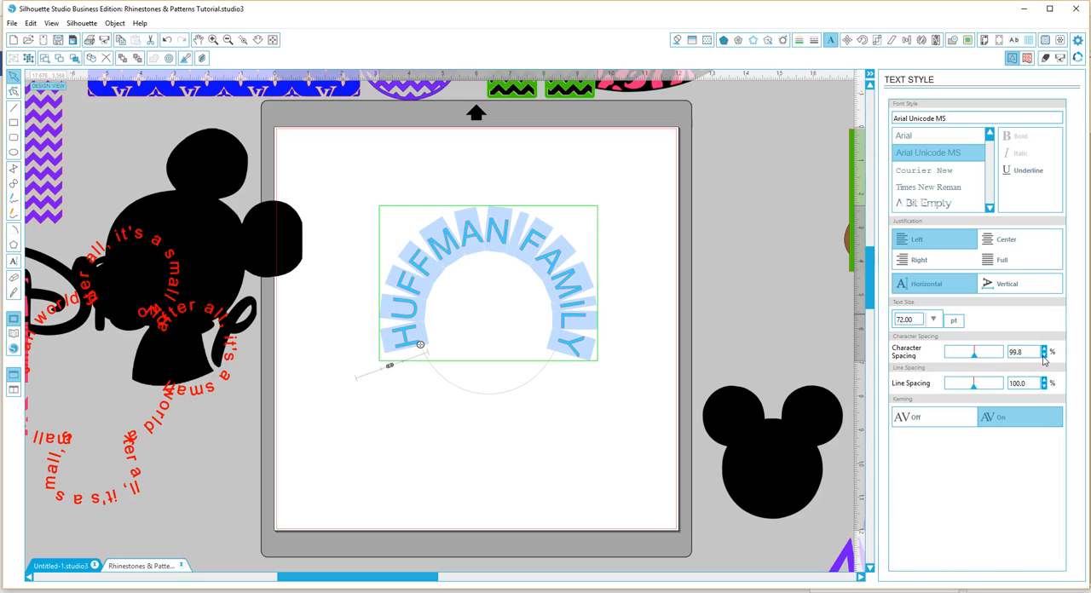
left_click(1046, 355)
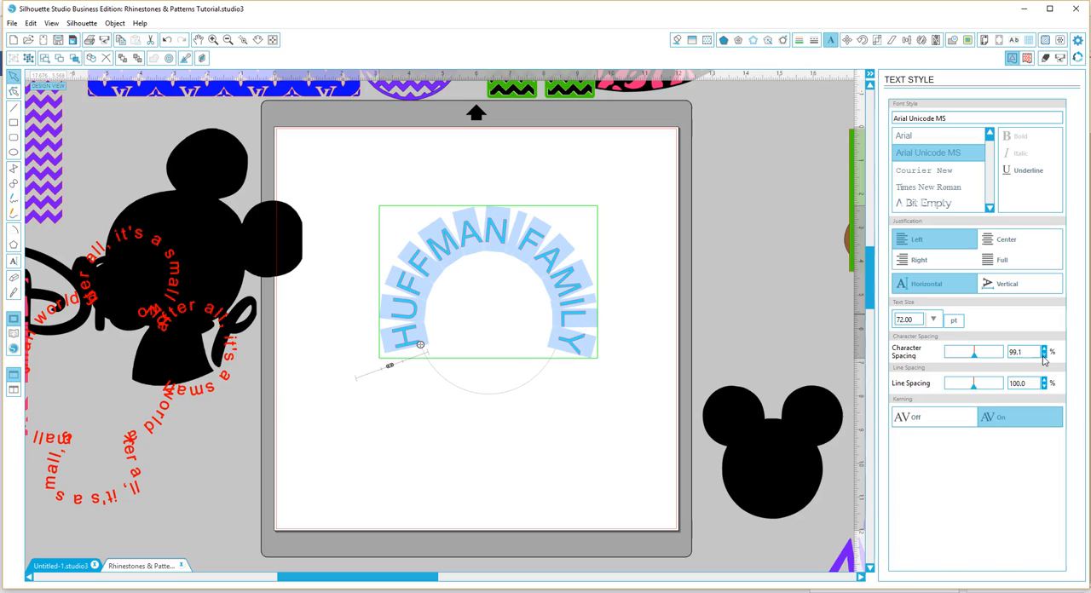
left_click(1045, 355)
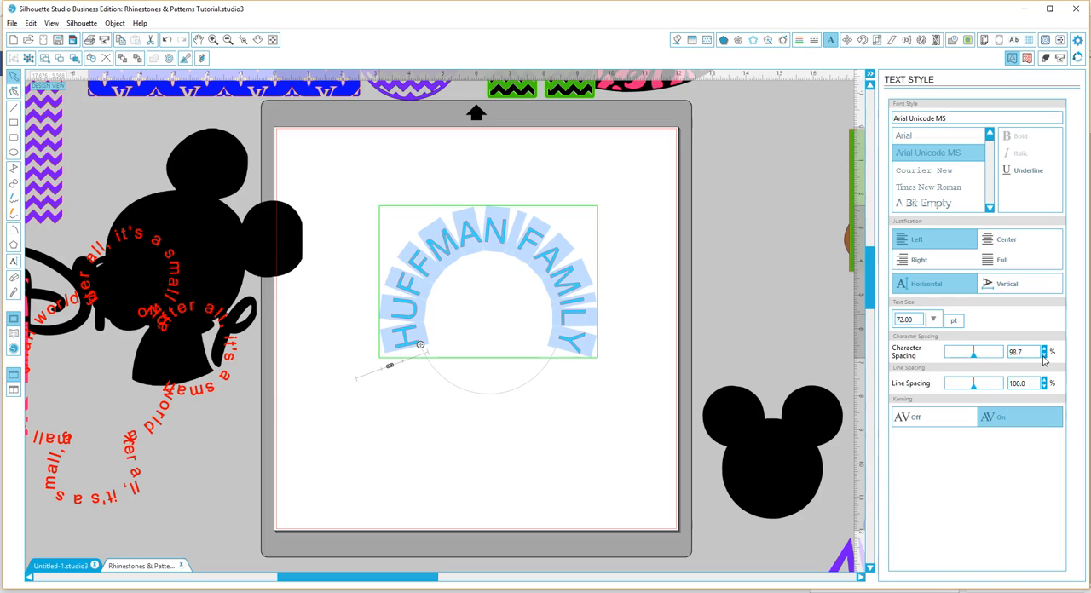
left_click(1045, 355)
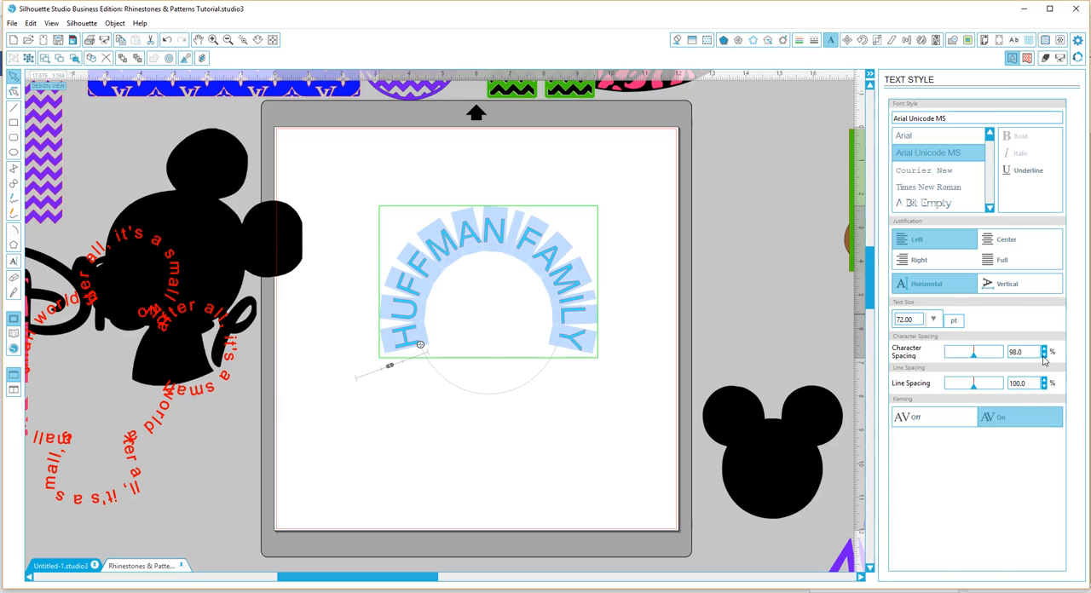
left_click(1045, 355)
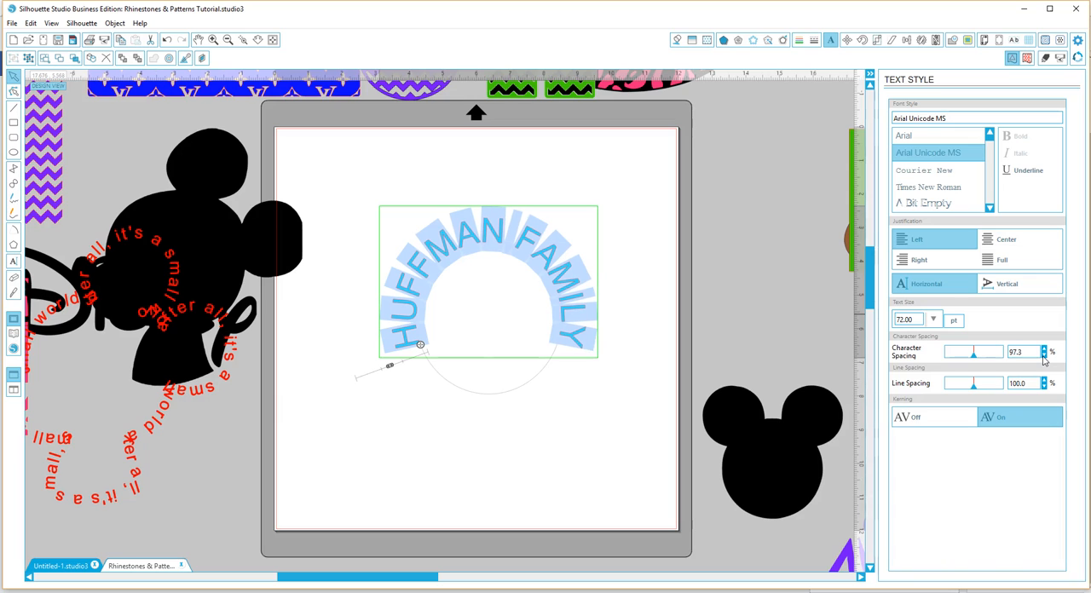
left_click(1043, 355)
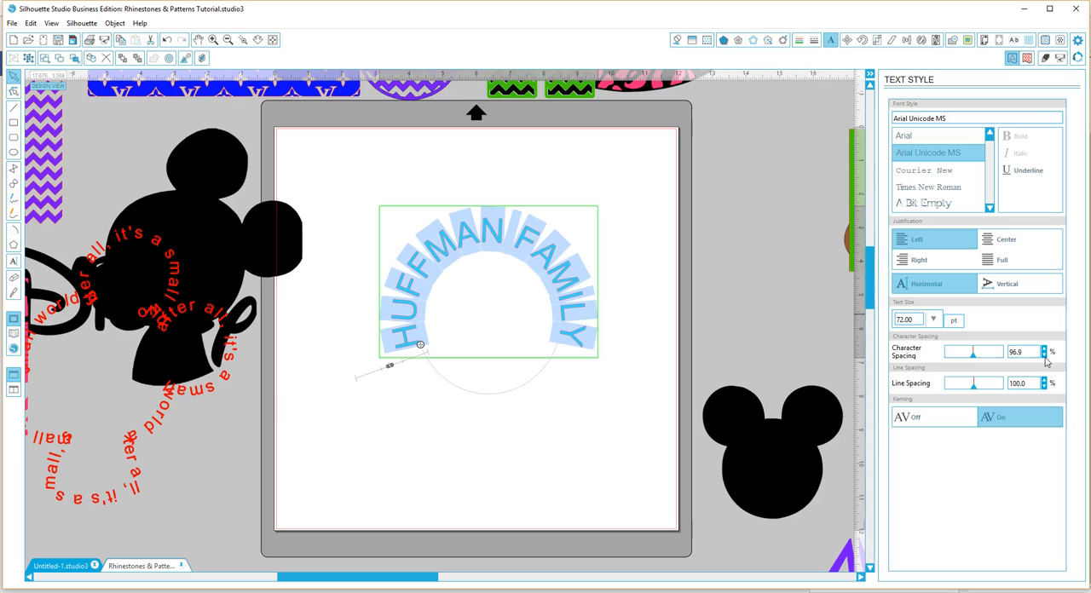
left_click(1046, 355)
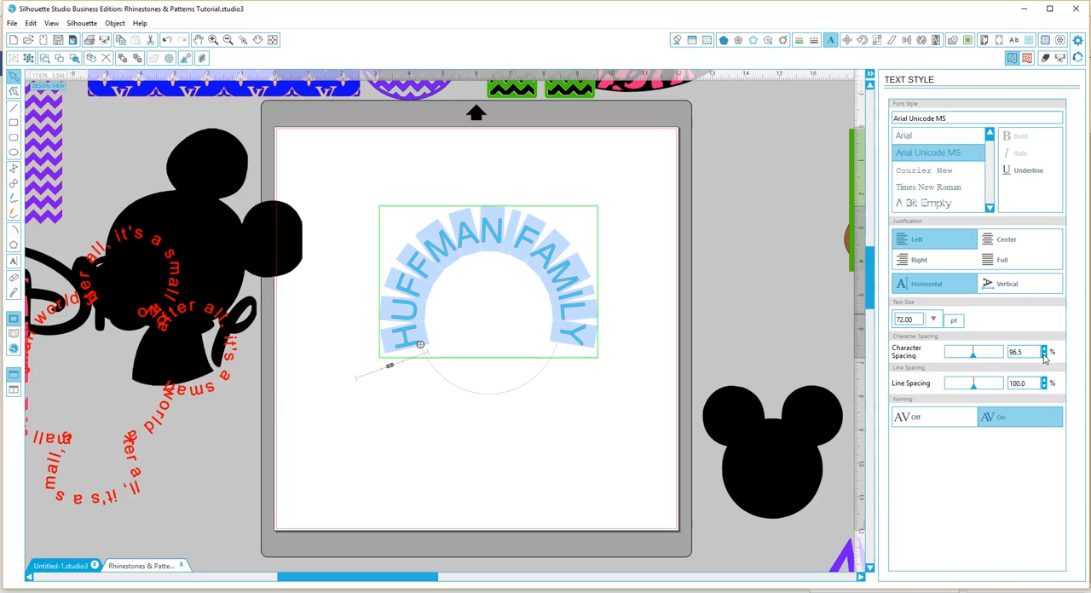
left_click(1046, 355)
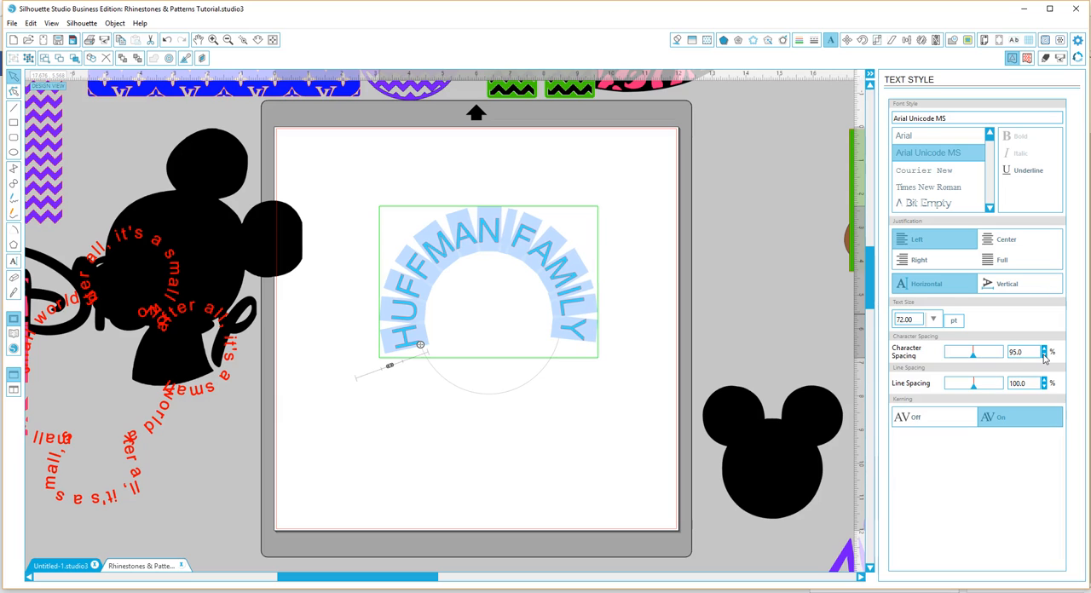
left_click(1045, 354)
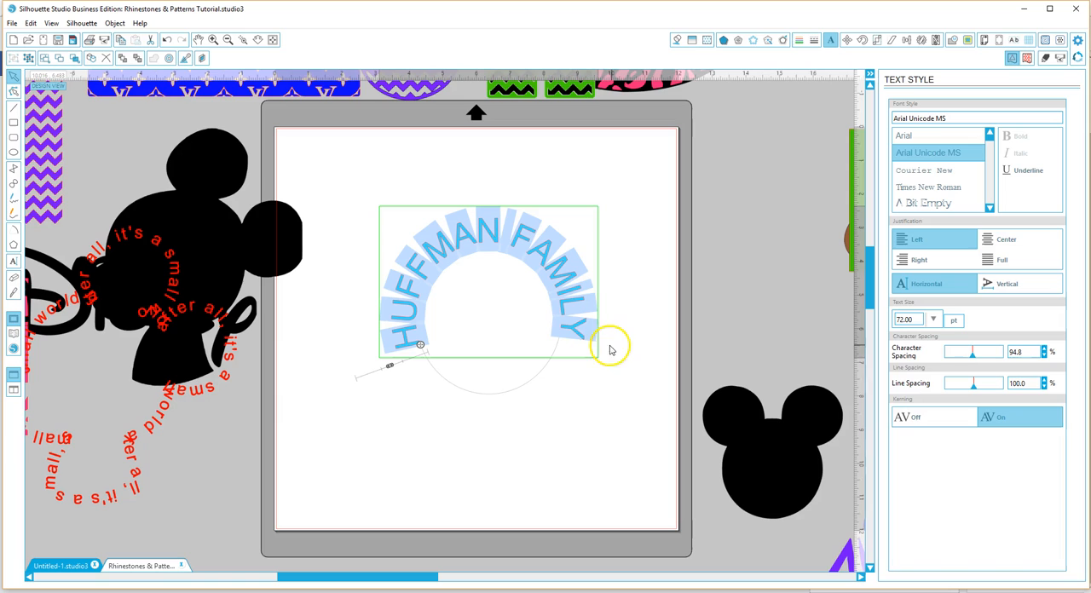
mouse_move(573, 367)
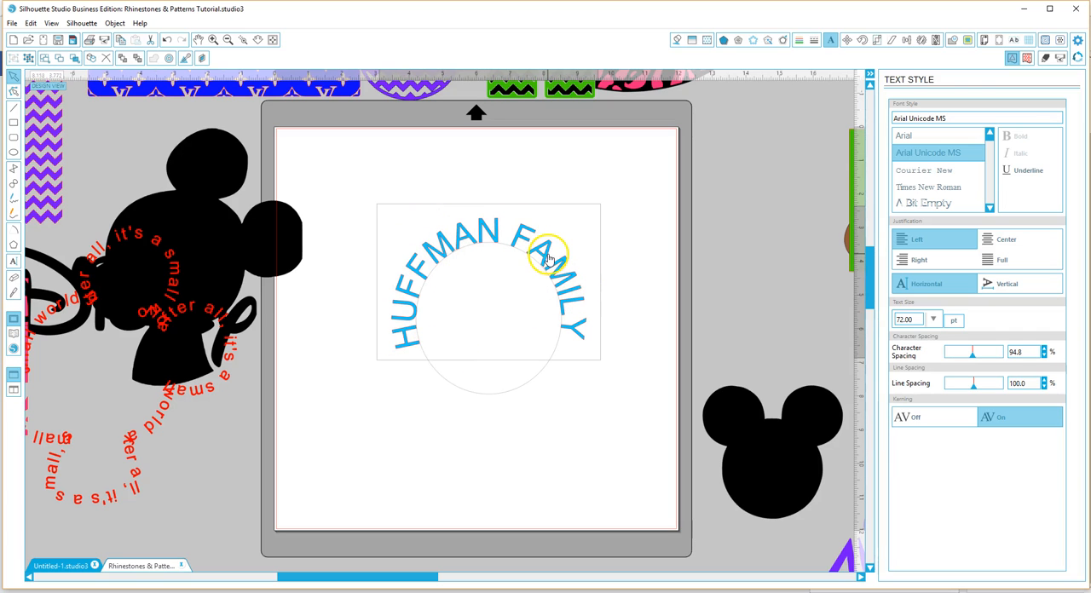
Step: Drag the curved blue HUFFMAN FAMILY text off the mat to the right, leaving the circle
right_click(546, 256)
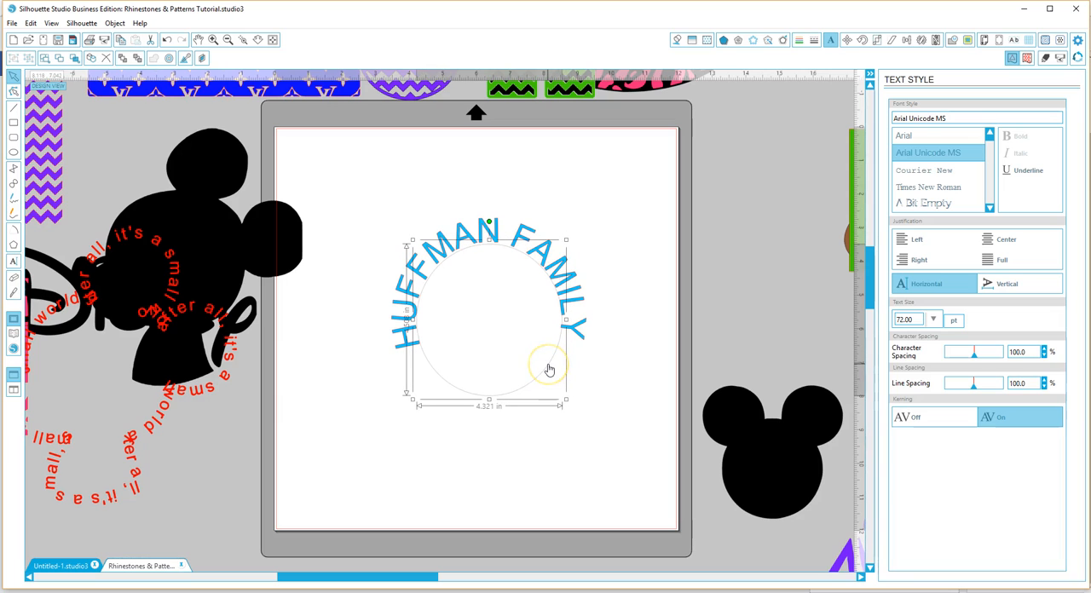
mouse_move(426, 358)
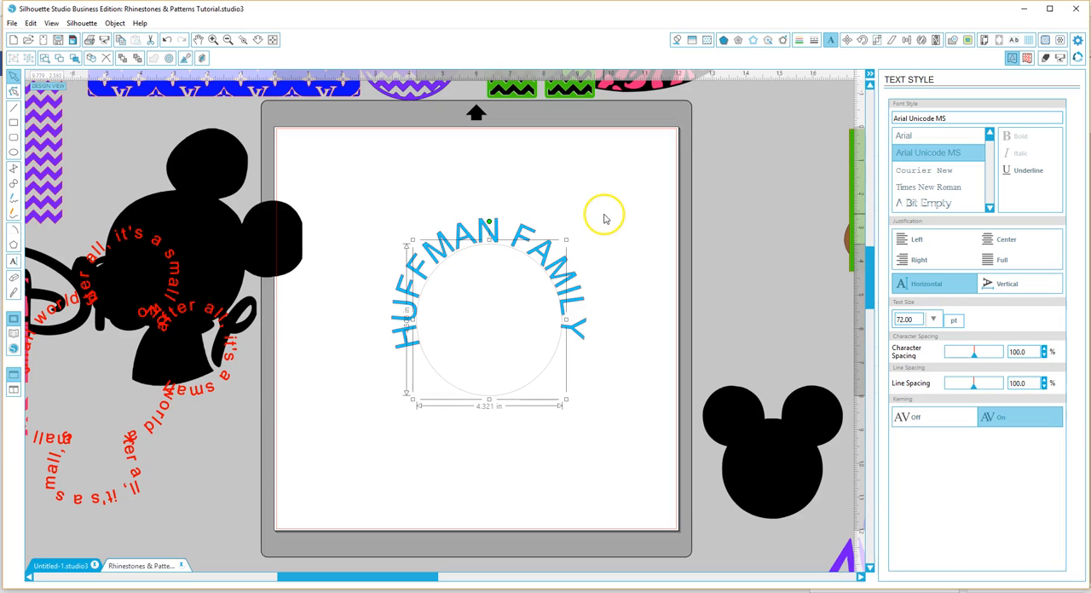
mouse_move(546, 379)
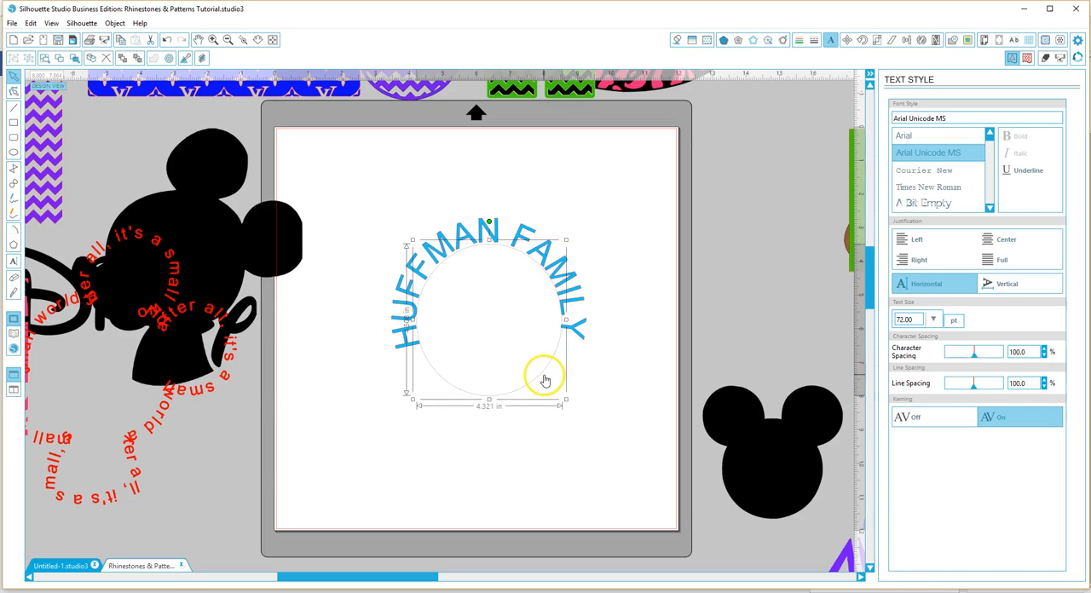
mouse_move(546, 358)
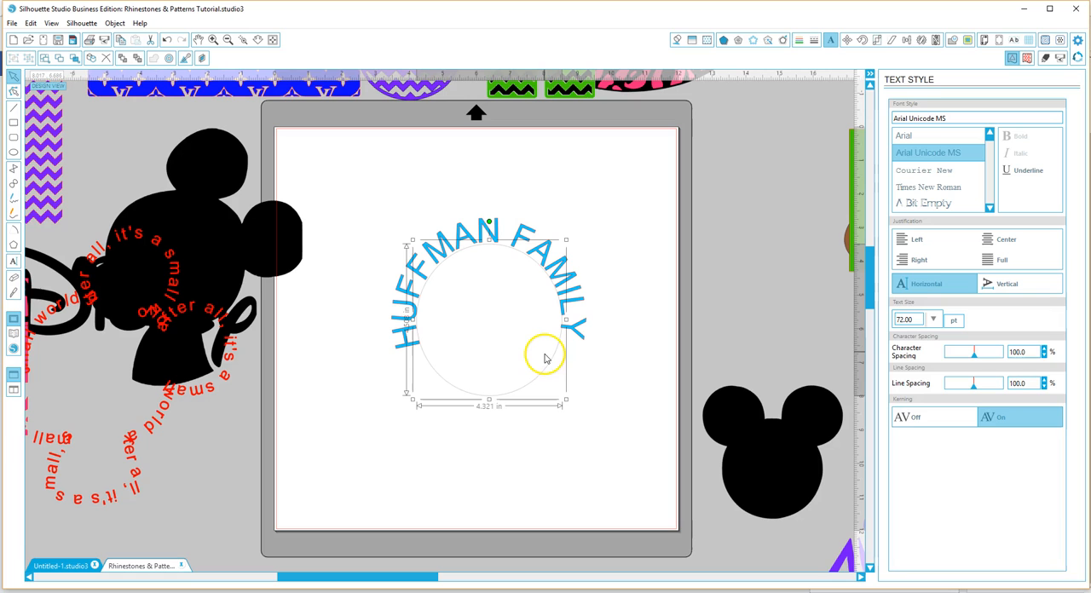
left_click_drag(546, 358, 549, 293)
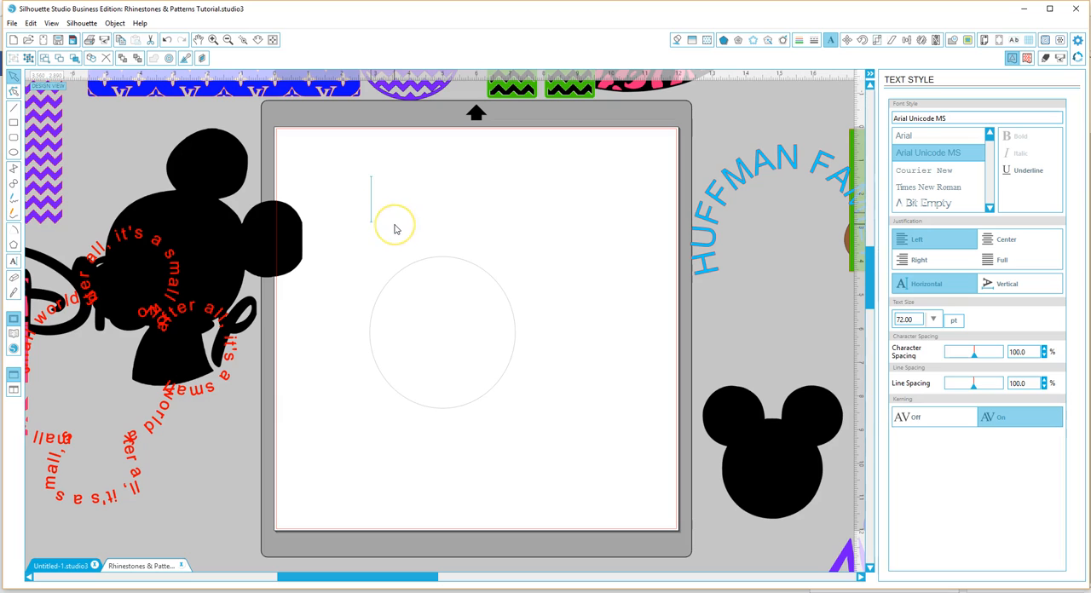
Step: Type separate red HUFFMAN and FAMILY texts on the mat near the circle
type("HUF")
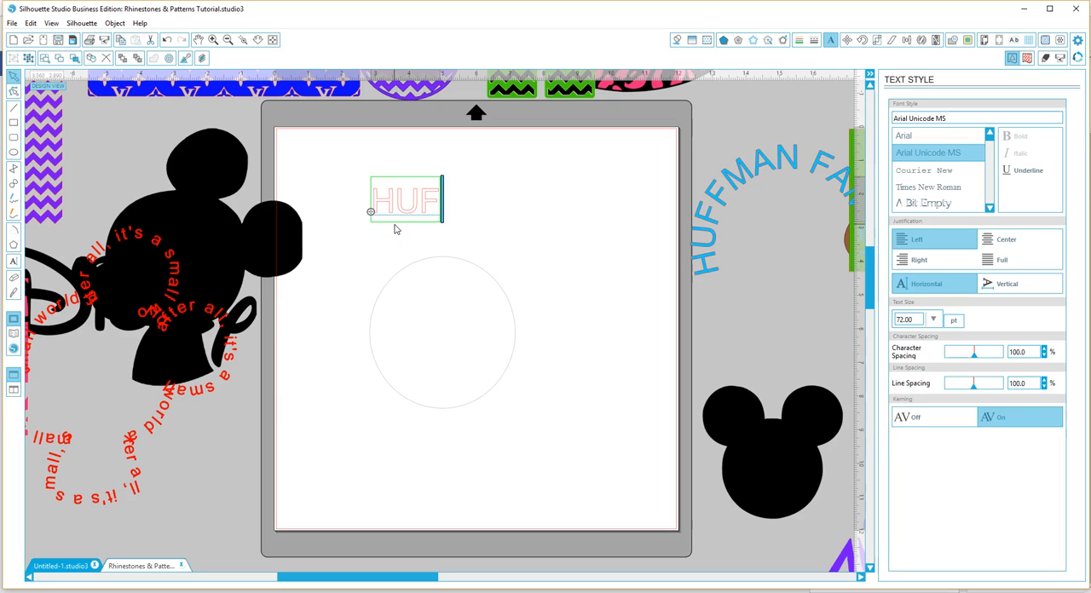
type("FMAN")
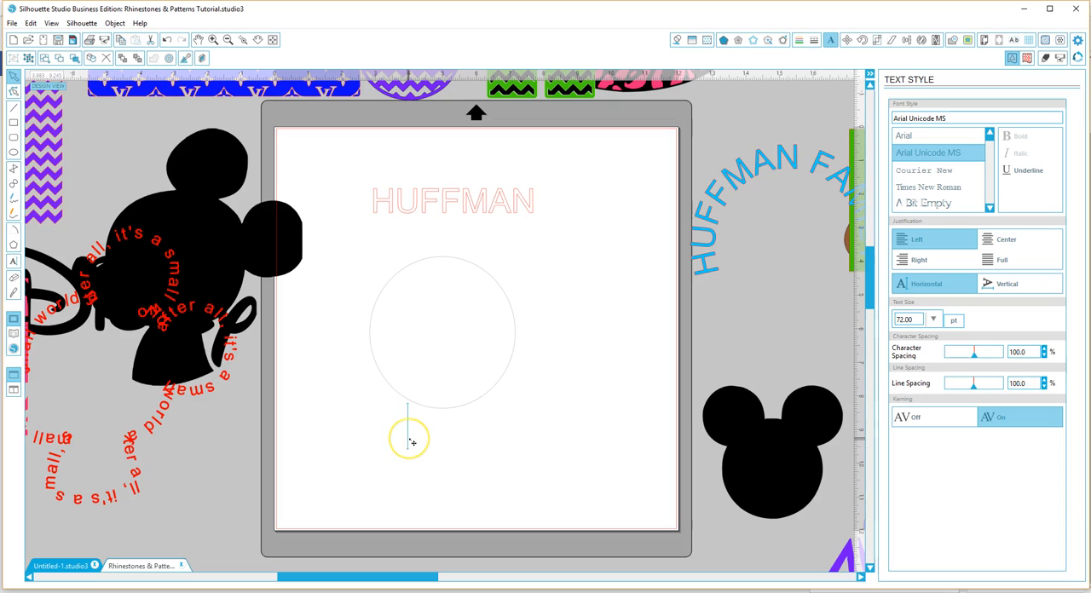
type("FAMILY")
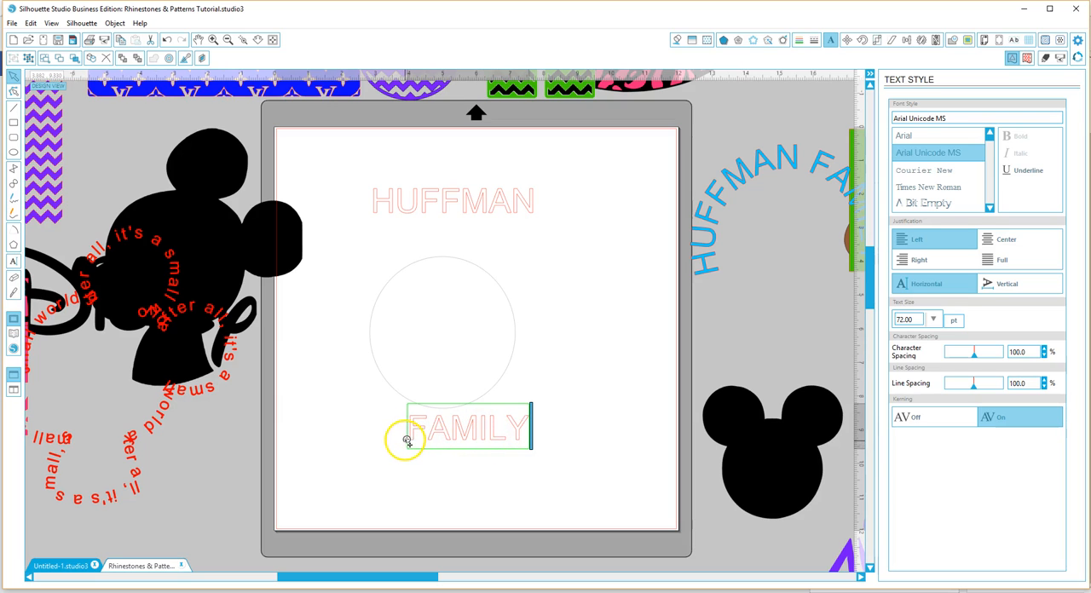
Step: Attach FAMILY to the circle path and slide it around to the bottom edge
left_click_drag(406, 440, 382, 375)
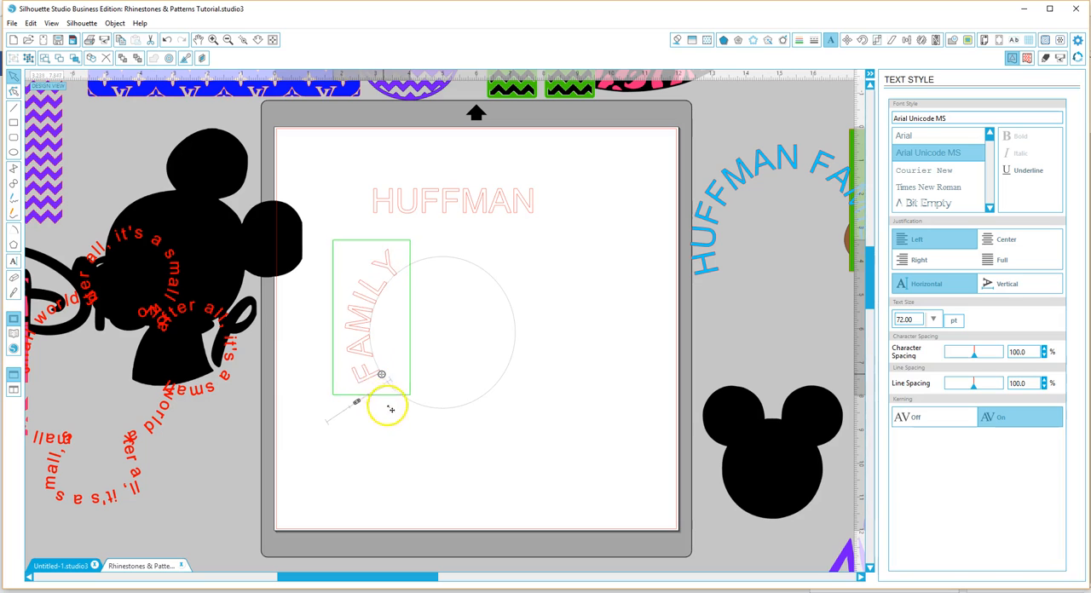
left_click_drag(382, 375, 467, 362)
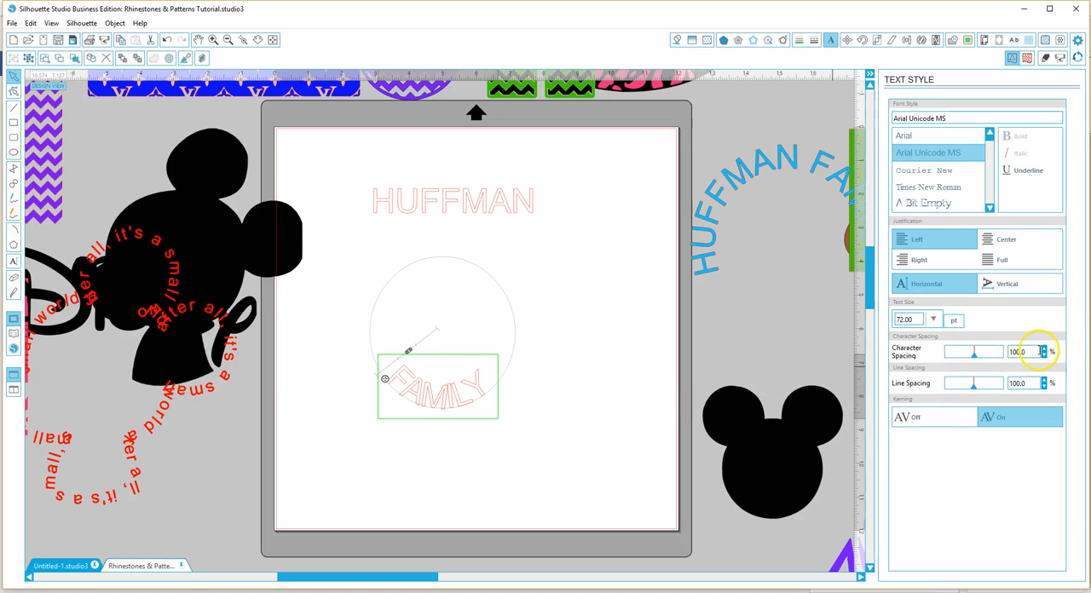
Step: Widen FAMILY's character spacing to about 106.5% and re-center it along the circle's bottom
left_click(1042, 348)
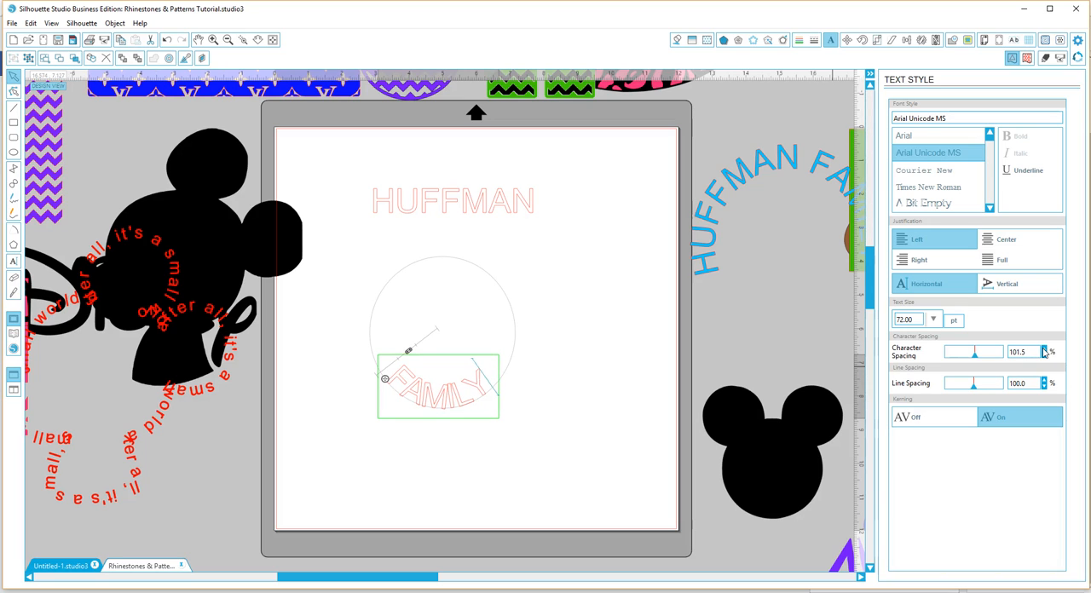
left_click(1045, 352)
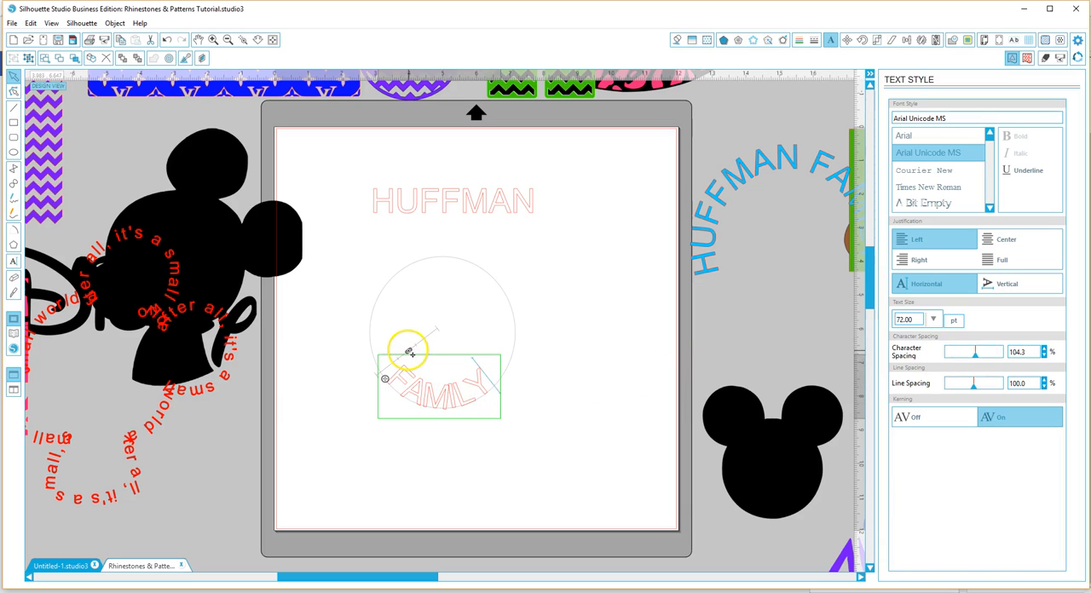
left_click_drag(410, 350, 412, 365)
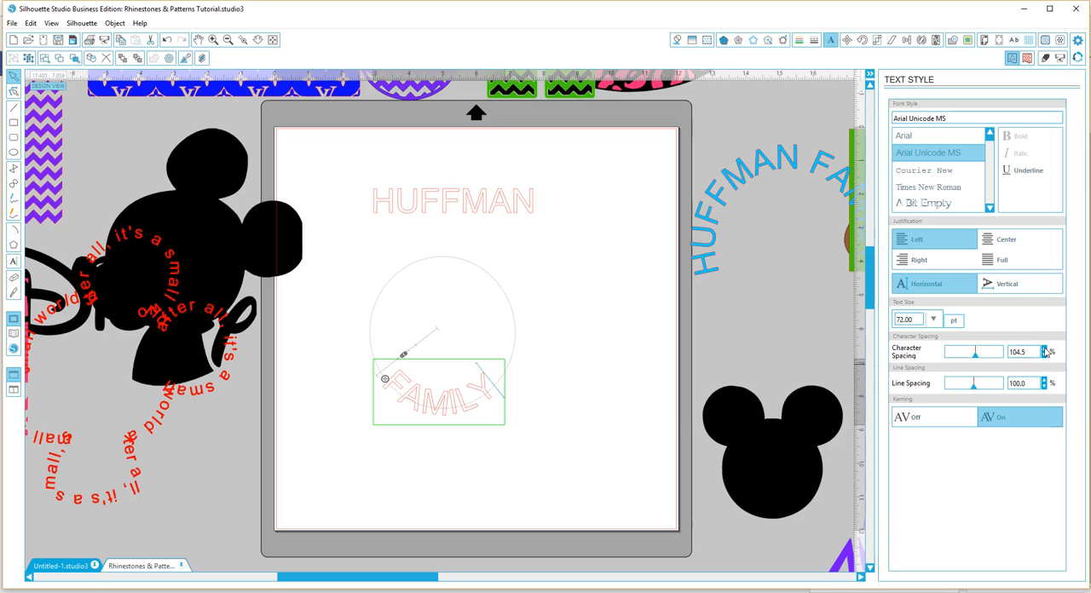
left_click(1047, 348)
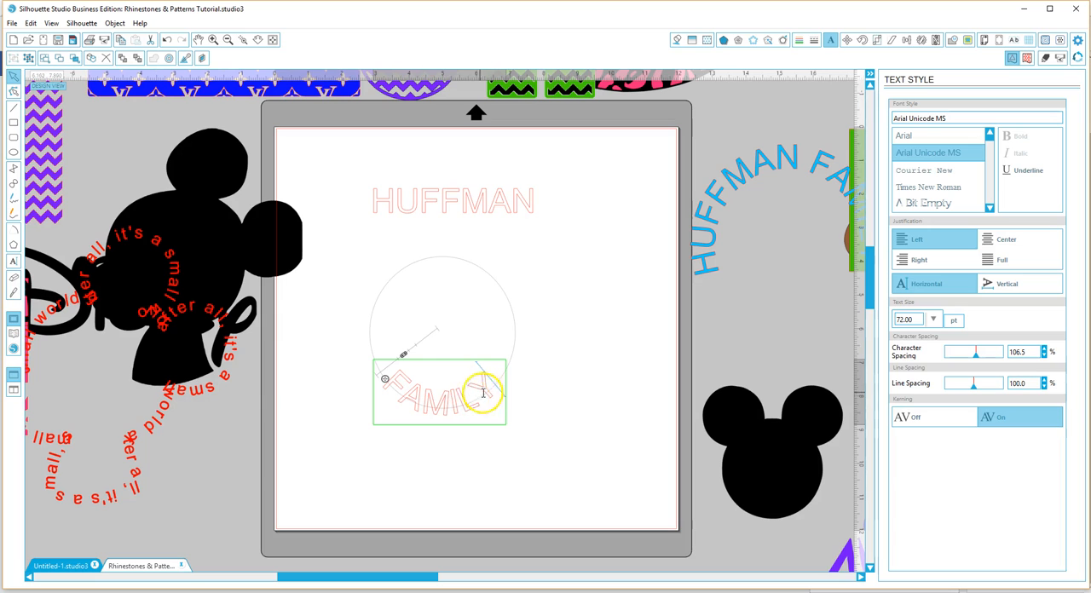
Step: Convert the curved FAMILY text to a path
right_click(484, 392)
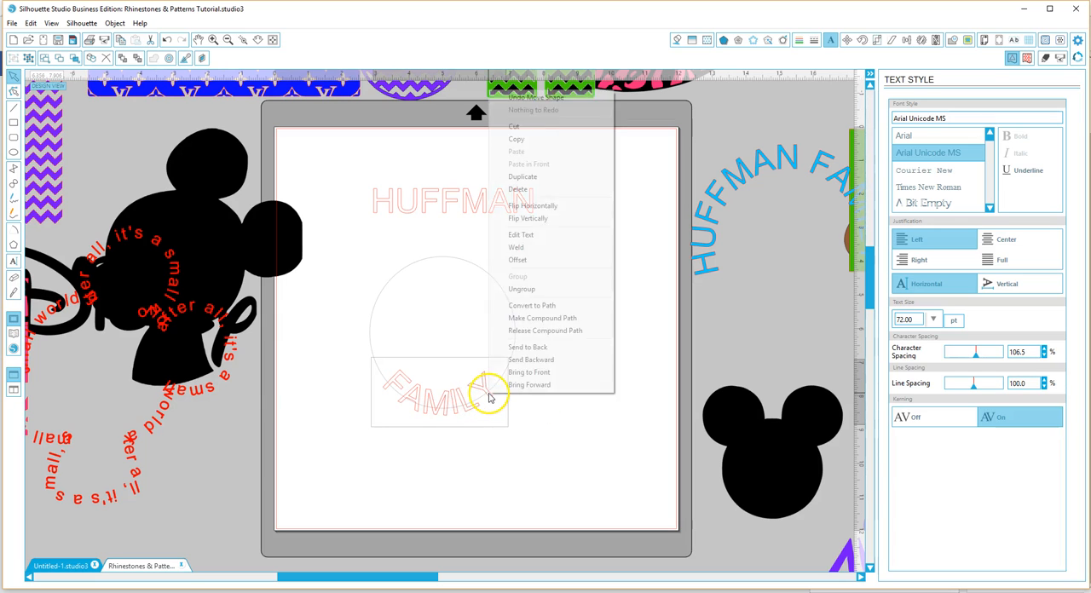
left_click(522, 290)
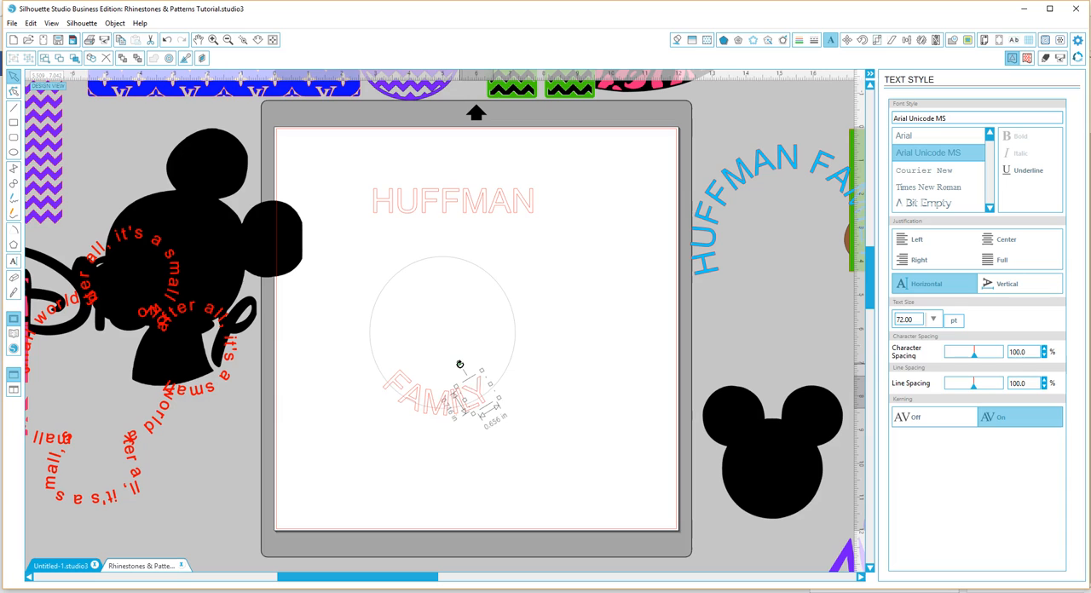
Step: Move the guide circle out of the way to the right
left_click(475, 399)
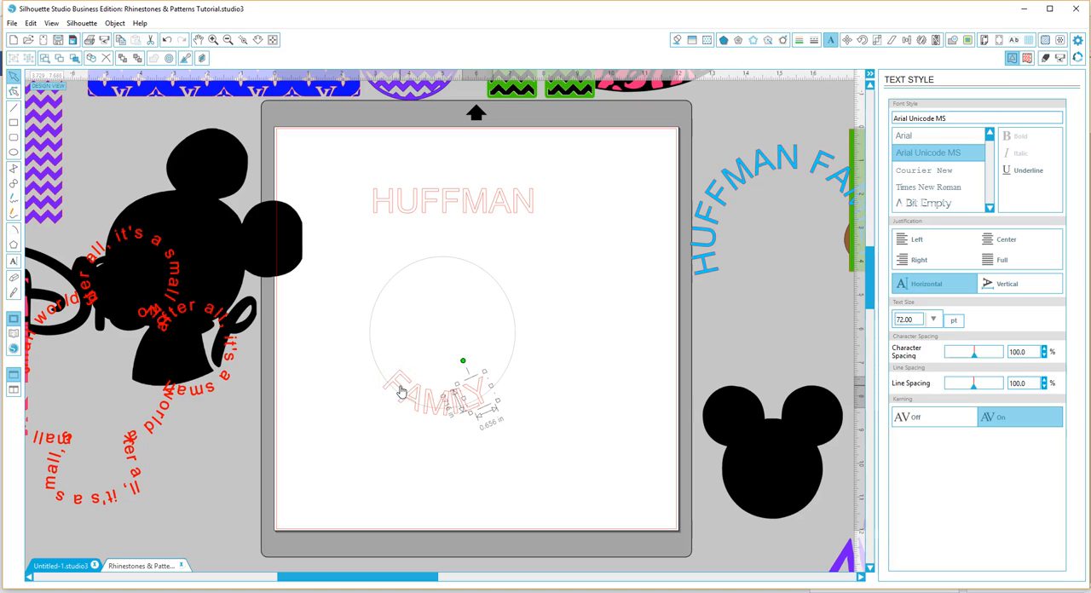
left_click(442, 402)
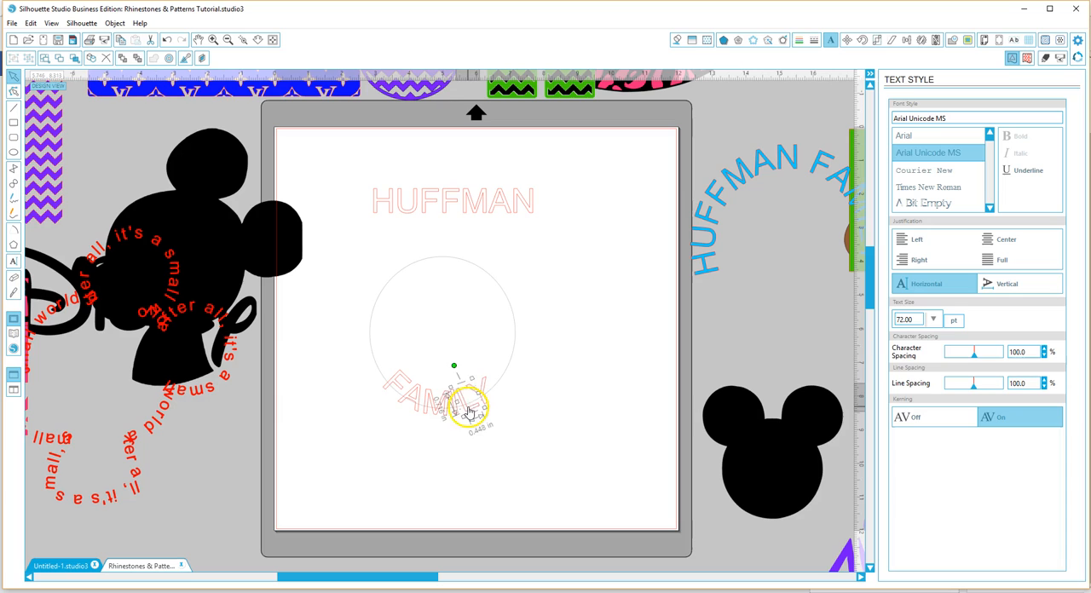
left_click_drag(471, 409, 457, 366)
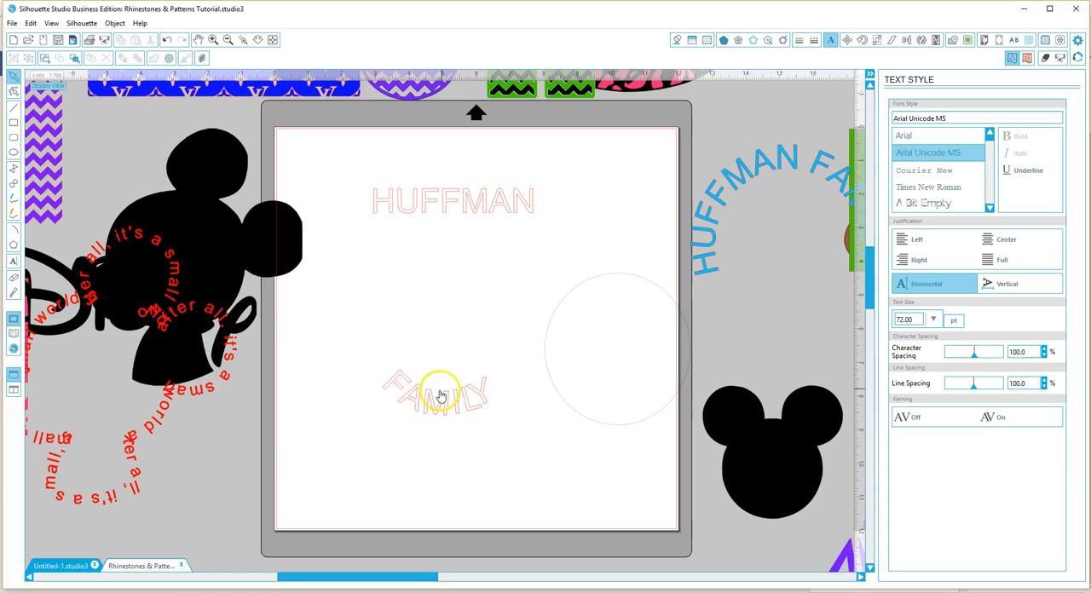
Step: Release the converted FAMILY shape from its compound path
left_click(442, 393)
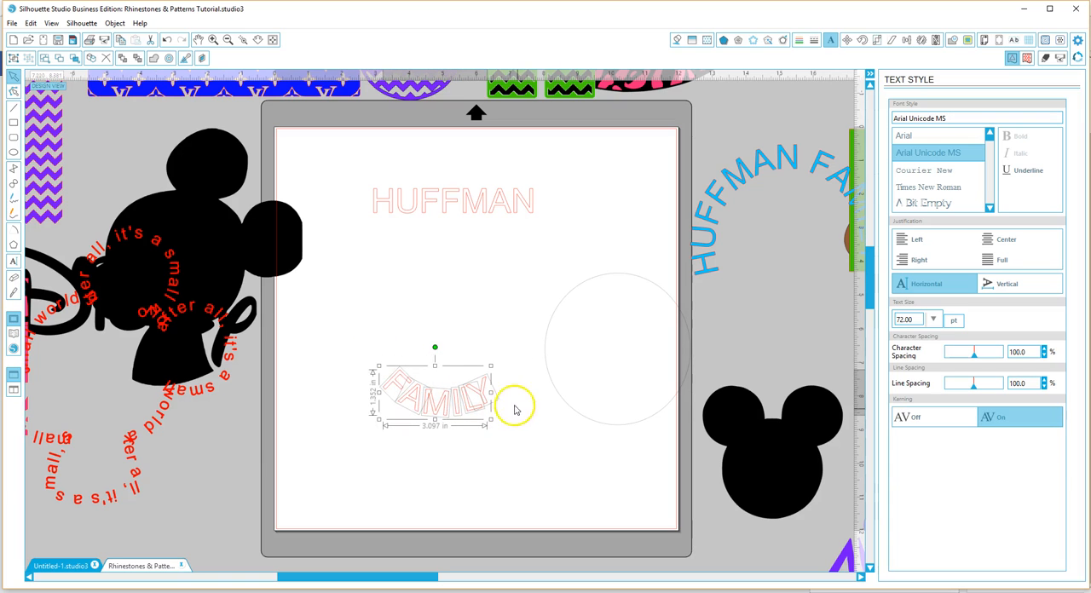
right_click(515, 407)
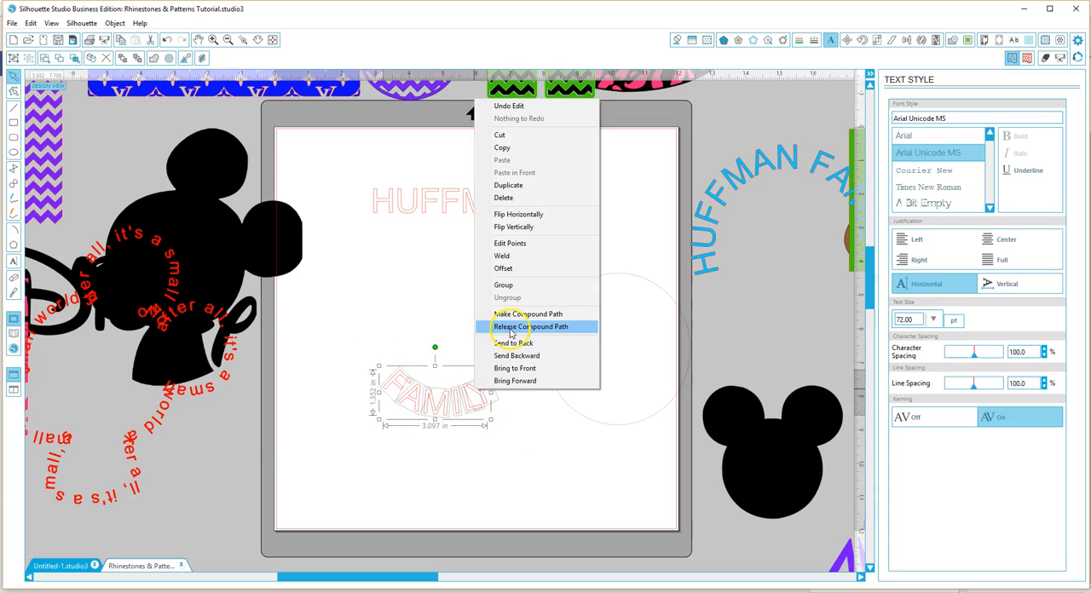
left_click(532, 328)
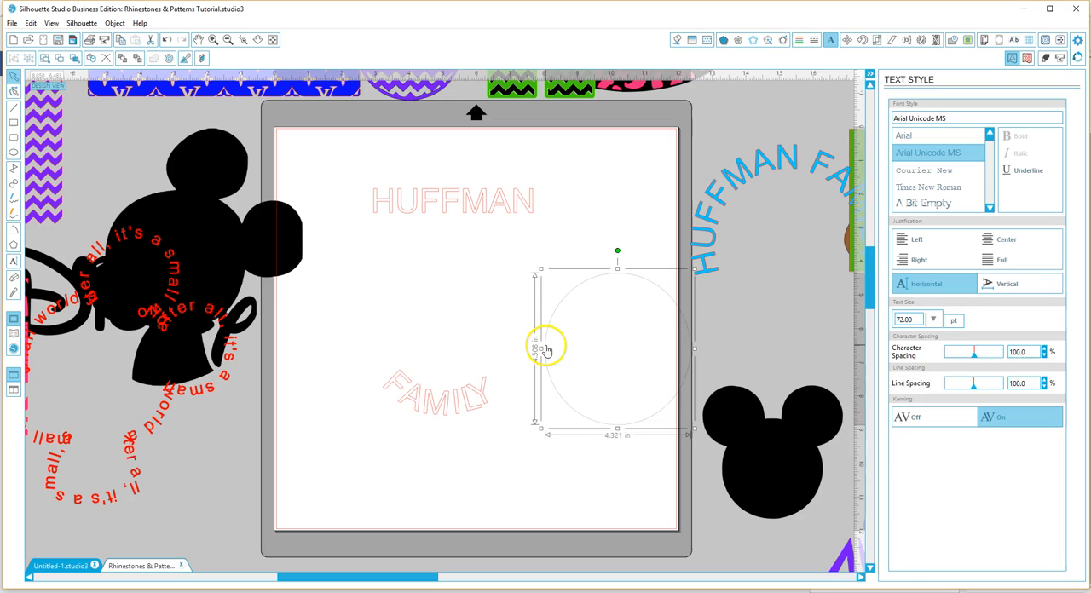
Step: Move the guide circle back over FAMILY so it follows the lower edge
left_click_drag(546, 348, 374, 328)
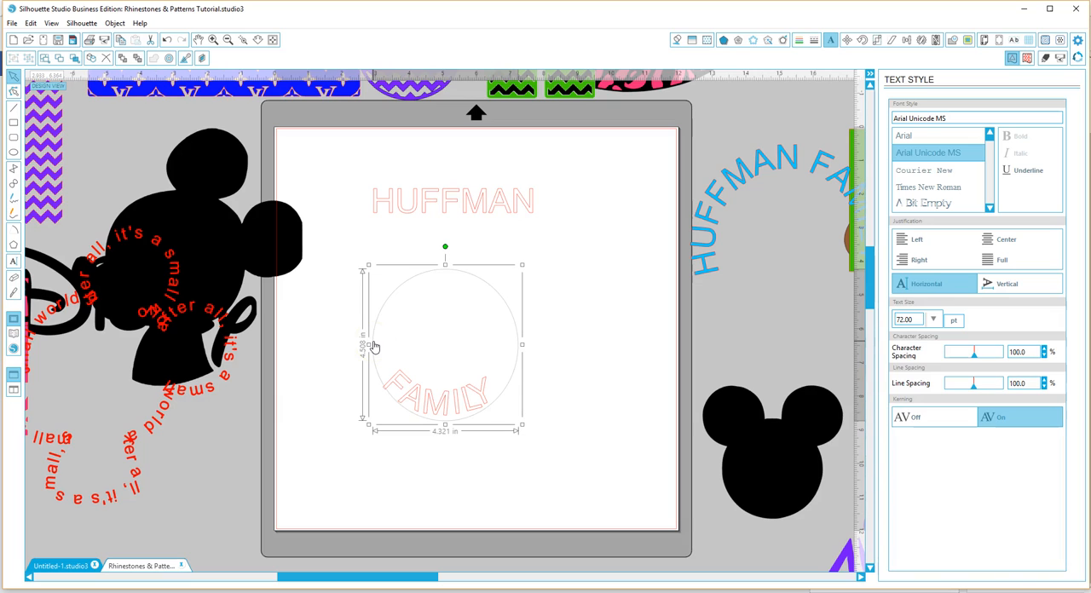
left_click(382, 205)
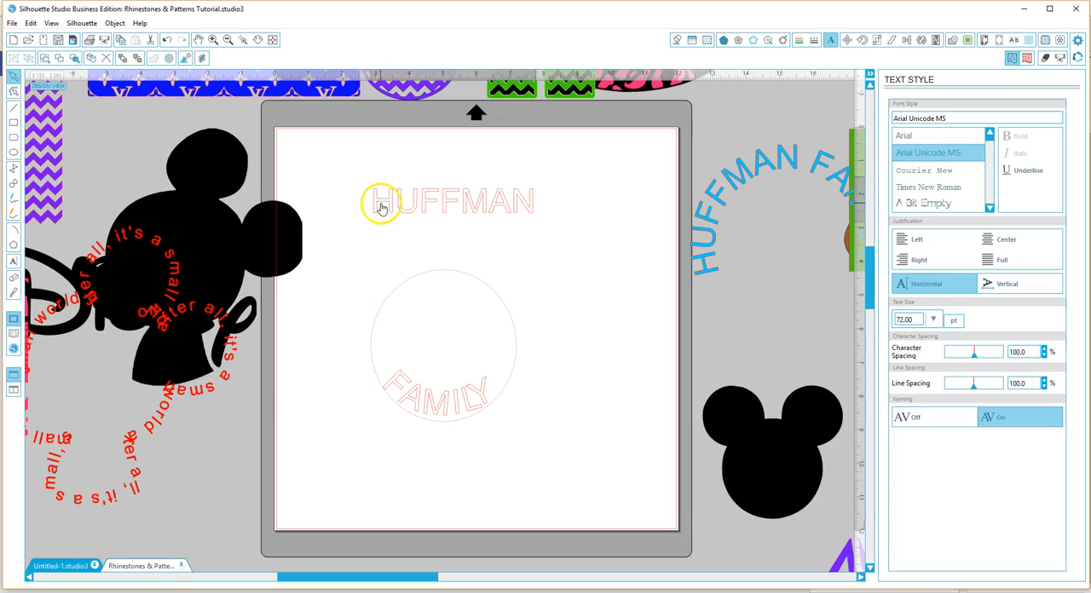
Step: Combine the curved HUFFMAN and FAMILY text into one compound path
left_click(381, 208)
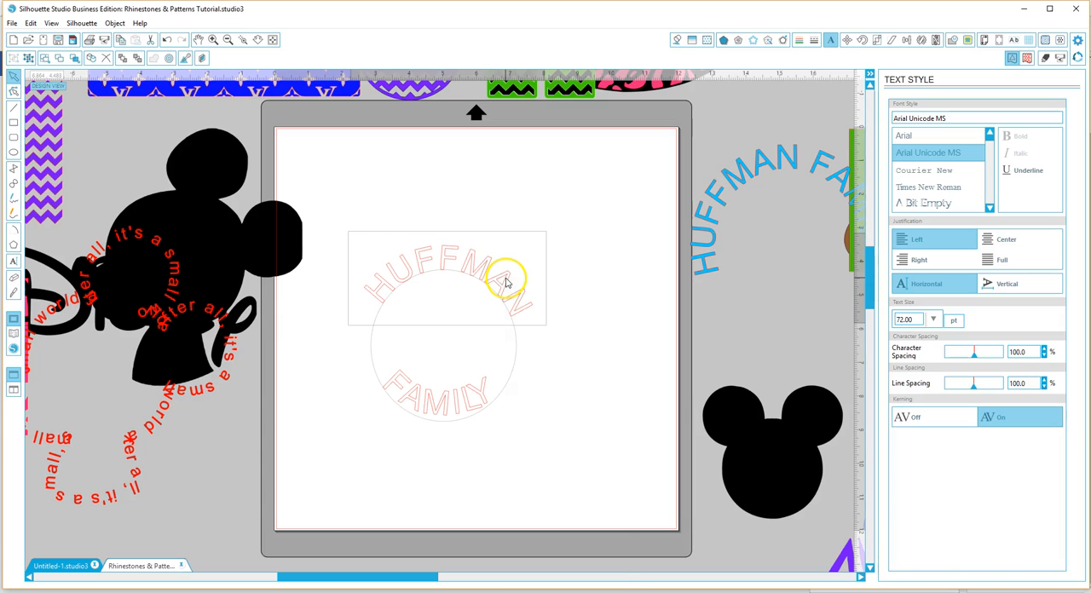
right_click(508, 281)
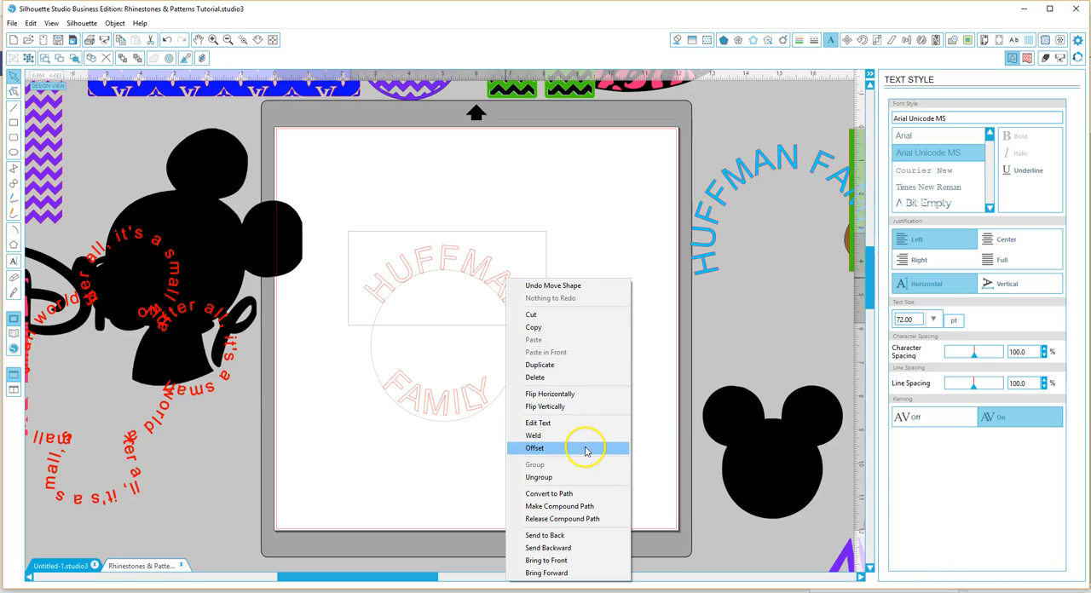
mouse_move(413, 292)
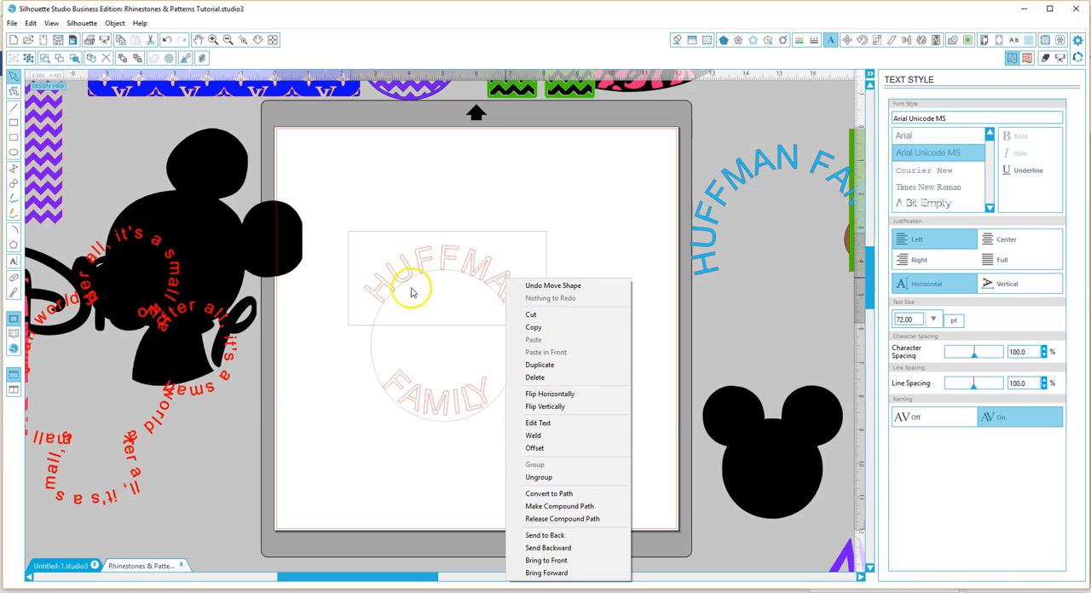
mouse_move(555, 471)
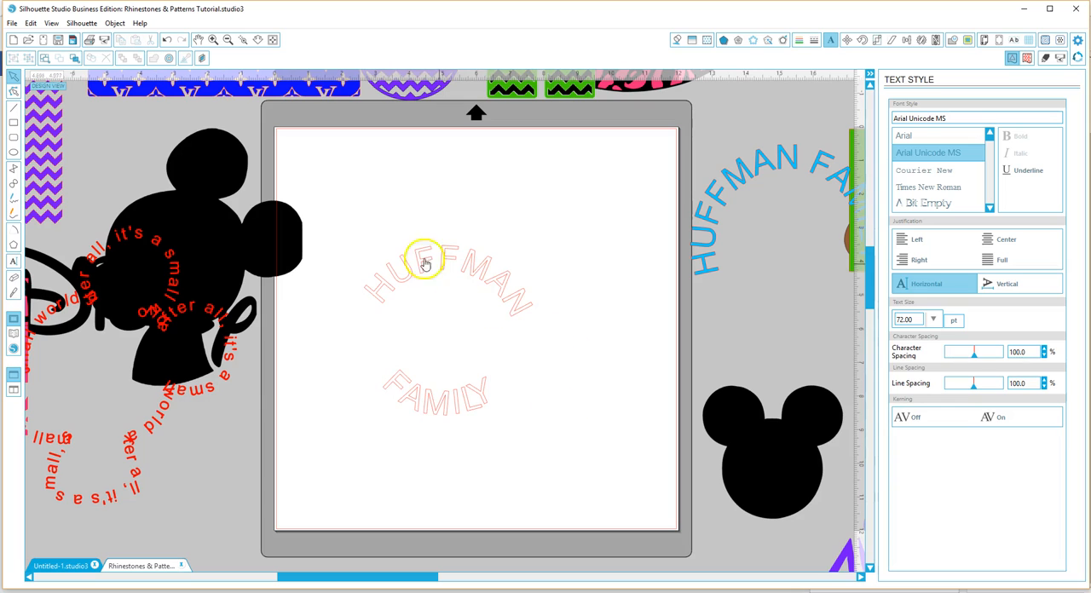
mouse_move(450, 289)
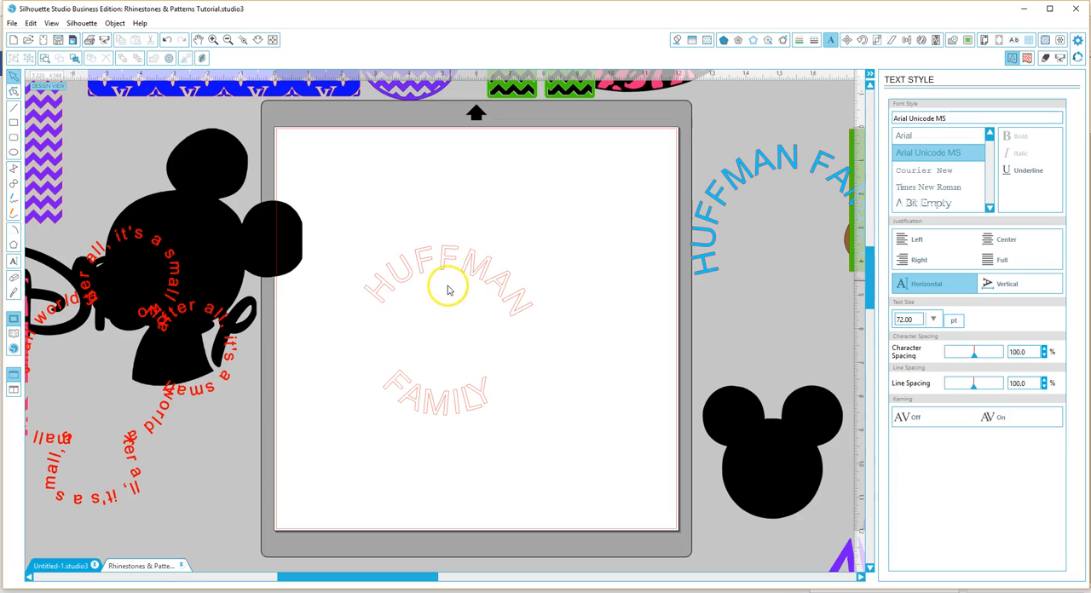
left_click(450, 287)
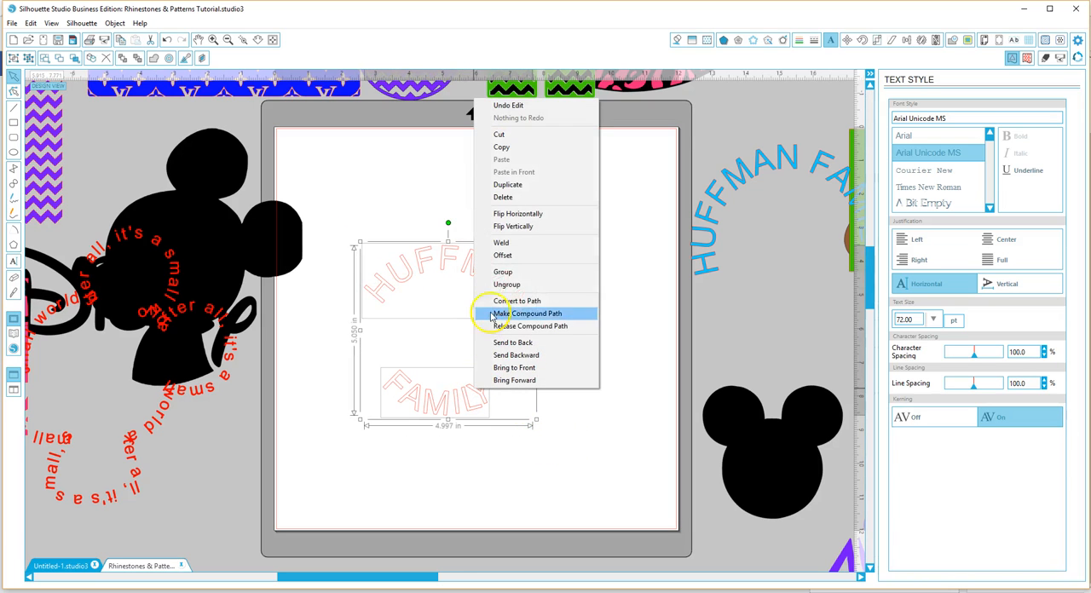
left_click(528, 312)
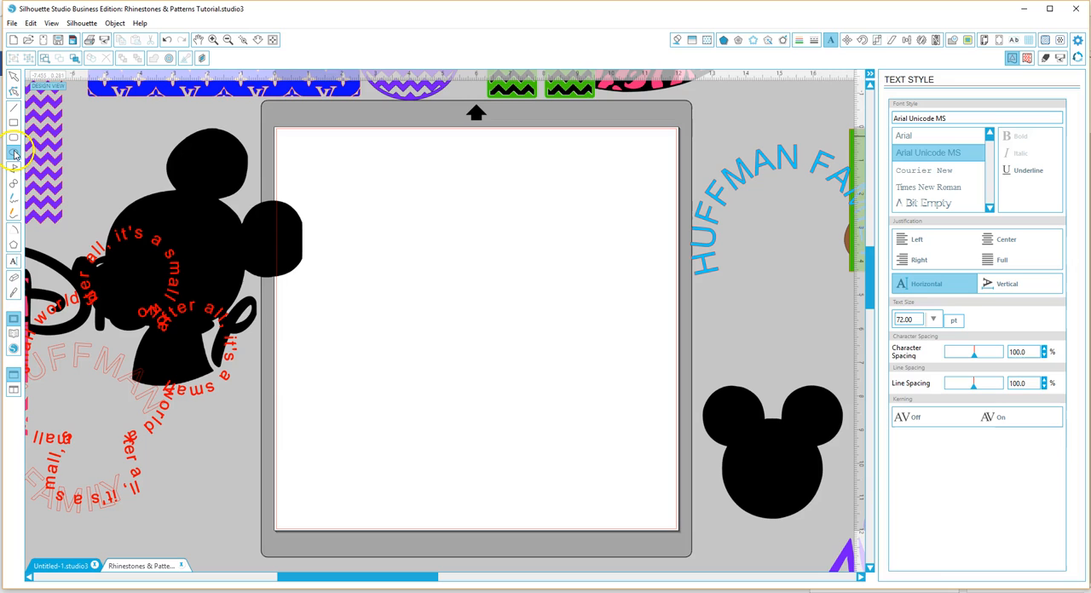
Step: Draw a wide ellipse on the mat with the Ellipse tool
left_click_drag(388, 229, 440, 282)
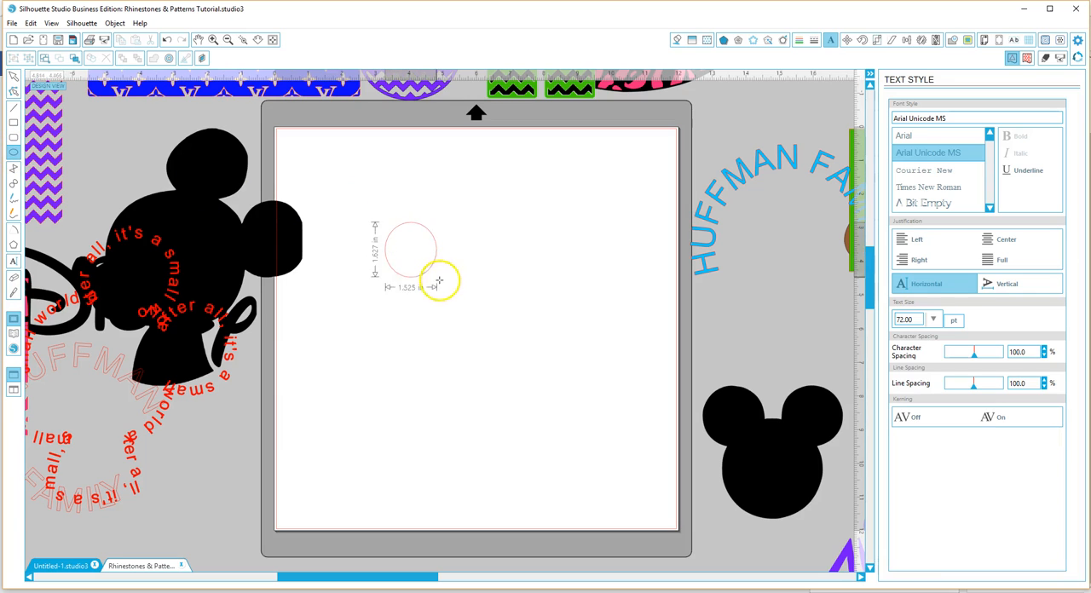
left_click_drag(440, 280, 561, 286)
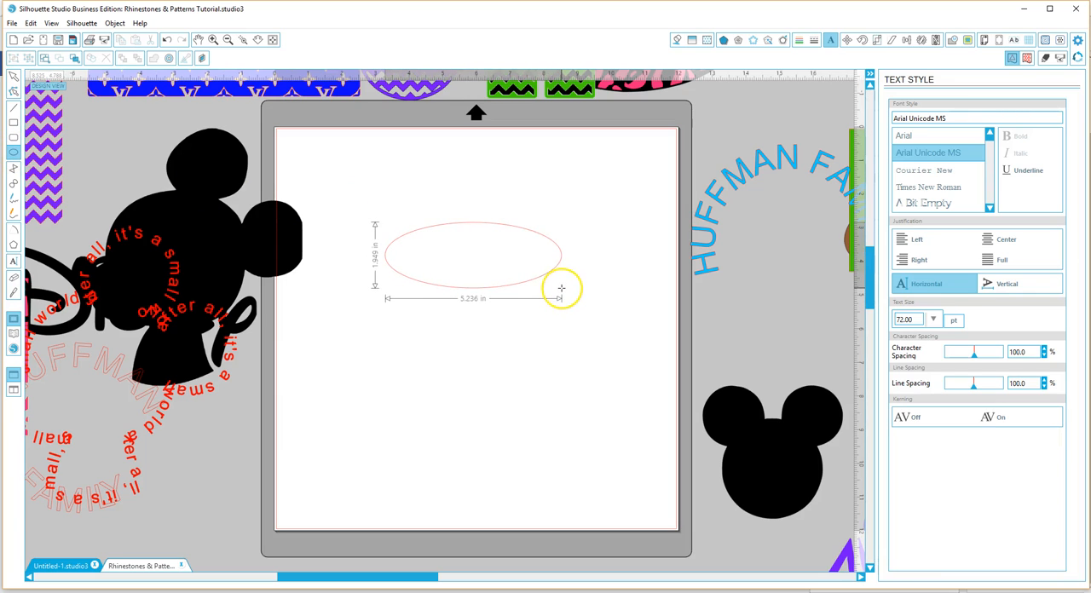
left_click_drag(561, 288, 571, 300)
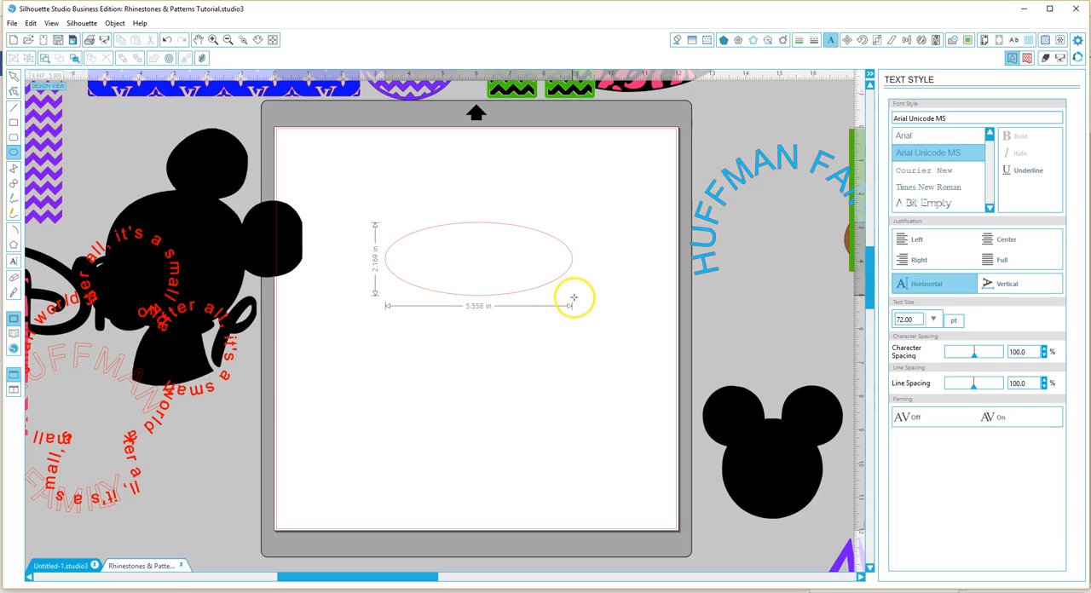
left_click_drag(573, 297, 580, 317)
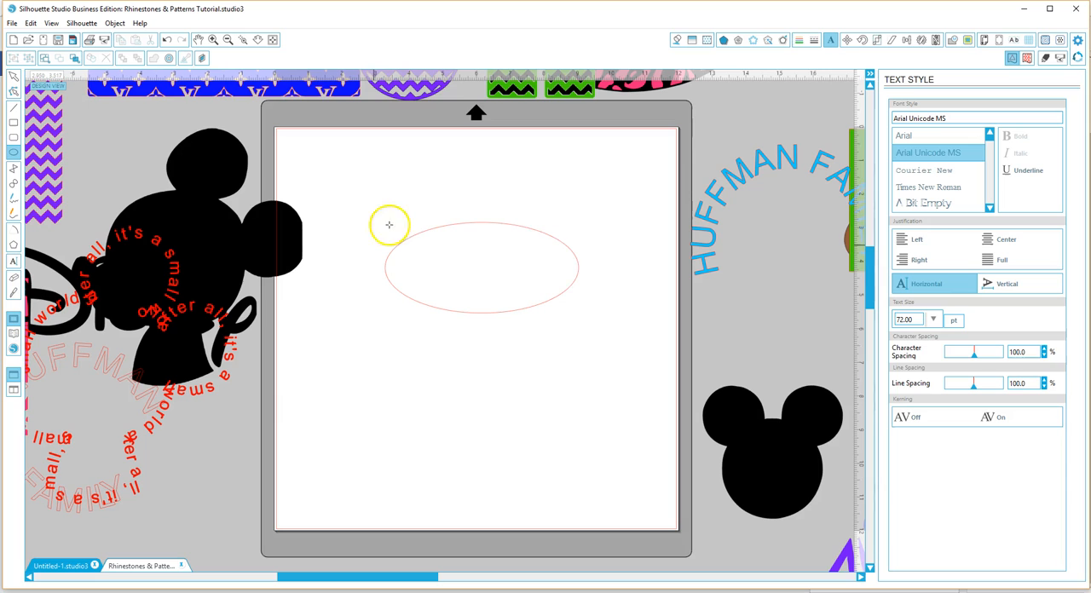
mouse_move(570, 238)
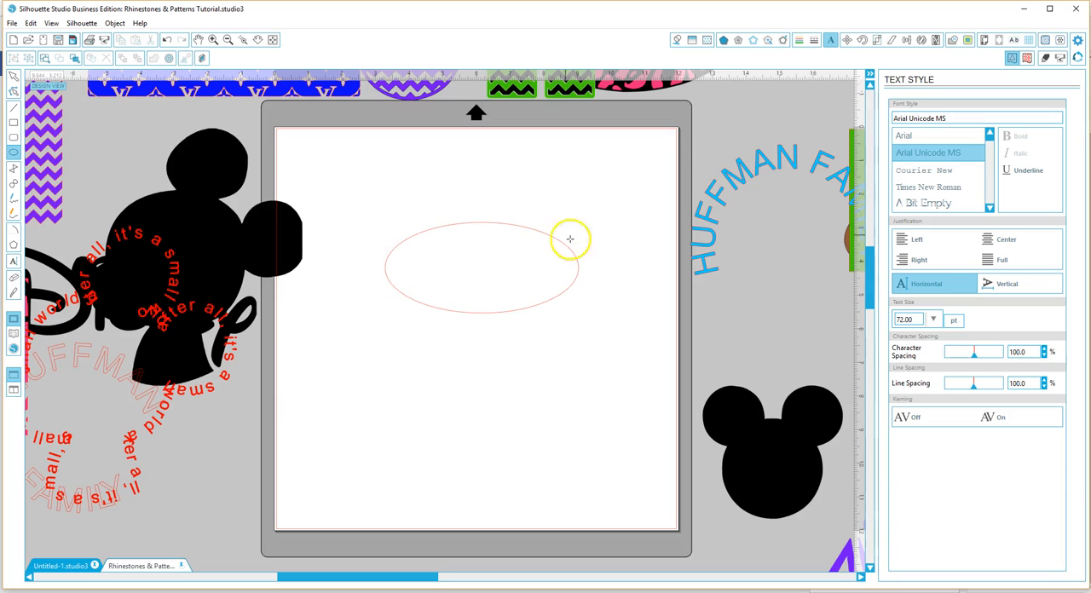
mouse_move(580, 259)
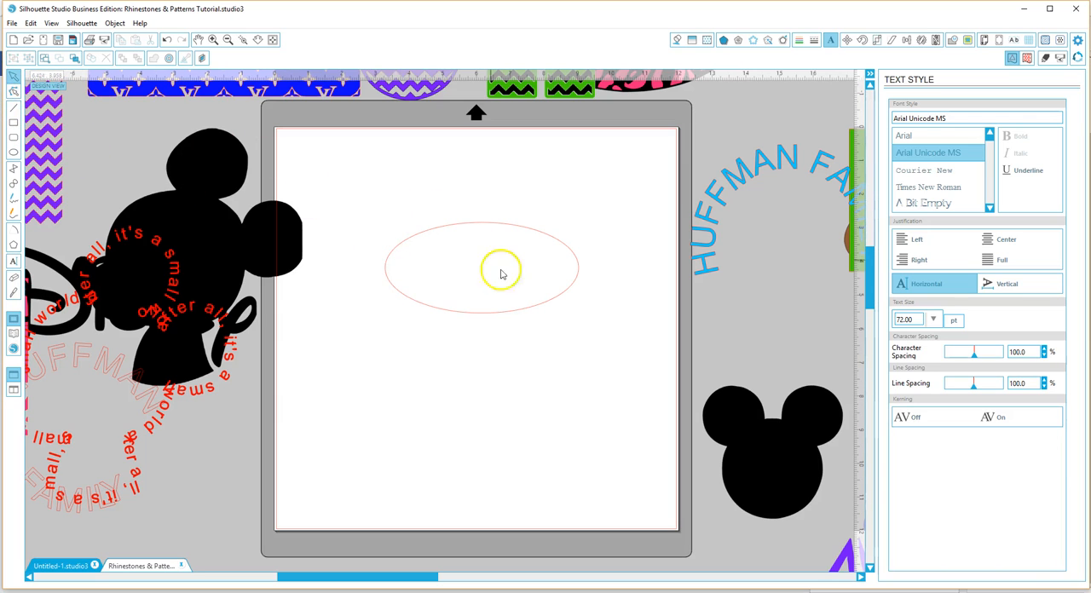
mouse_move(399, 197)
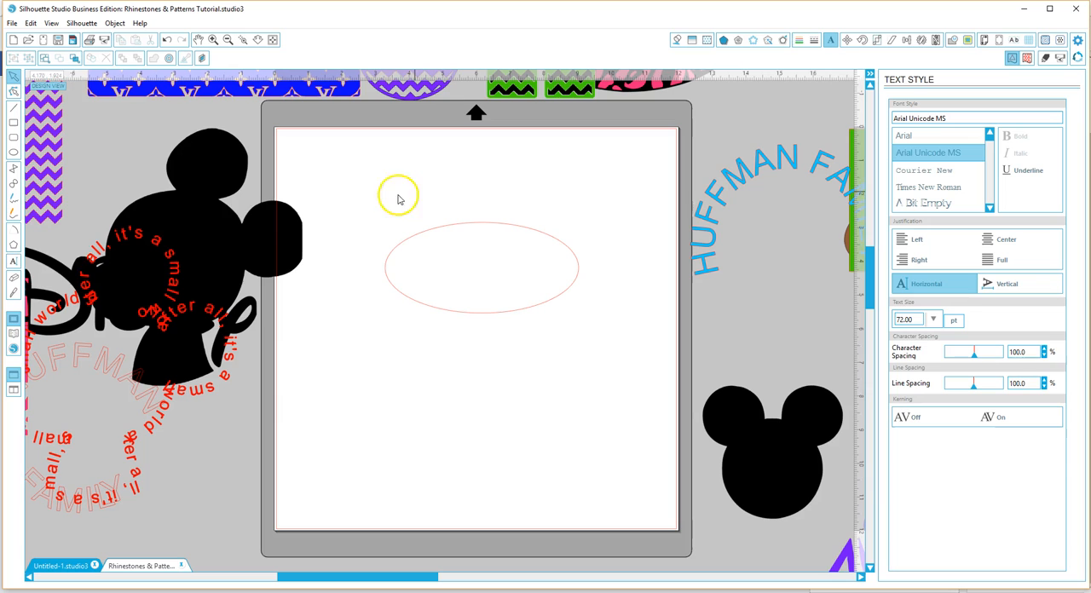
mouse_move(359, 206)
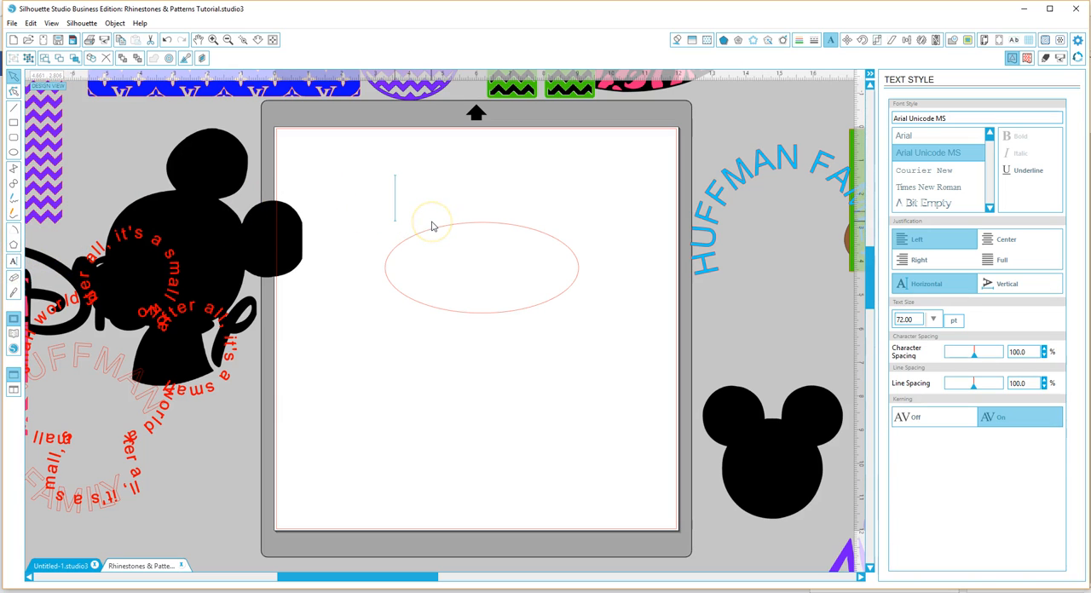
Step: Type red HUFFMAN along the ellipse's top edge and move the ellipse down below it
type("HUFFMAN")
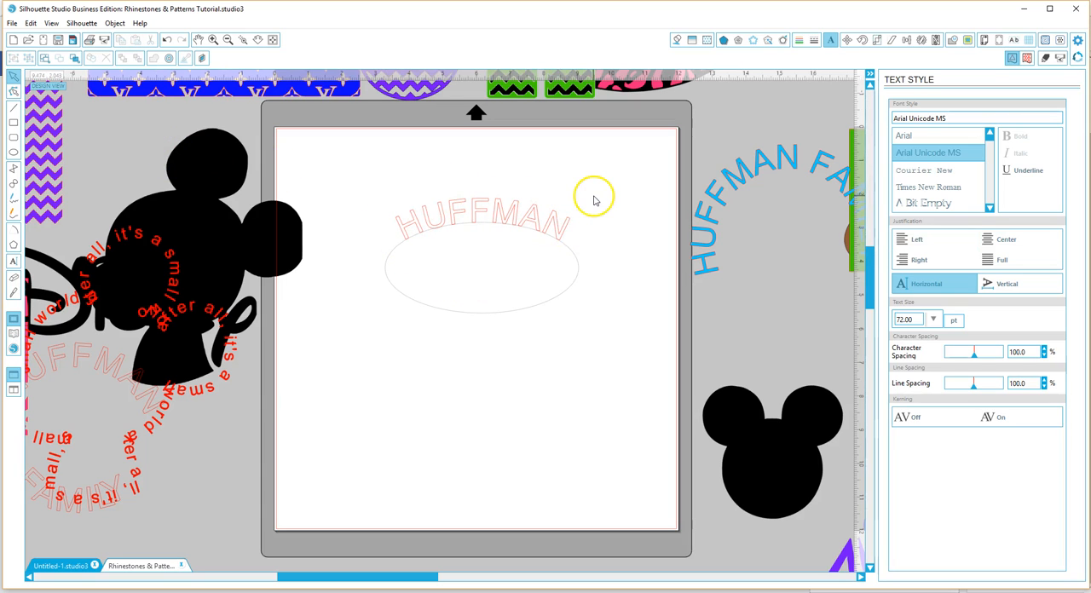
right_click(563, 228)
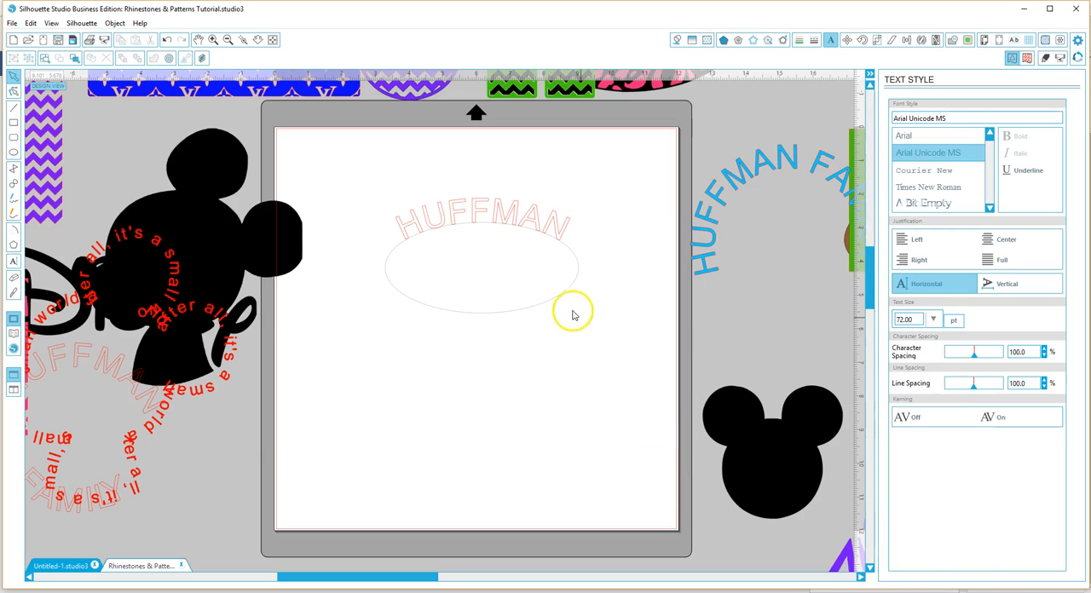
left_click_drag(577, 311, 573, 440)
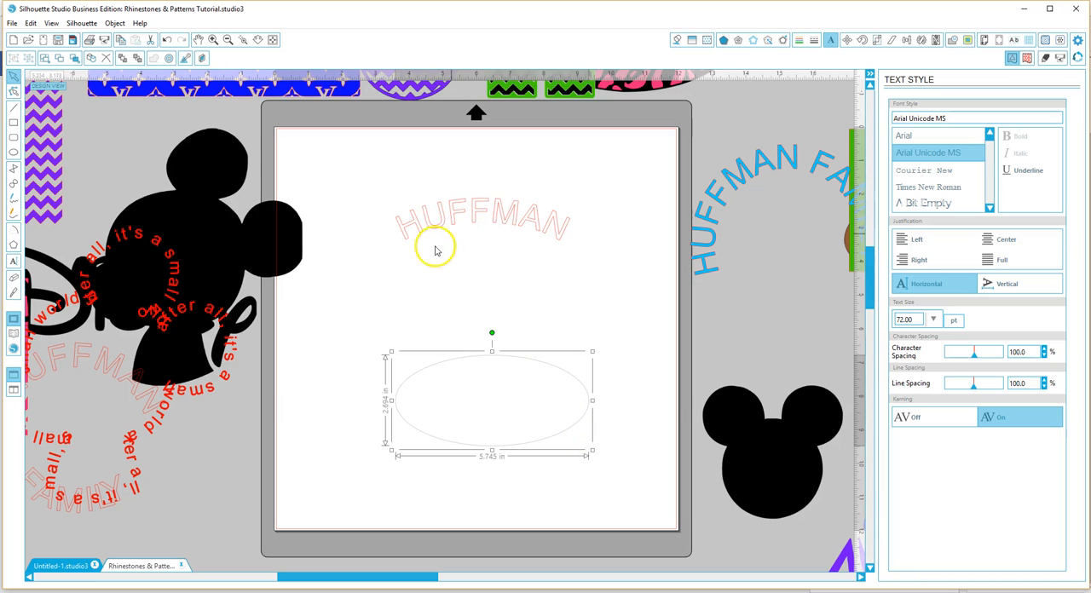
mouse_move(577, 259)
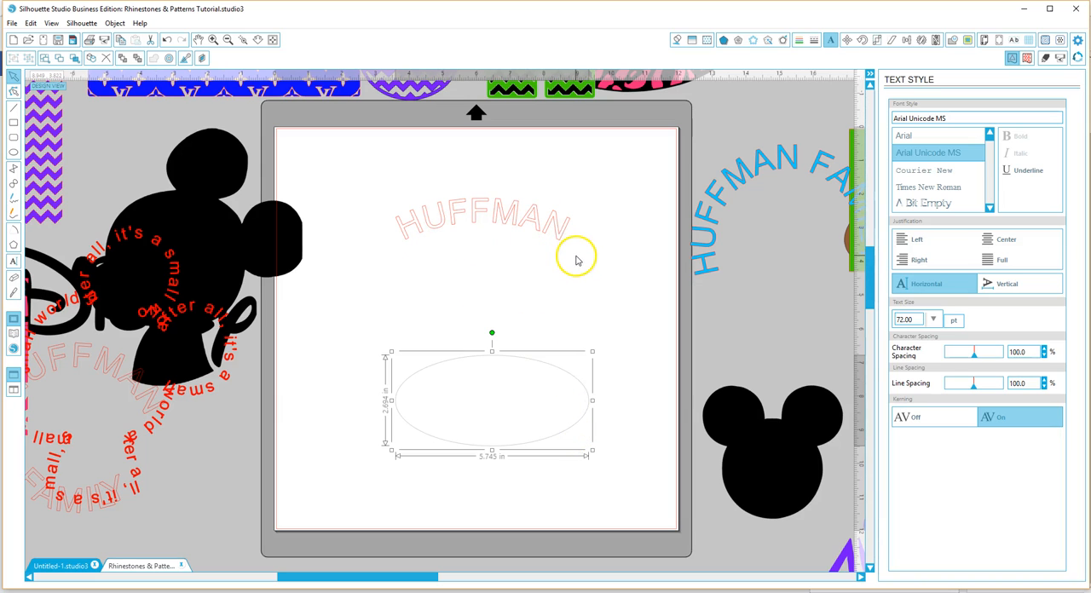
mouse_move(496, 252)
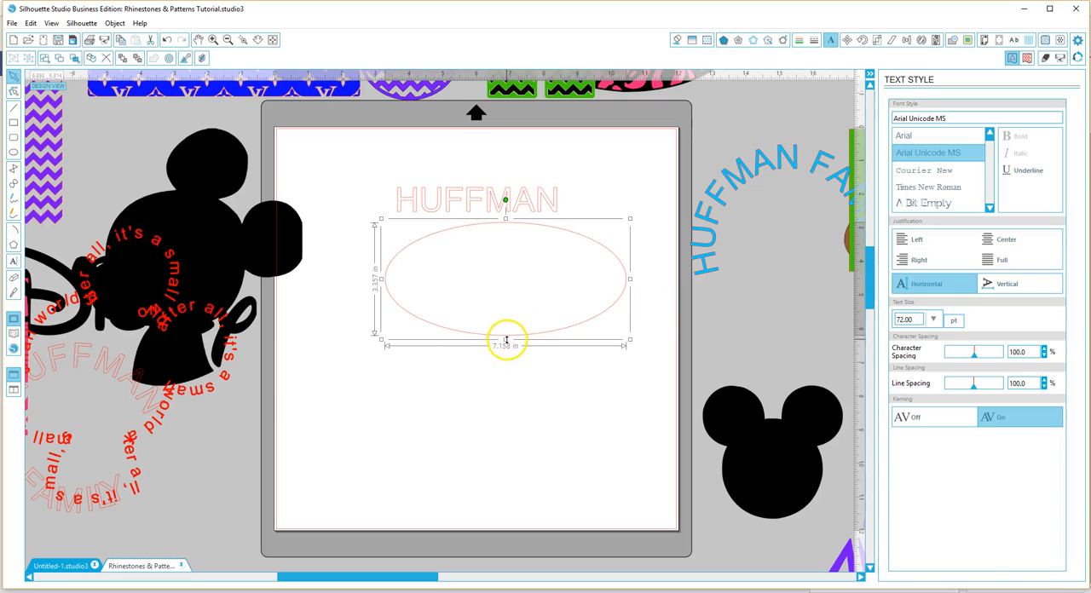
Step: Flatten the ellipse and drag its end points into a thin swooping curve
left_click_drag(507, 342, 518, 245)
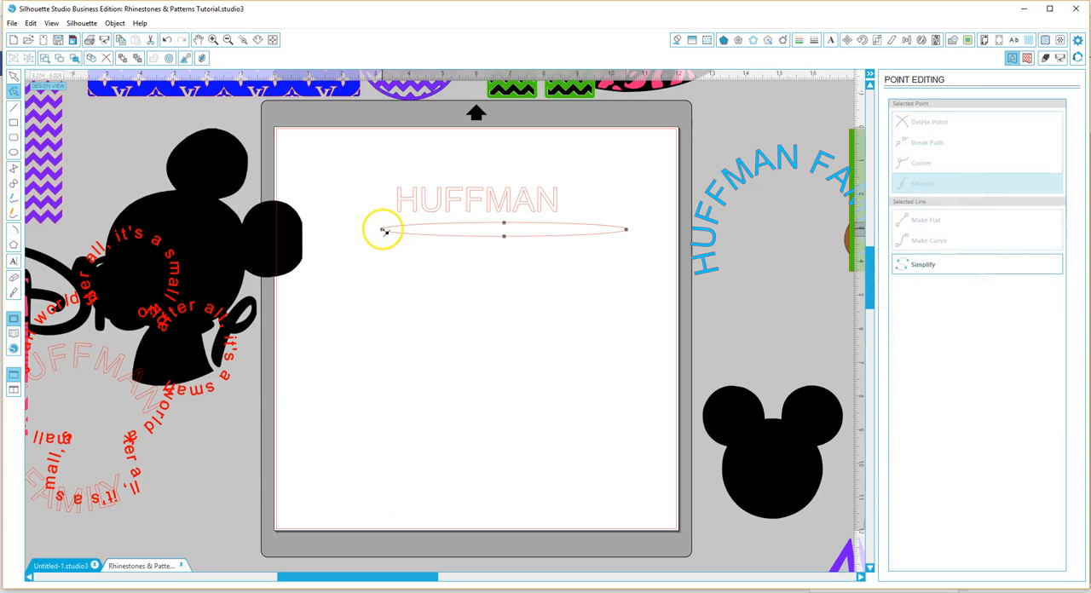
left_click_drag(384, 231, 395, 253)
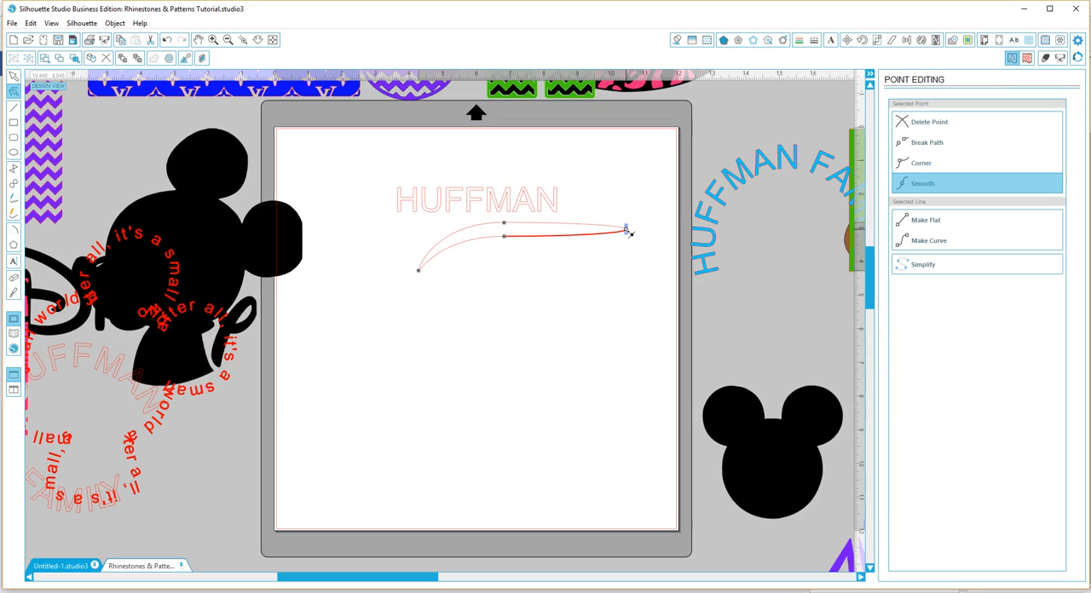
left_click_drag(627, 230, 617, 207)
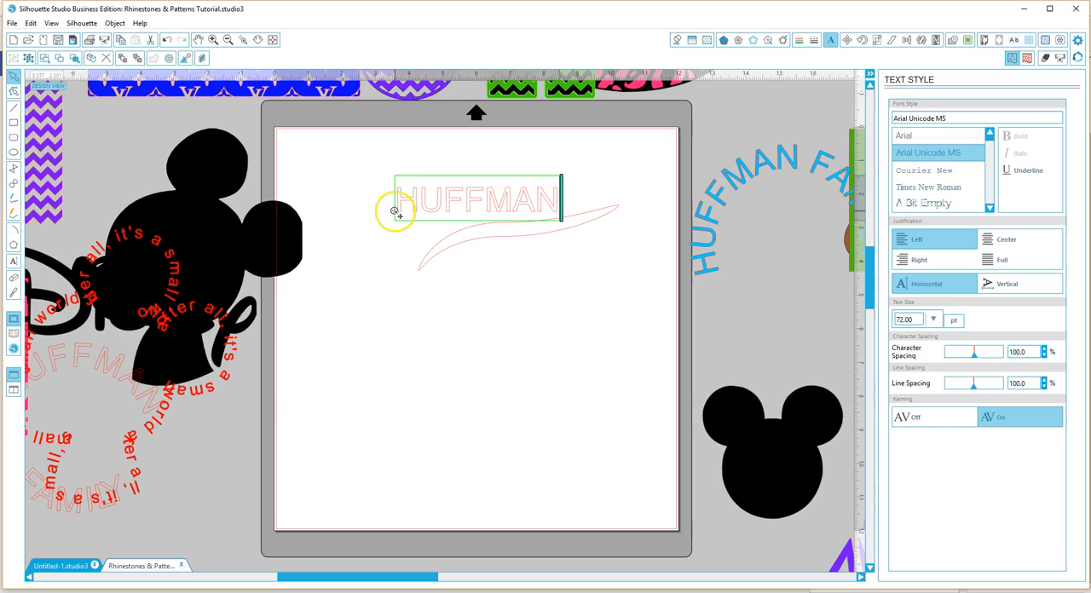
Step: Attach HUFFMAN onto the swoosh curve and adjust where it sits along the path
left_click_drag(395, 212, 457, 281)
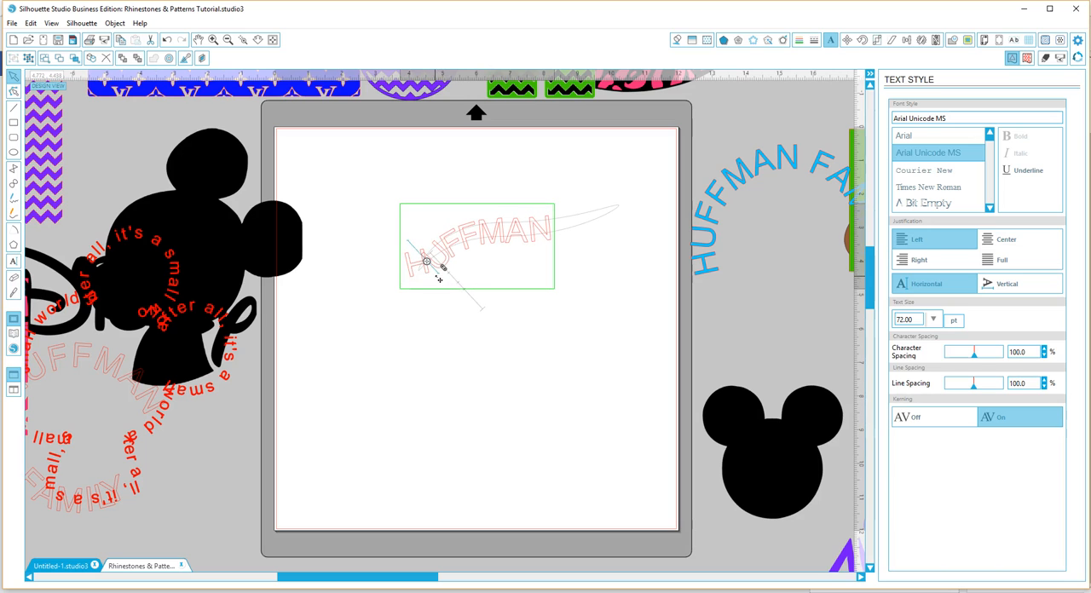
mouse_move(1027, 324)
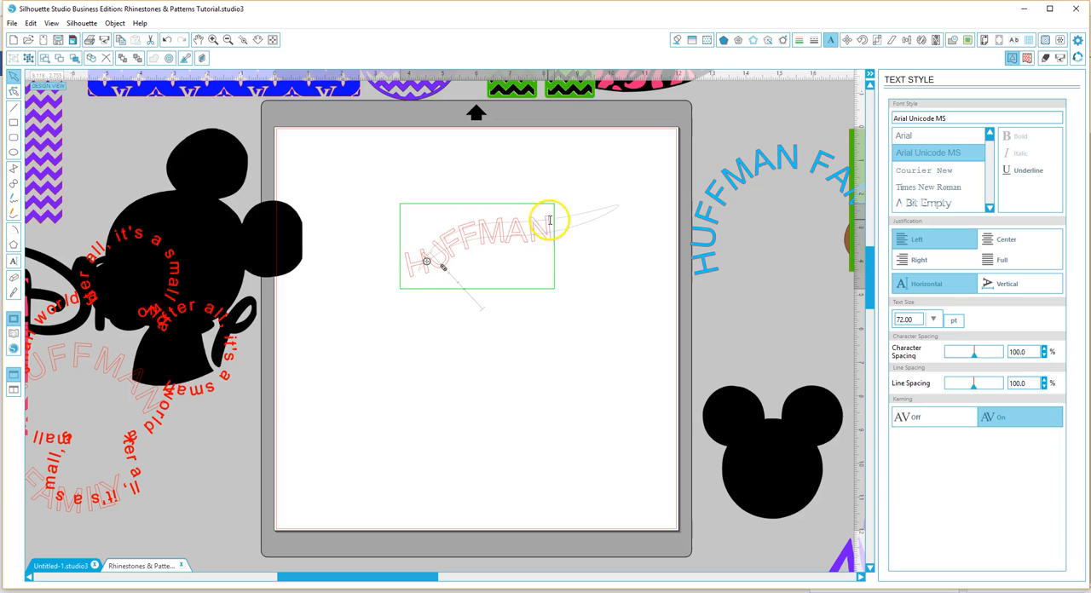
mouse_move(573, 215)
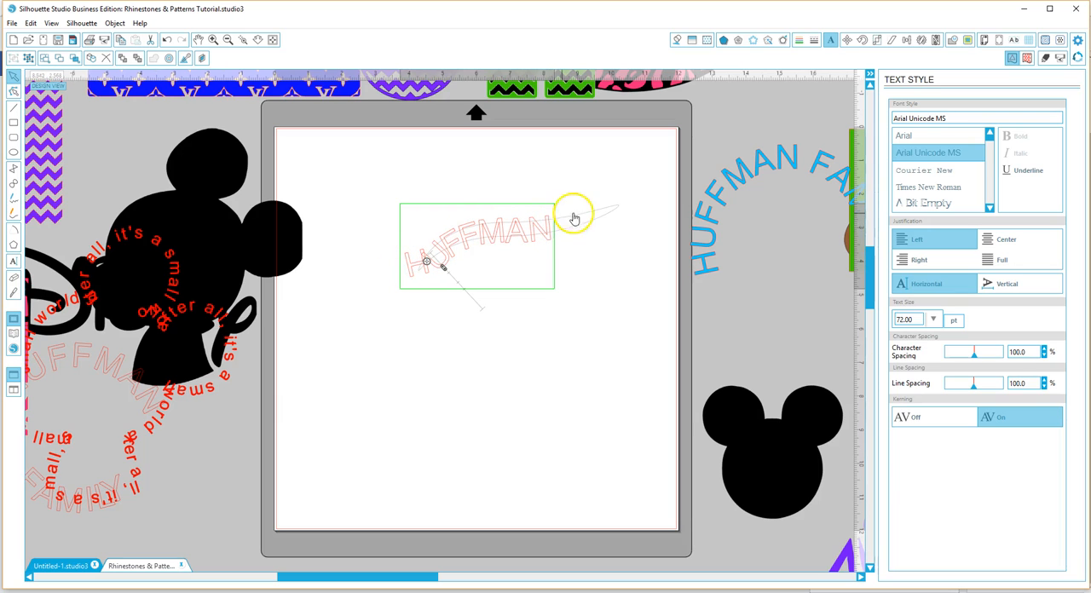
left_click_drag(576, 220, 624, 191)
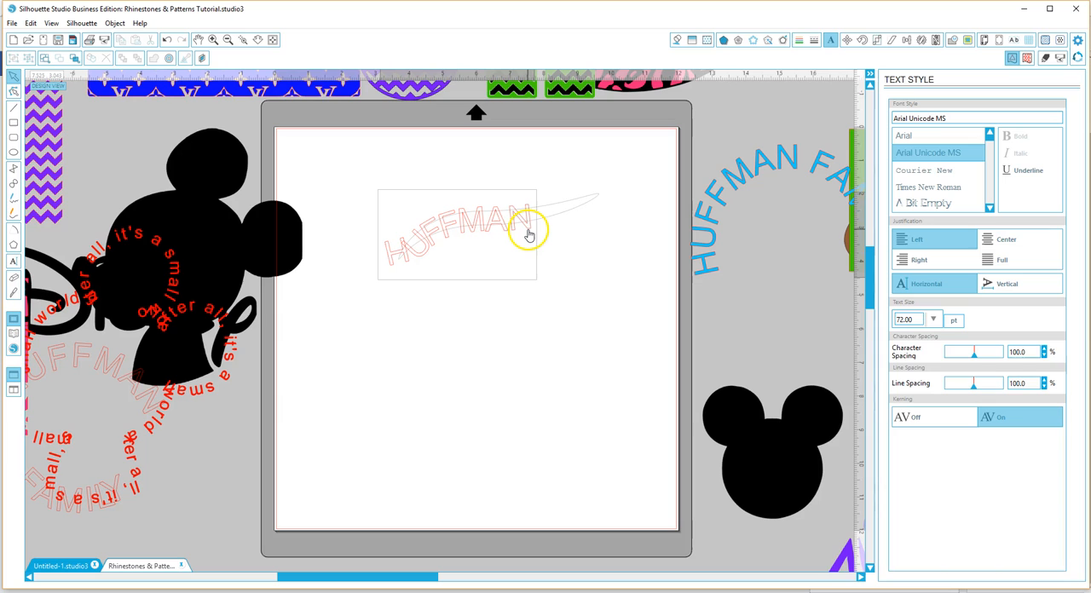
right_click(529, 235)
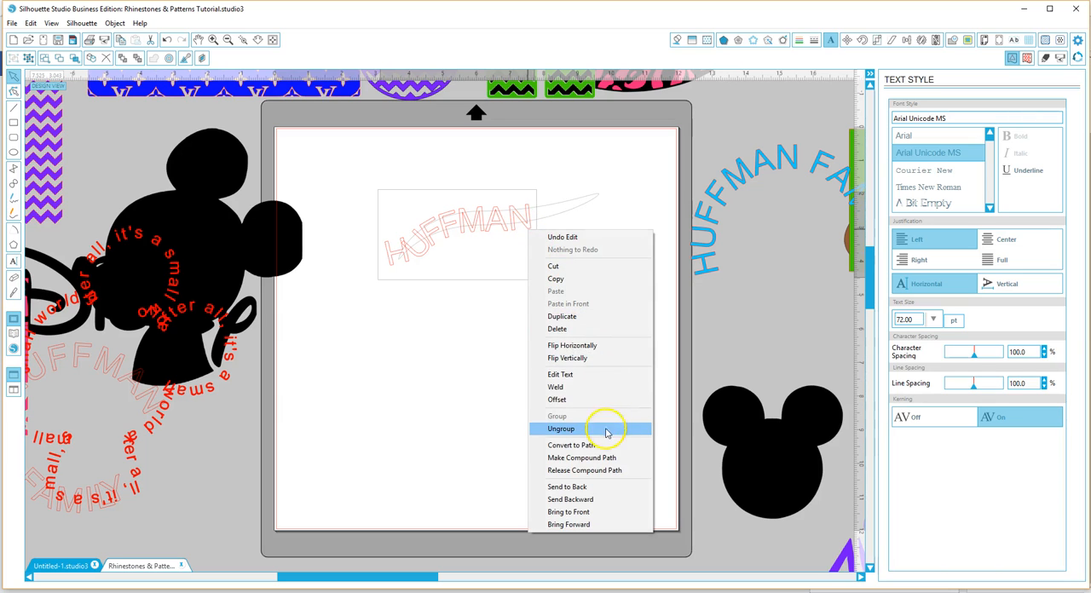
Step: Ungroup the curved HUFFMAN outlines from the swoosh guide so the curve can be moved below them
left_click(561, 430)
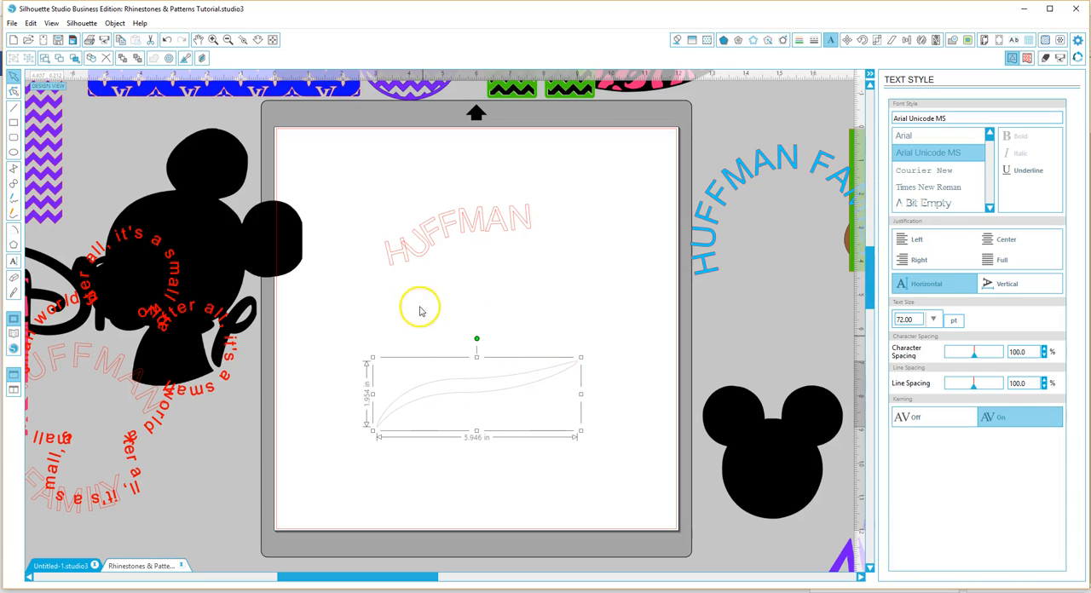
mouse_move(491, 218)
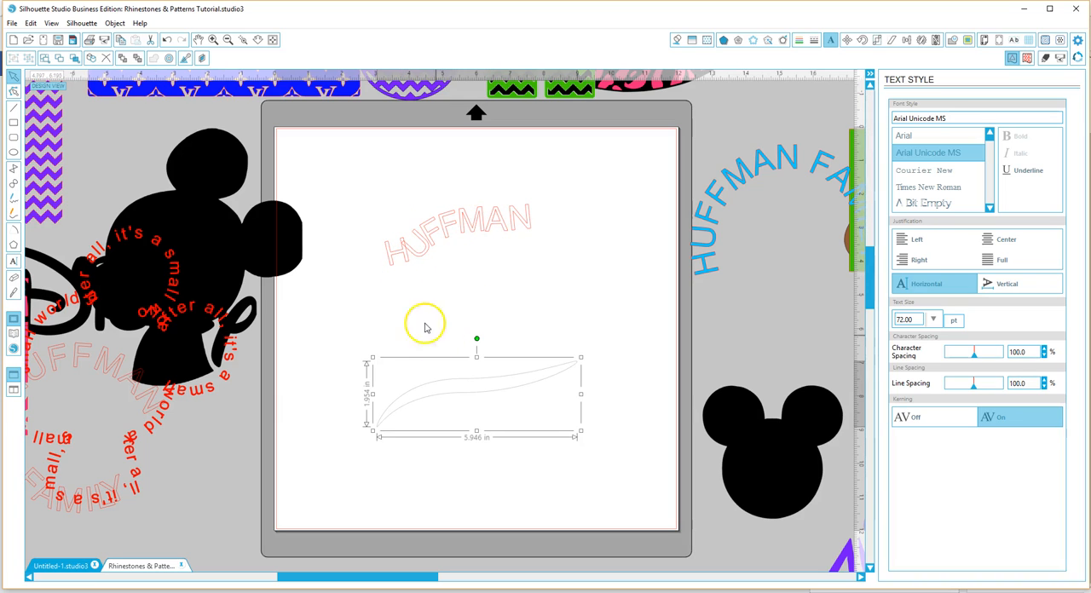
mouse_move(372, 314)
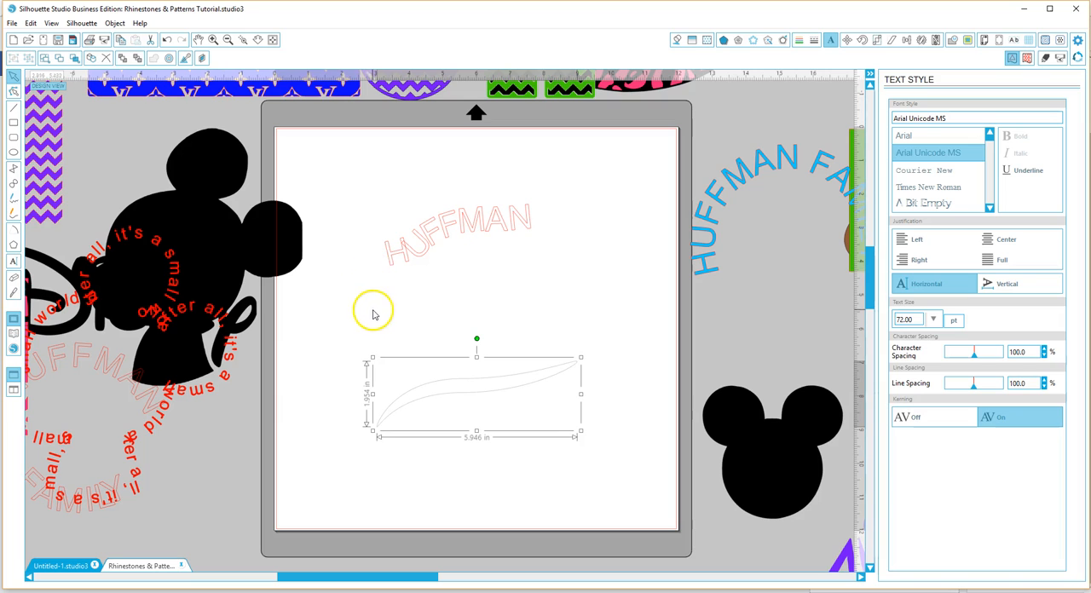
mouse_move(416, 247)
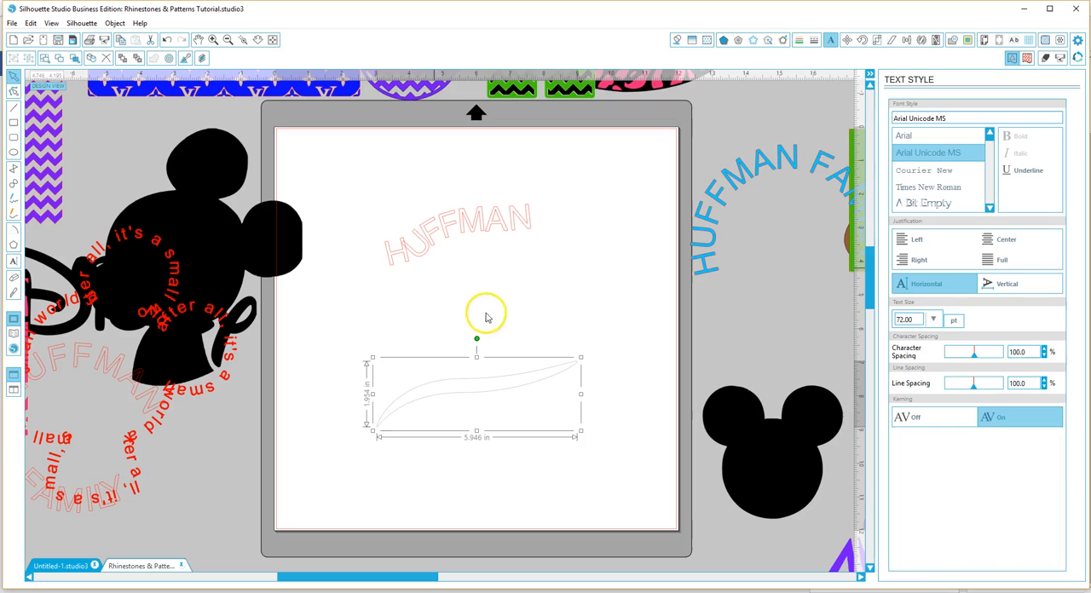
mouse_move(457, 338)
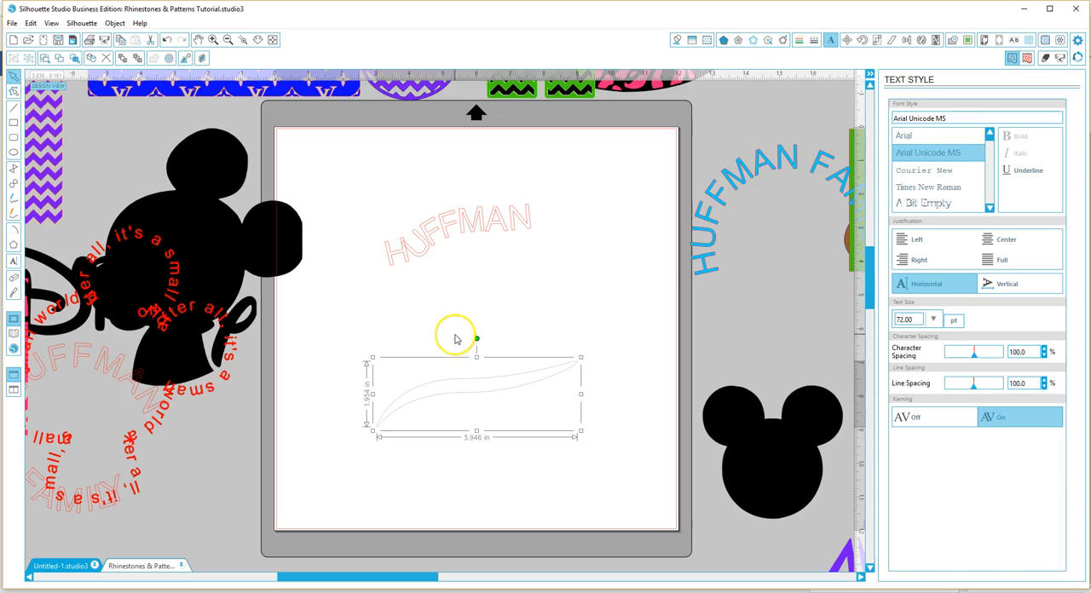